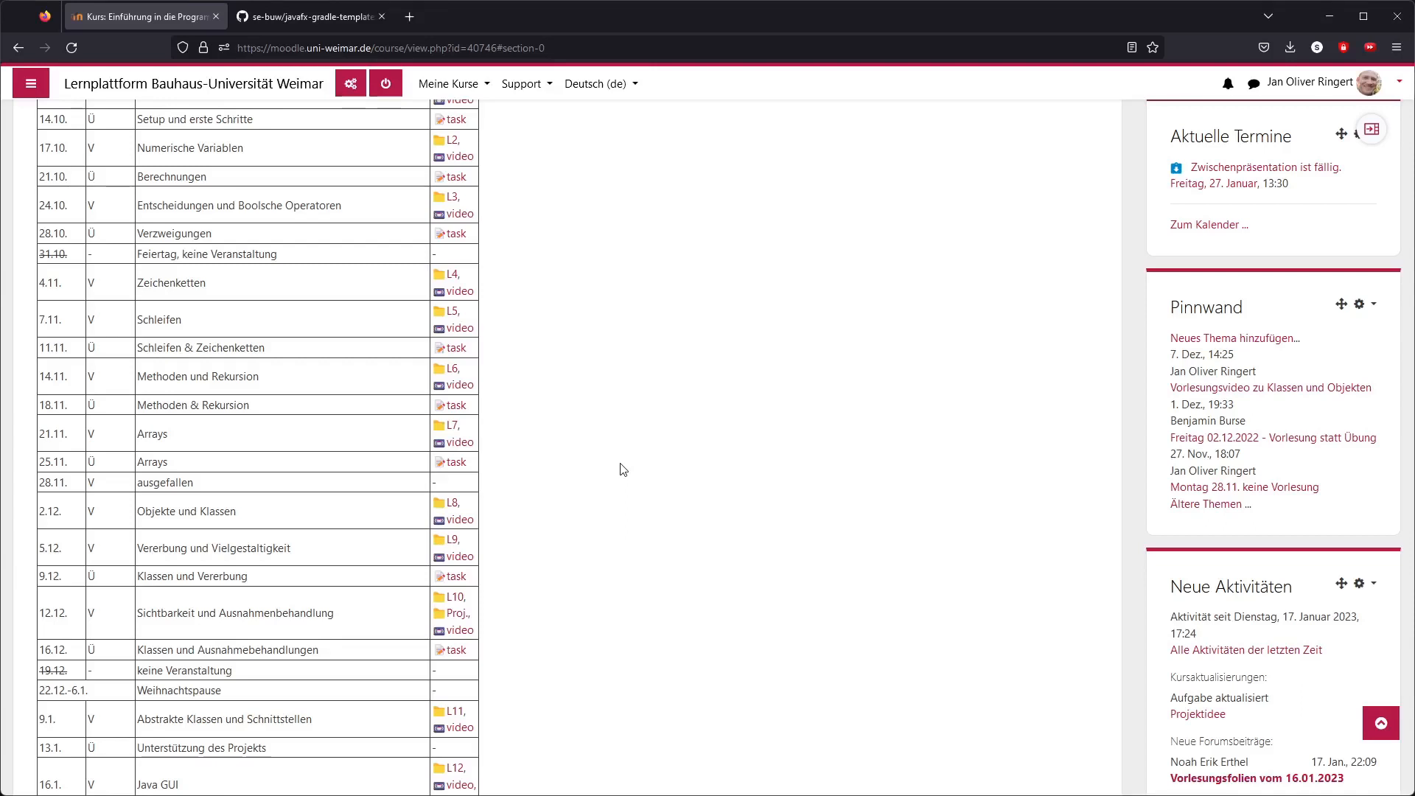
mouse_move(517, 603)
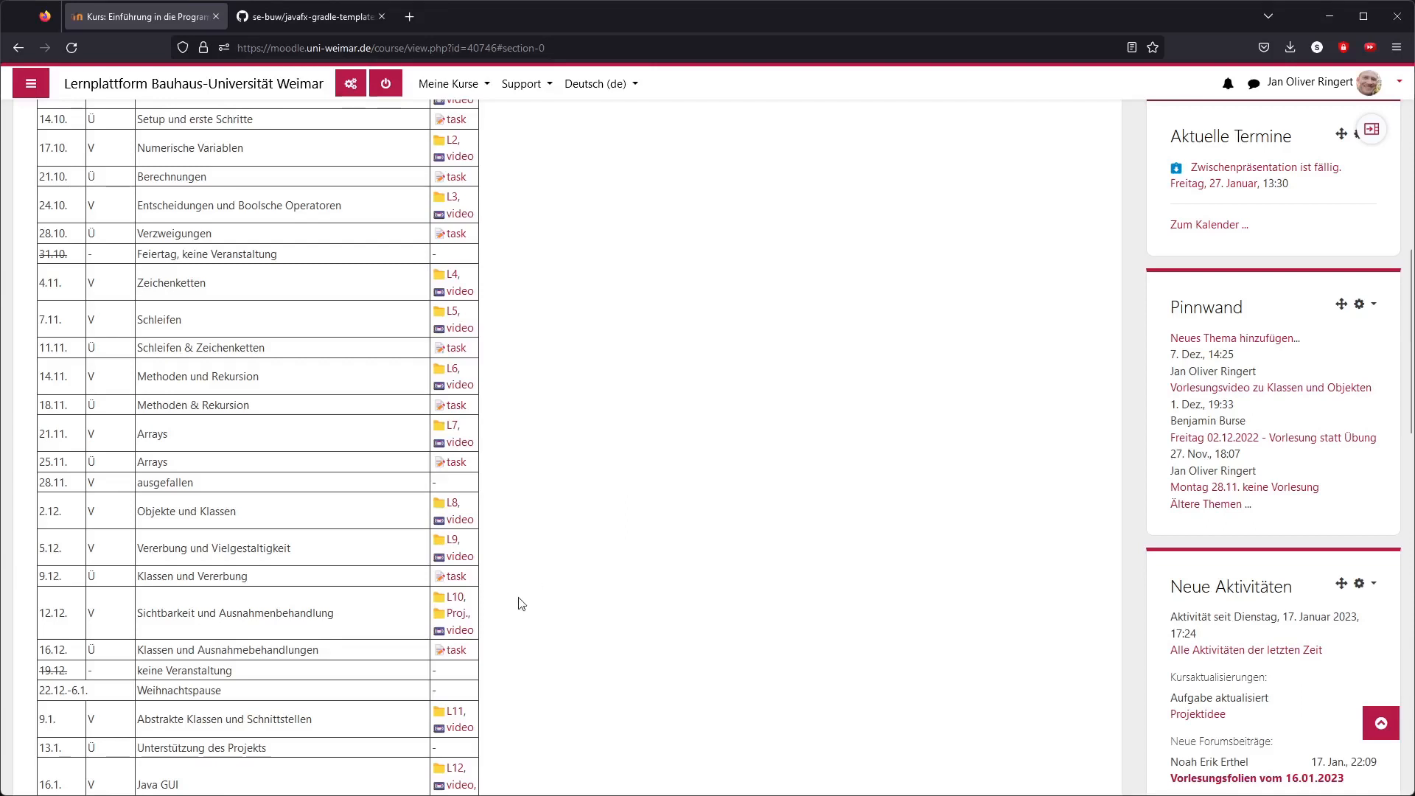
Step: Download the repository as javafx-gradle-template-main.zip into the Downloads folder
scroll("down", 3)
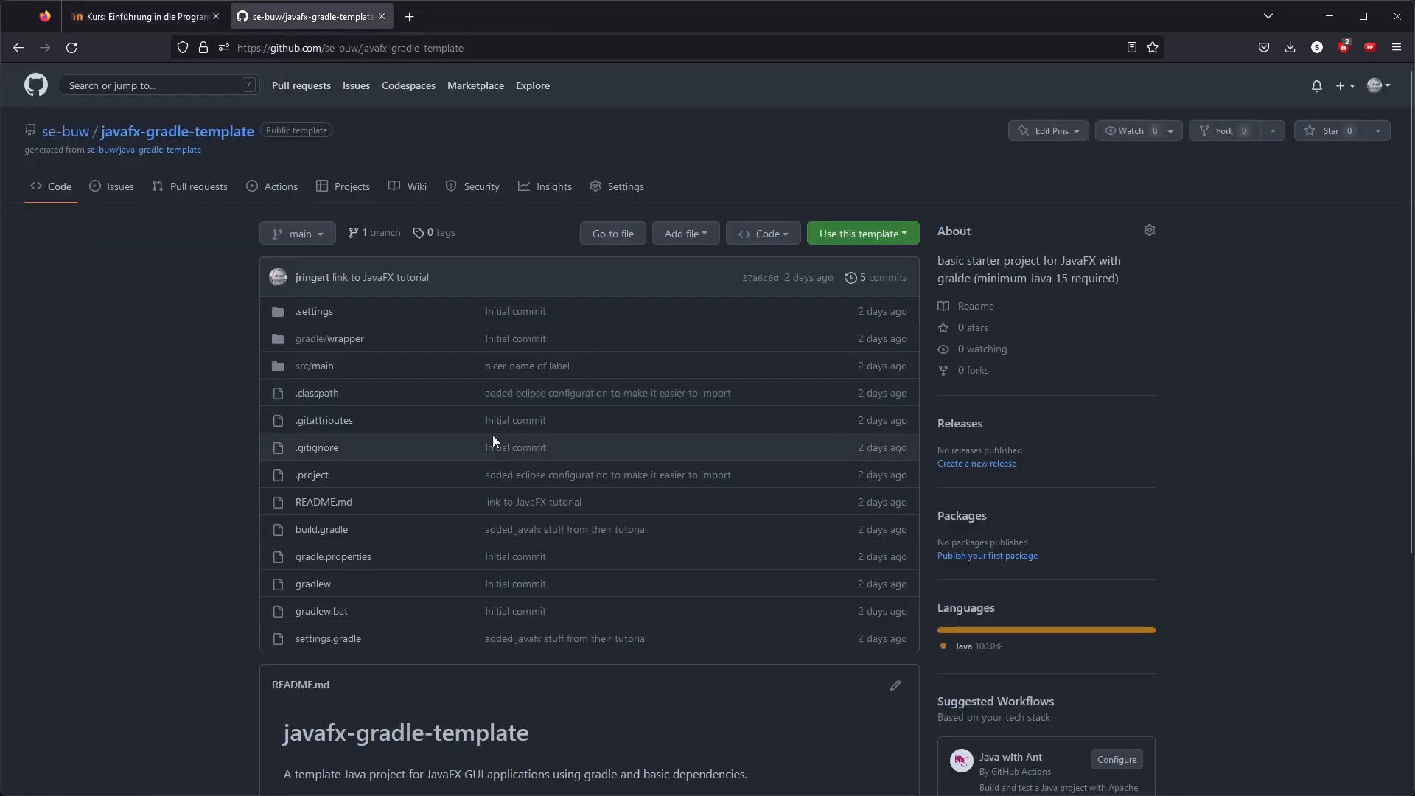
mouse_move(620, 238)
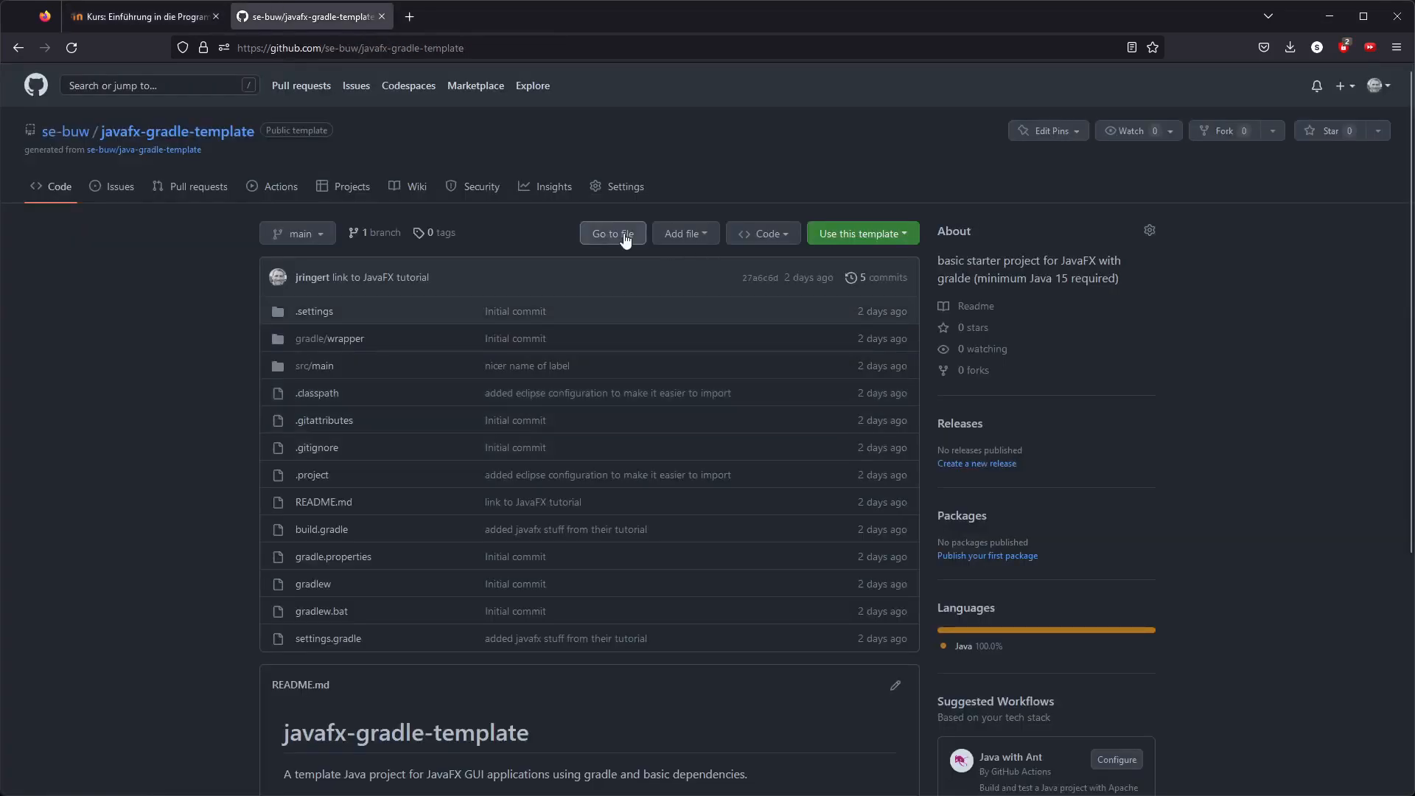
mouse_move(145, 16)
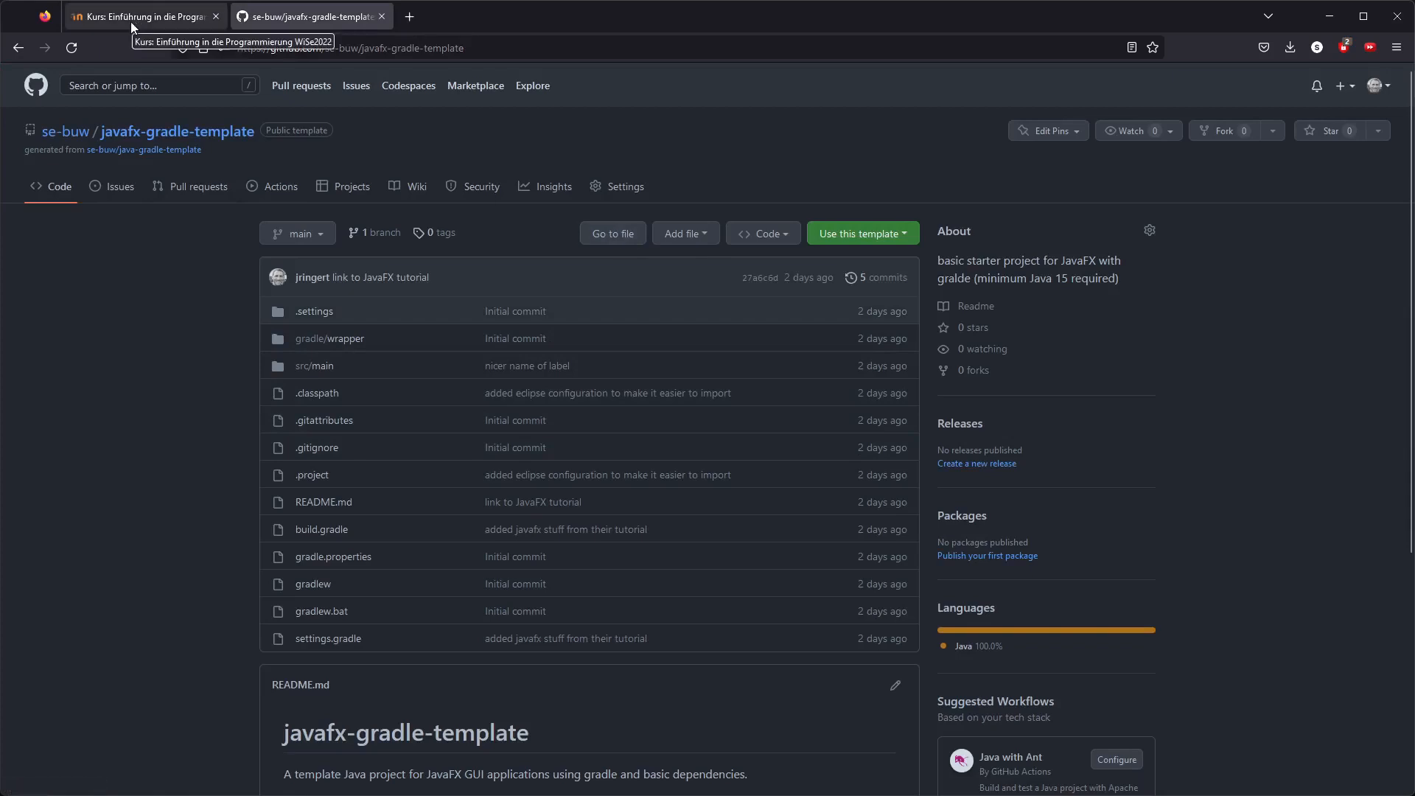
mouse_move(591, 359)
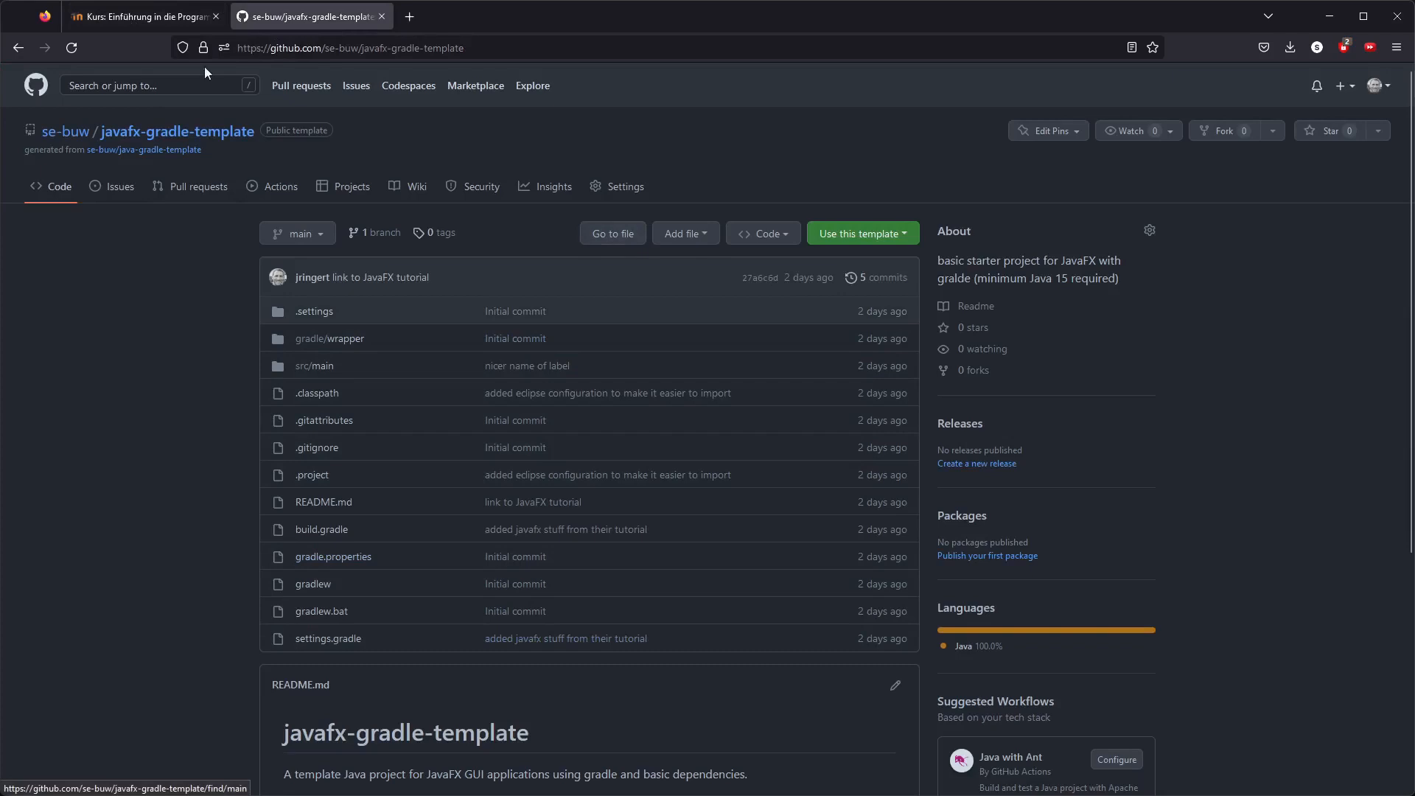
mouse_move(762, 233)
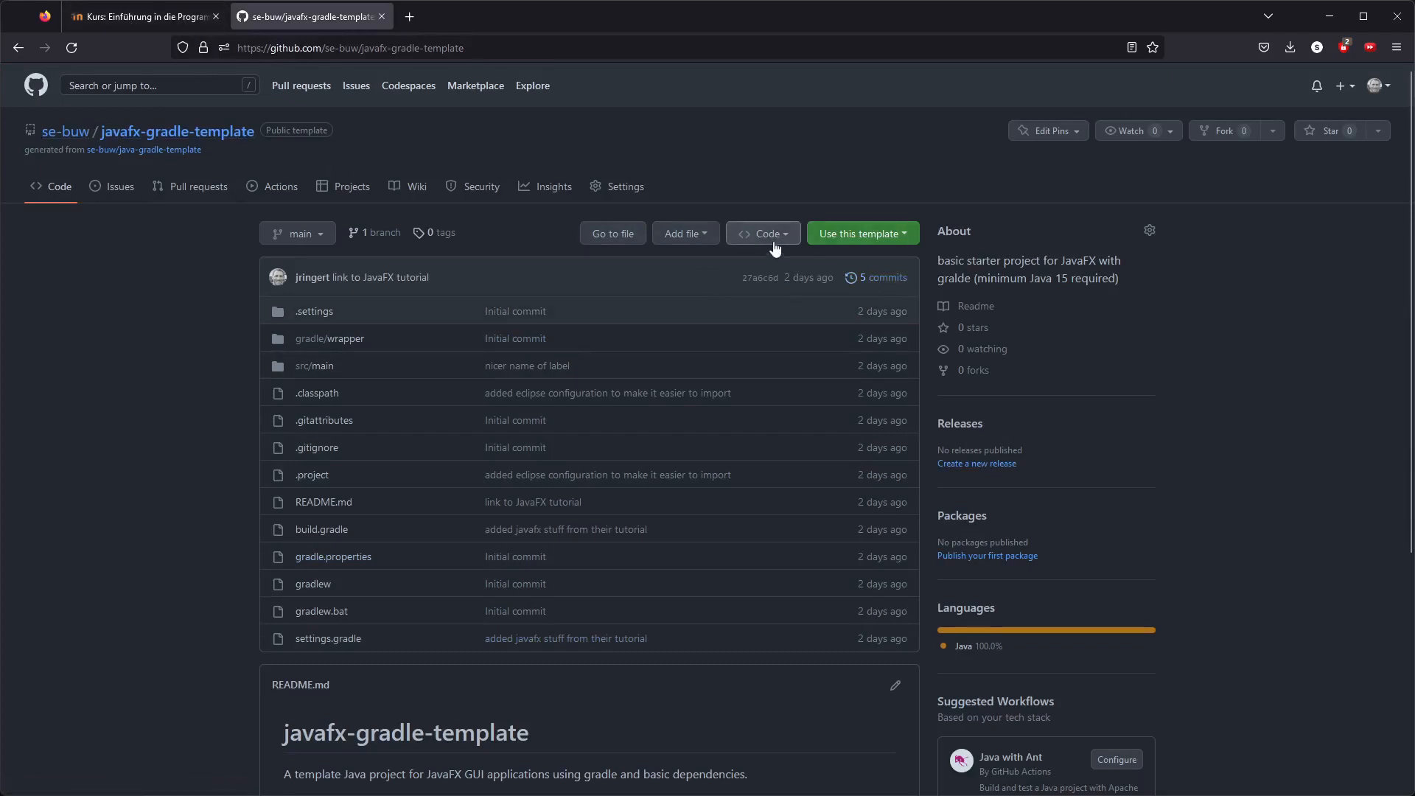
left_click(762, 233)
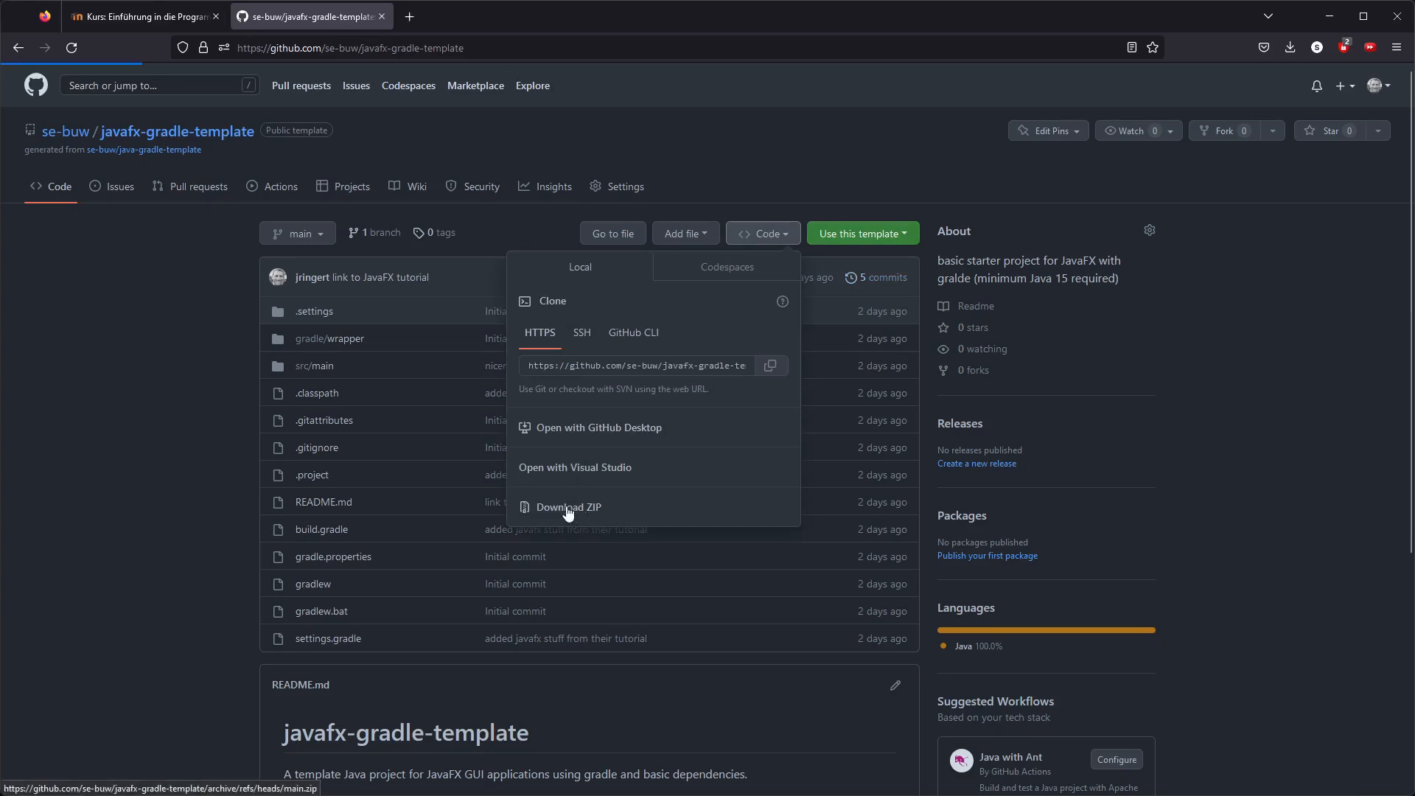
left_click(570, 505)
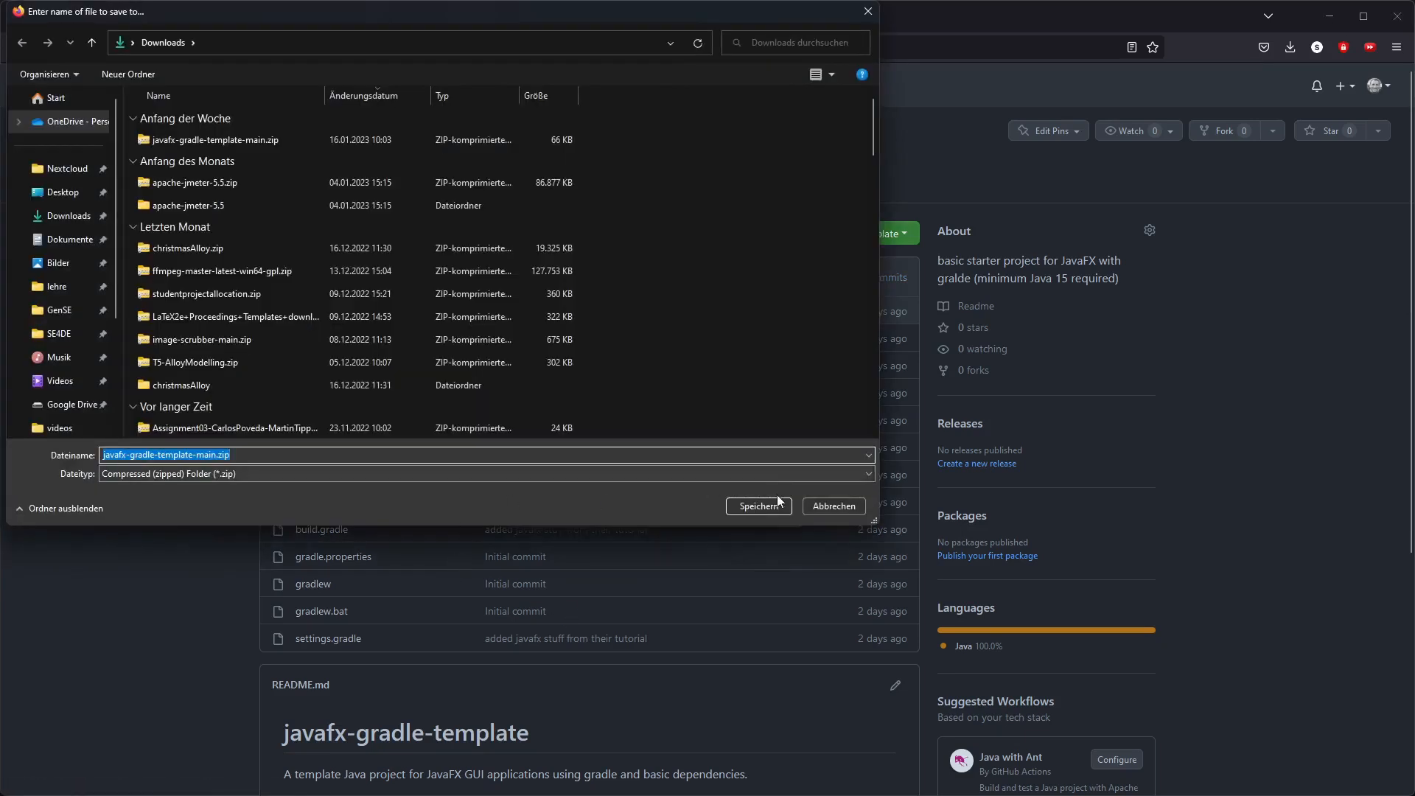
left_click(757, 506)
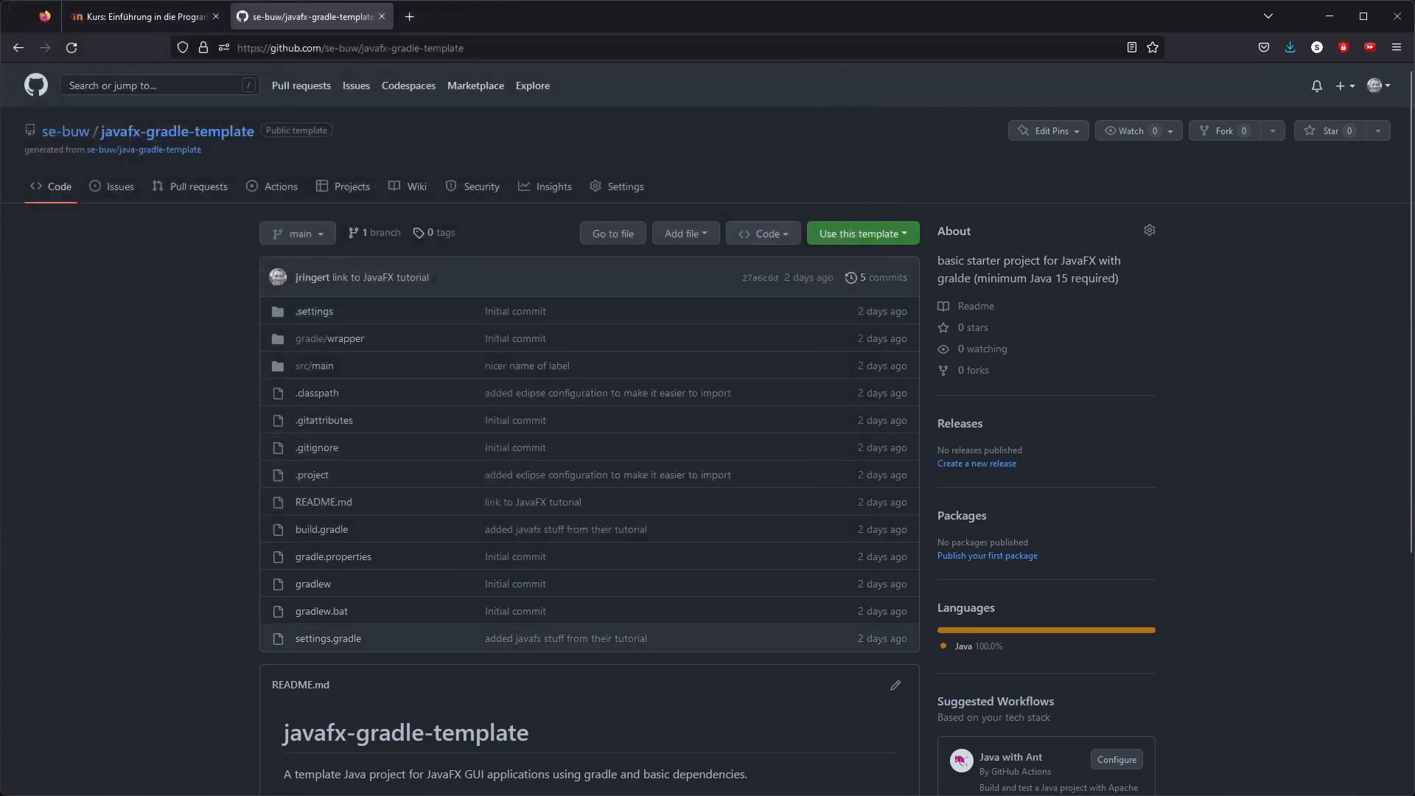
key("alt+tab")
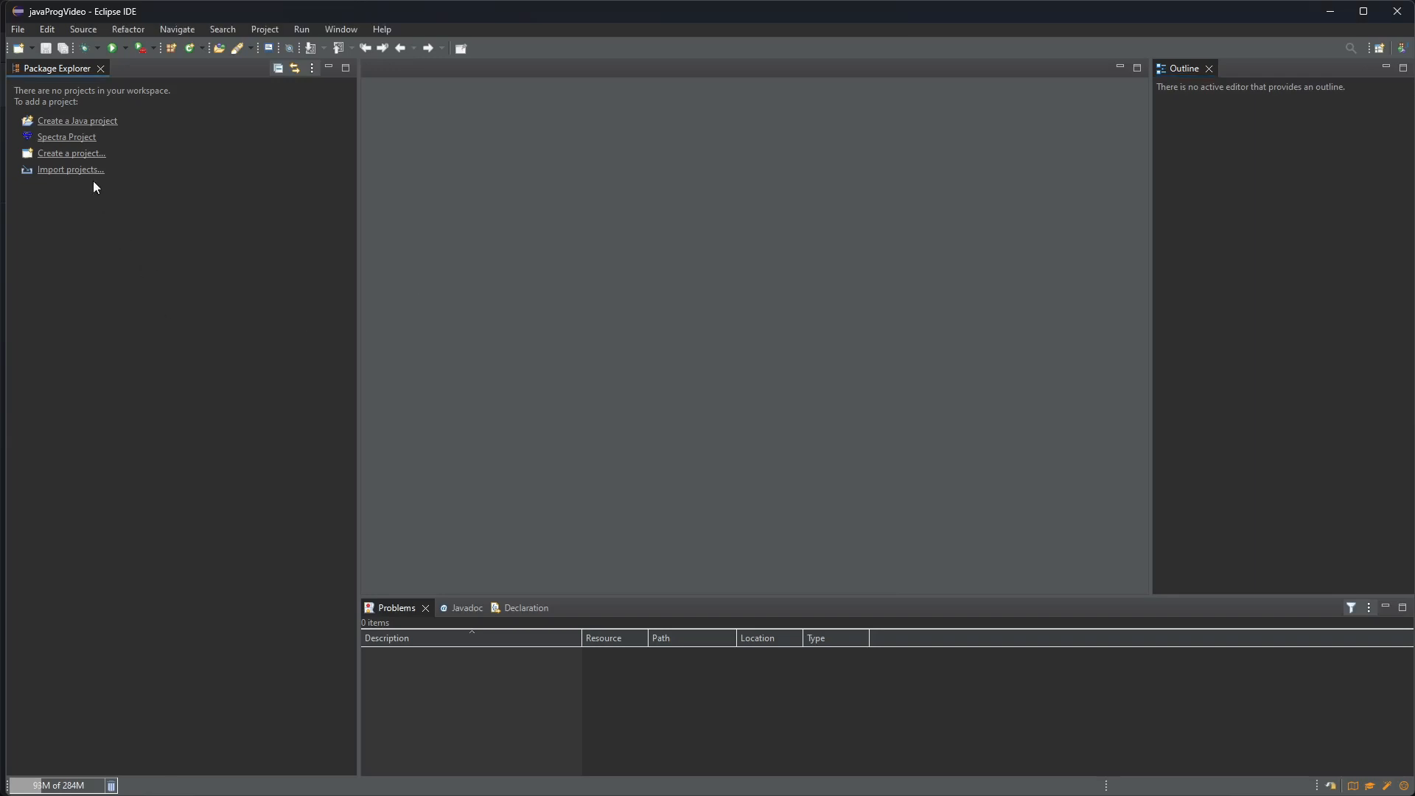
mouse_move(115, 267)
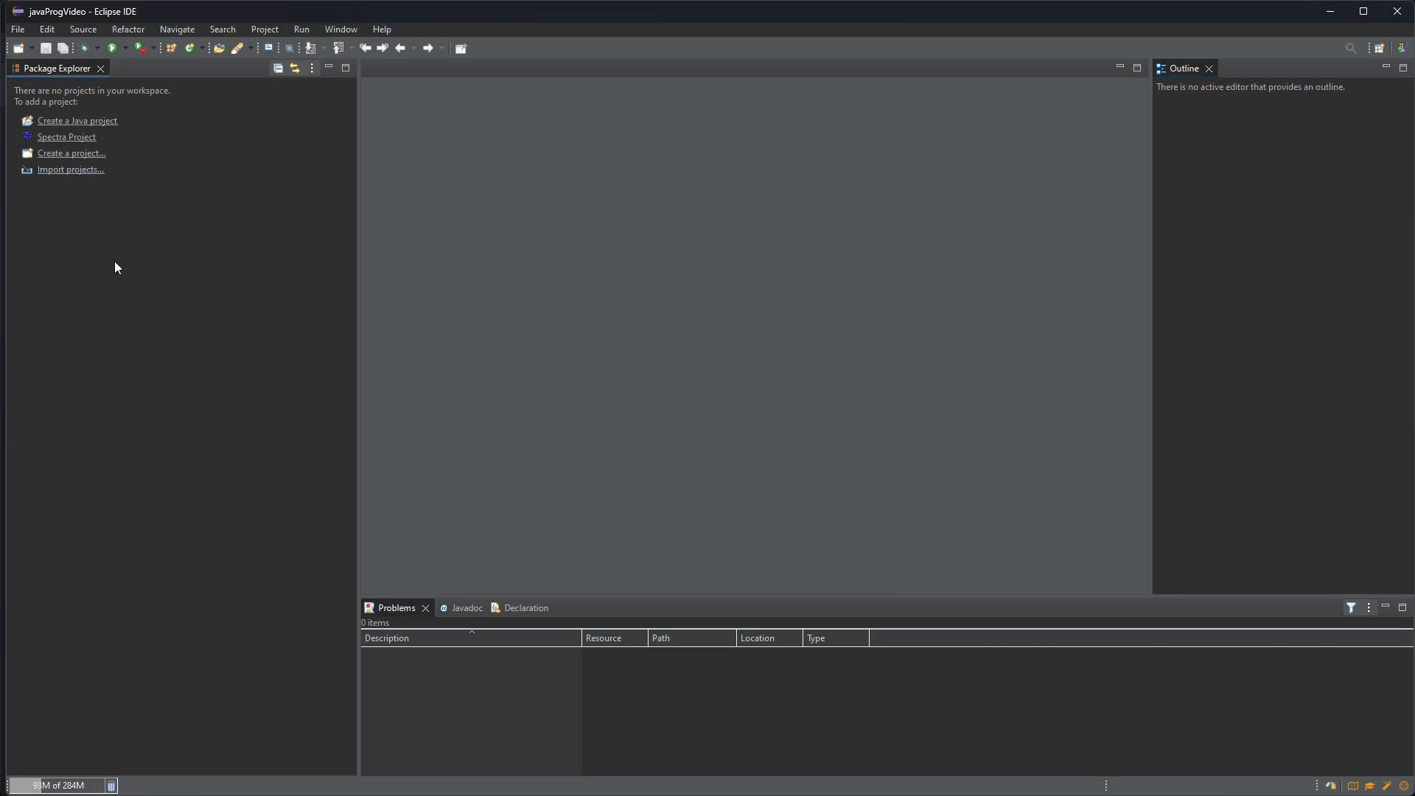
mouse_move(83, 176)
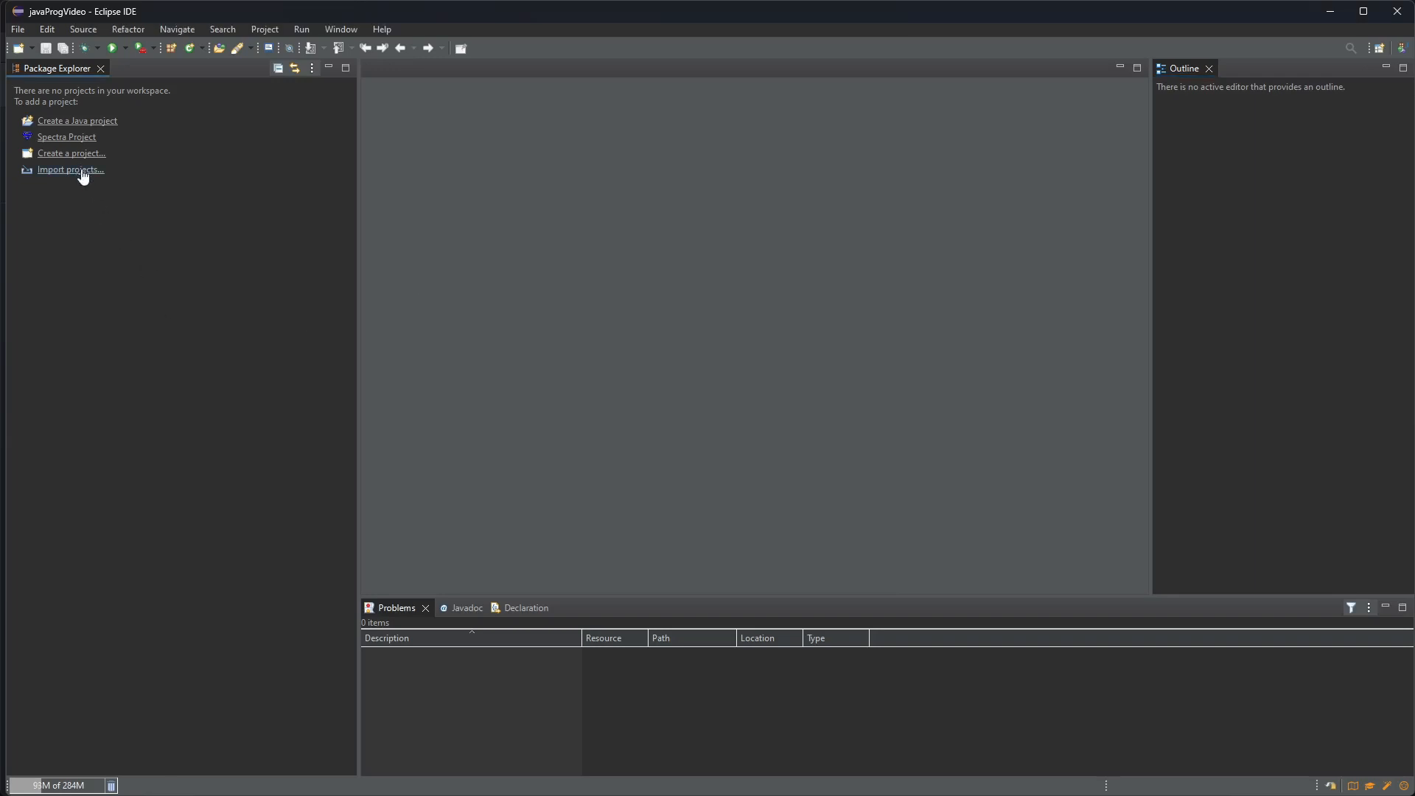
mouse_move(87, 177)
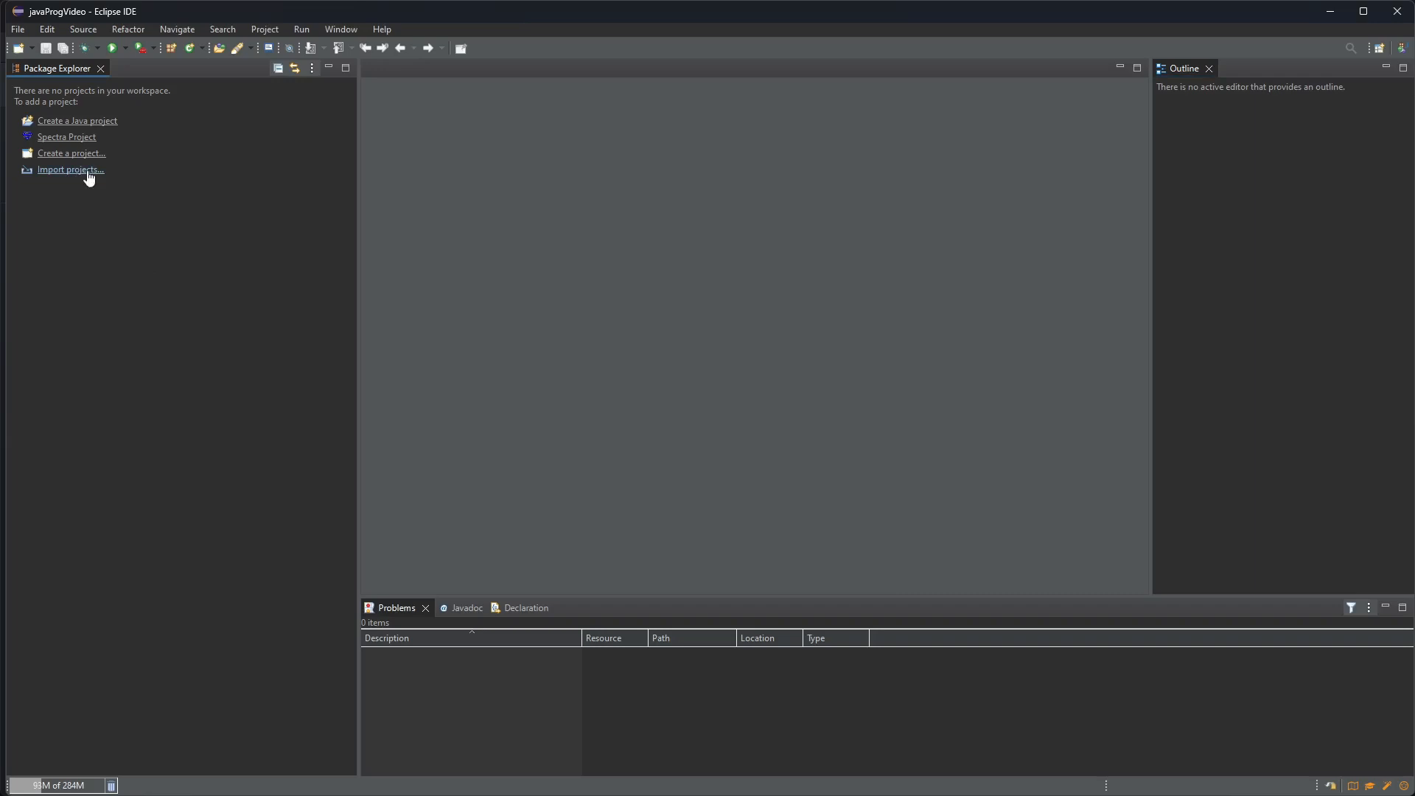
mouse_move(99, 220)
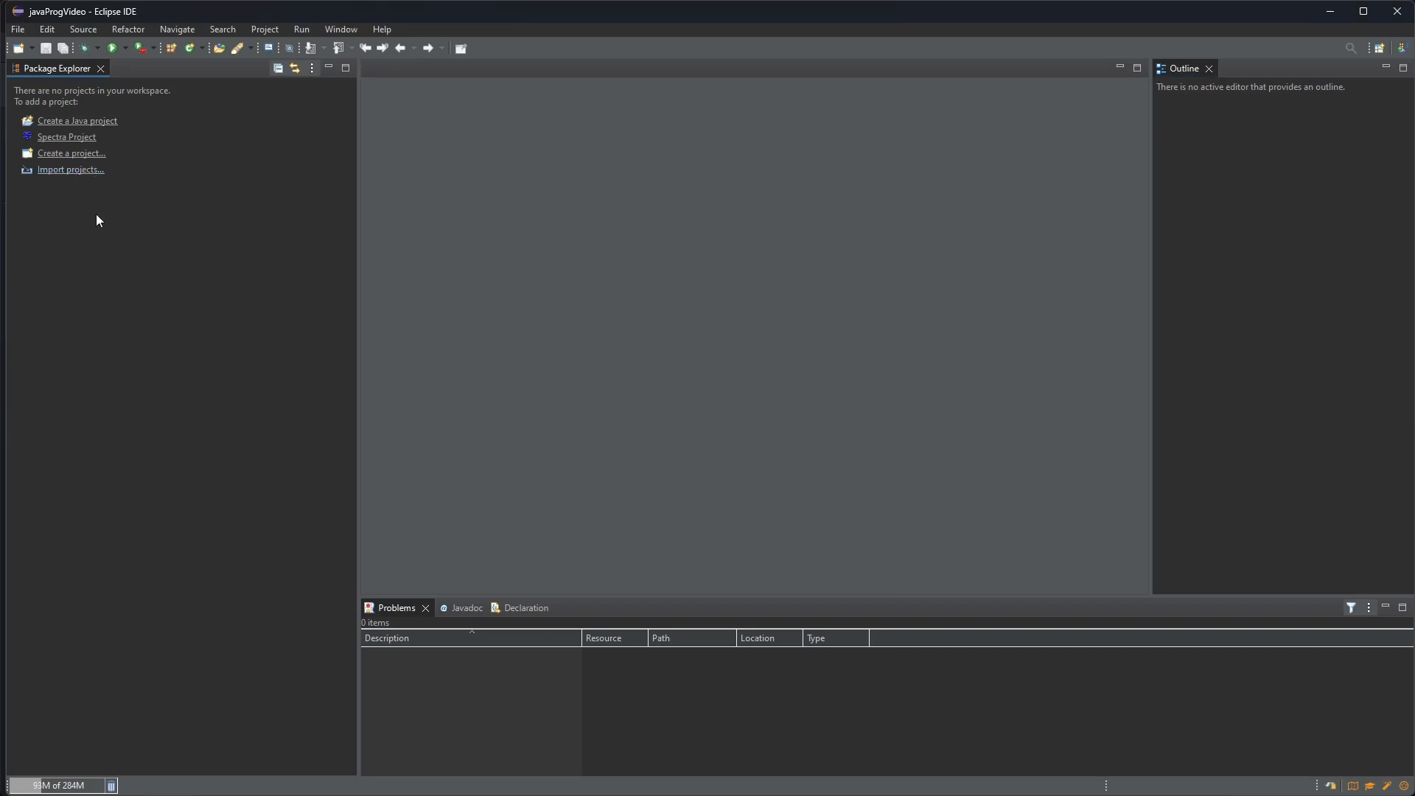
mouse_move(98, 186)
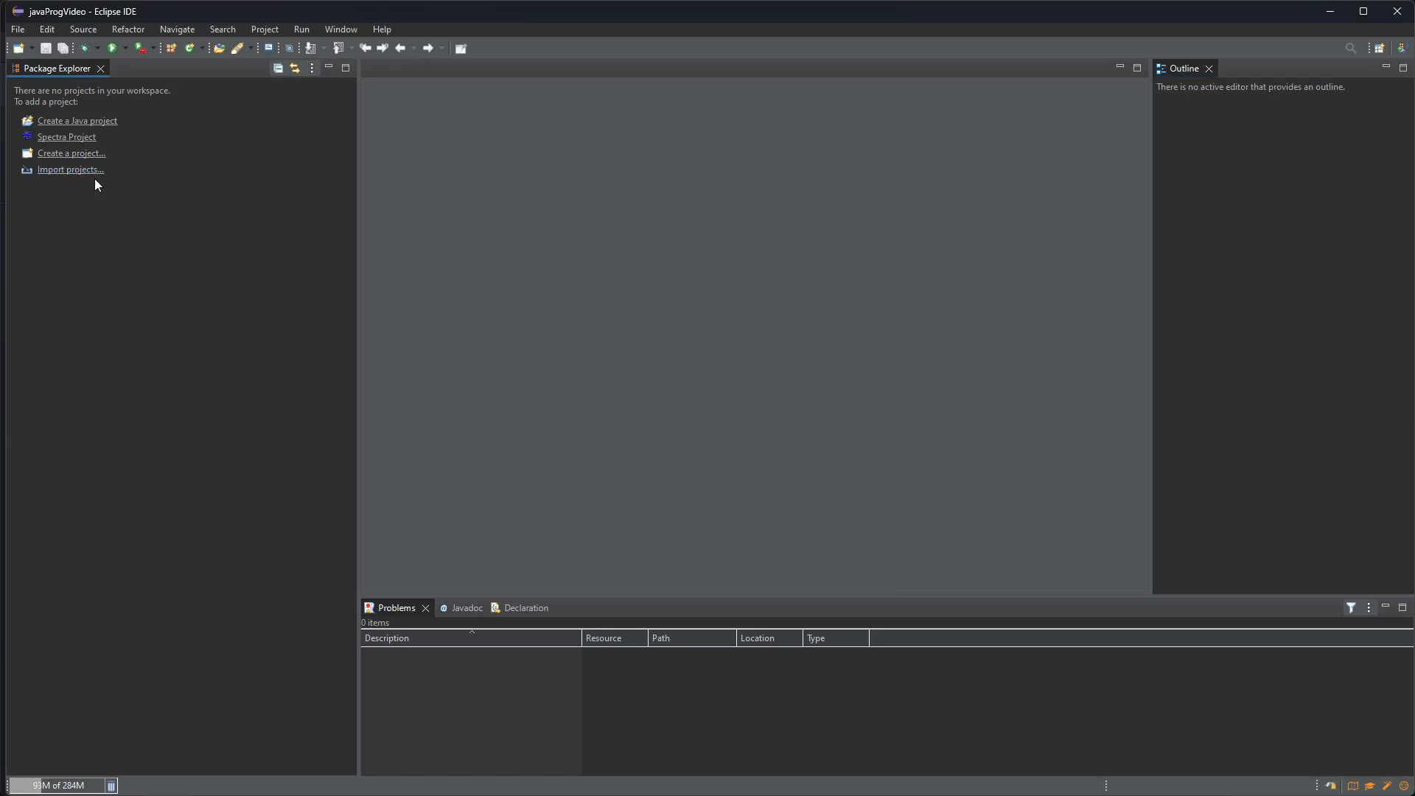
mouse_move(106, 237)
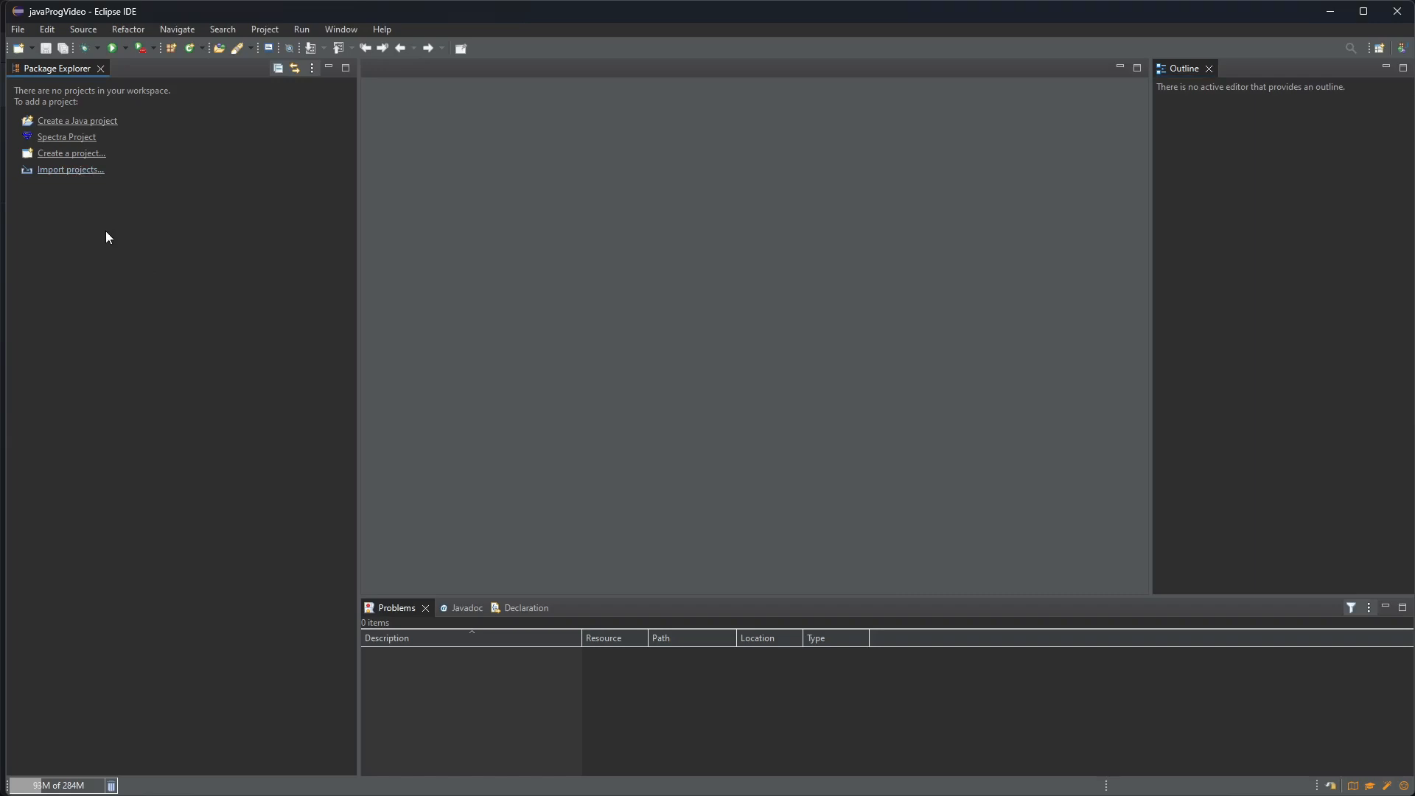
mouse_move(71, 169)
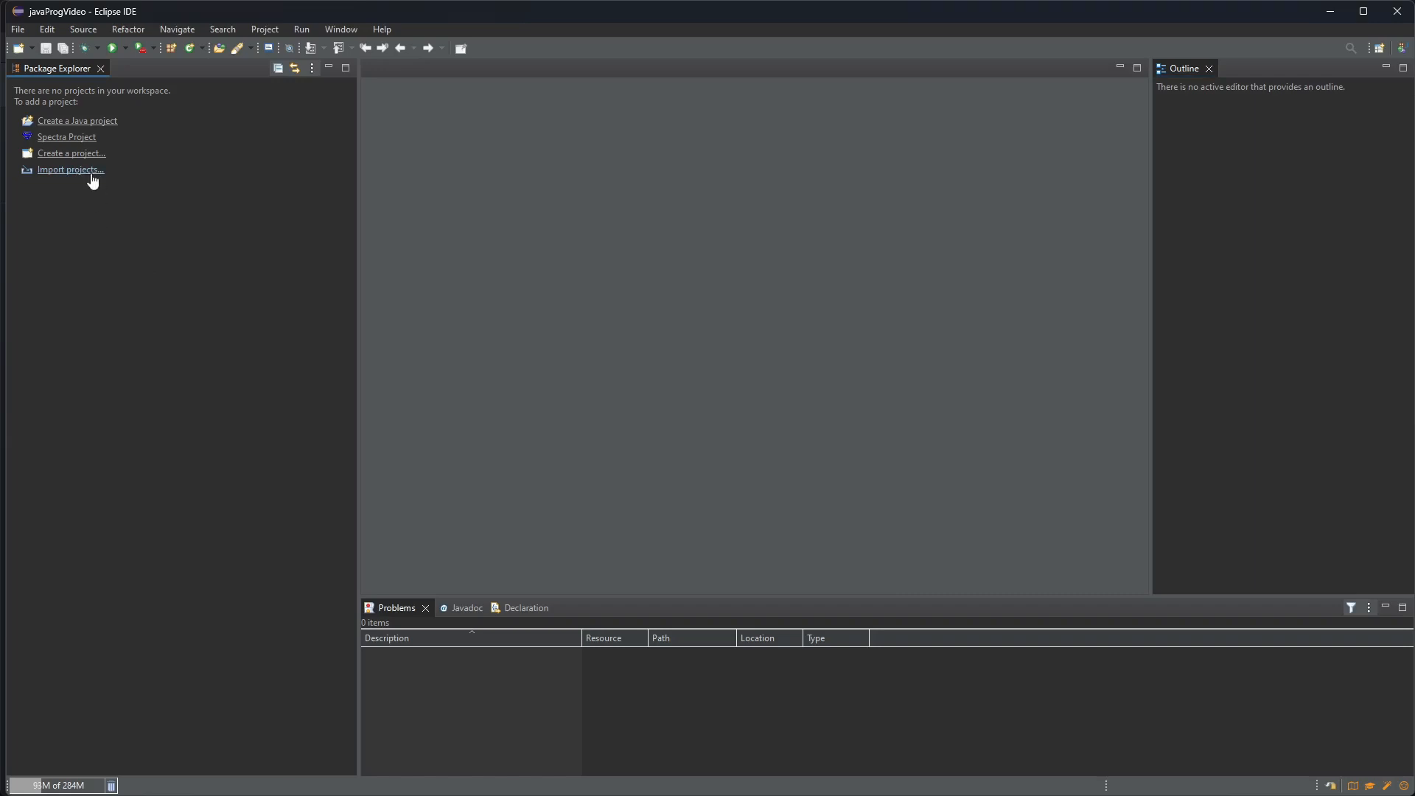
mouse_move(102, 228)
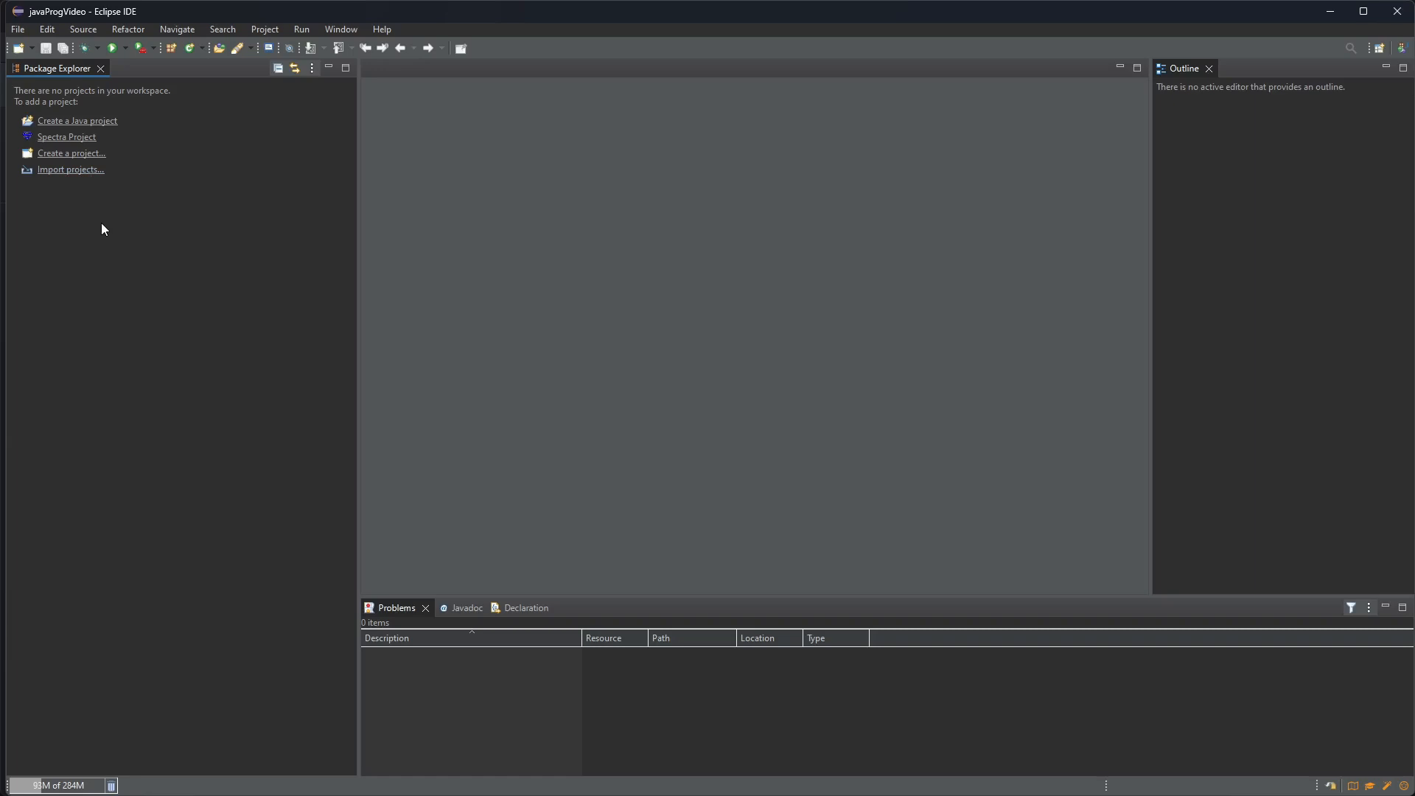
Step: Start the import wizard for Existing Projects into Workspace under General and proceed to project selection
left_click(71, 170)
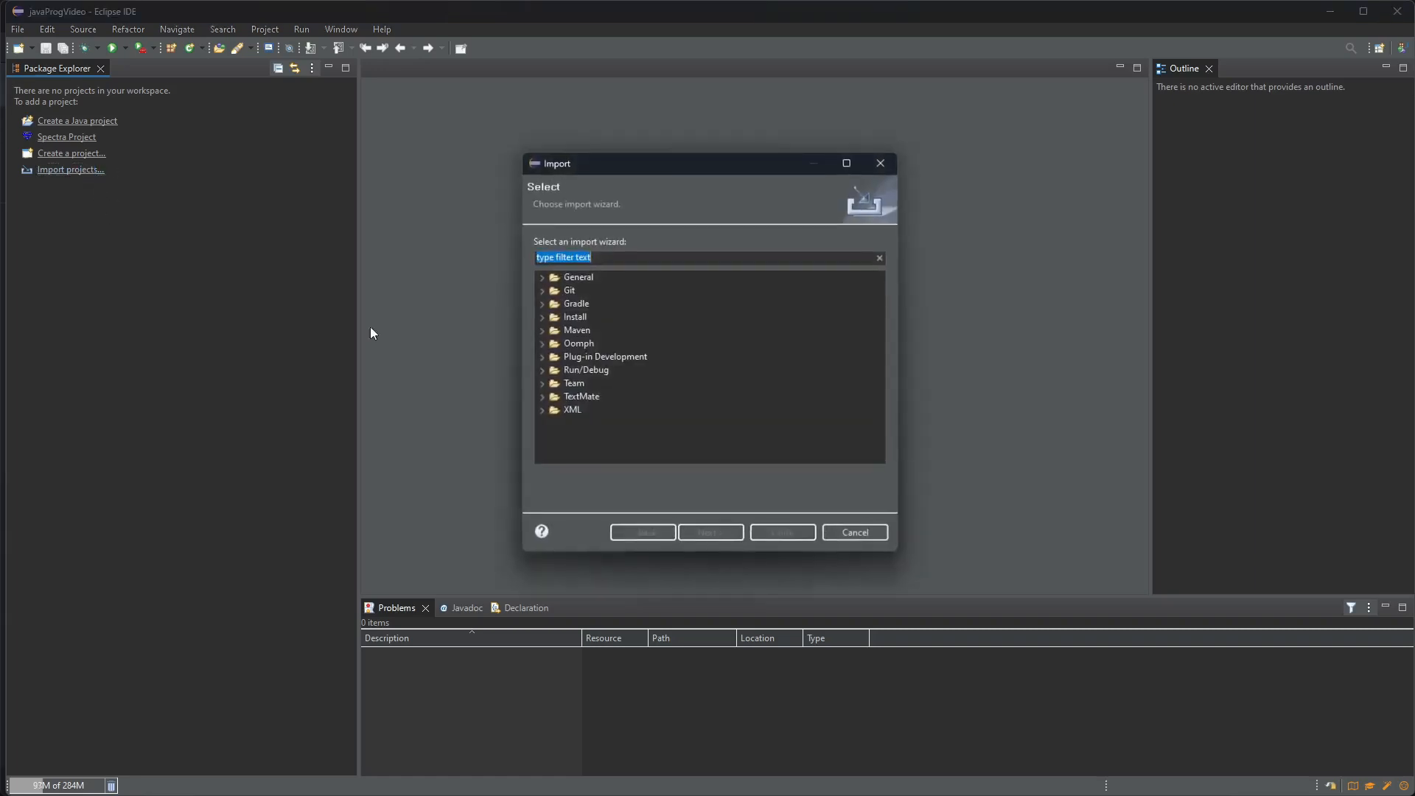
left_click(544, 278)
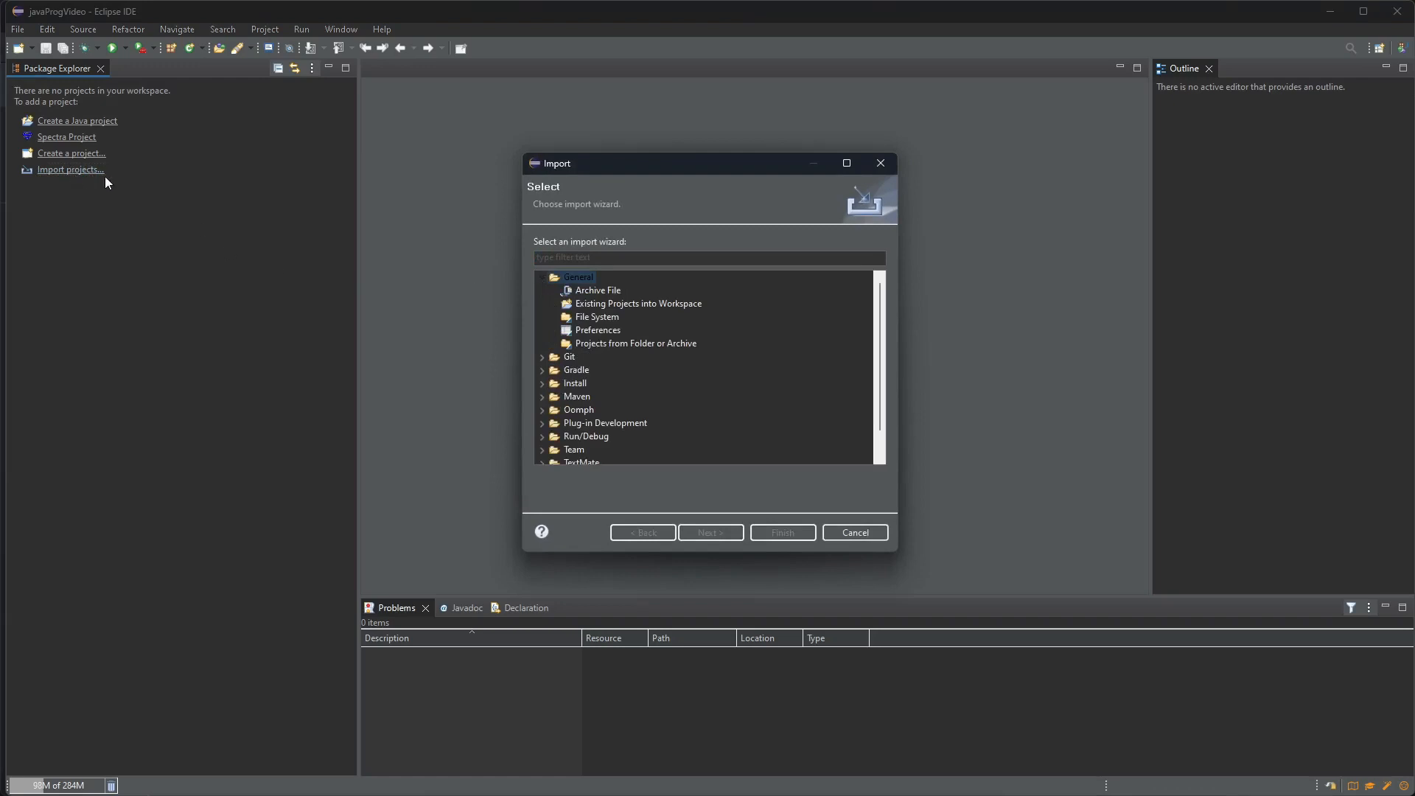
left_click(597, 291)
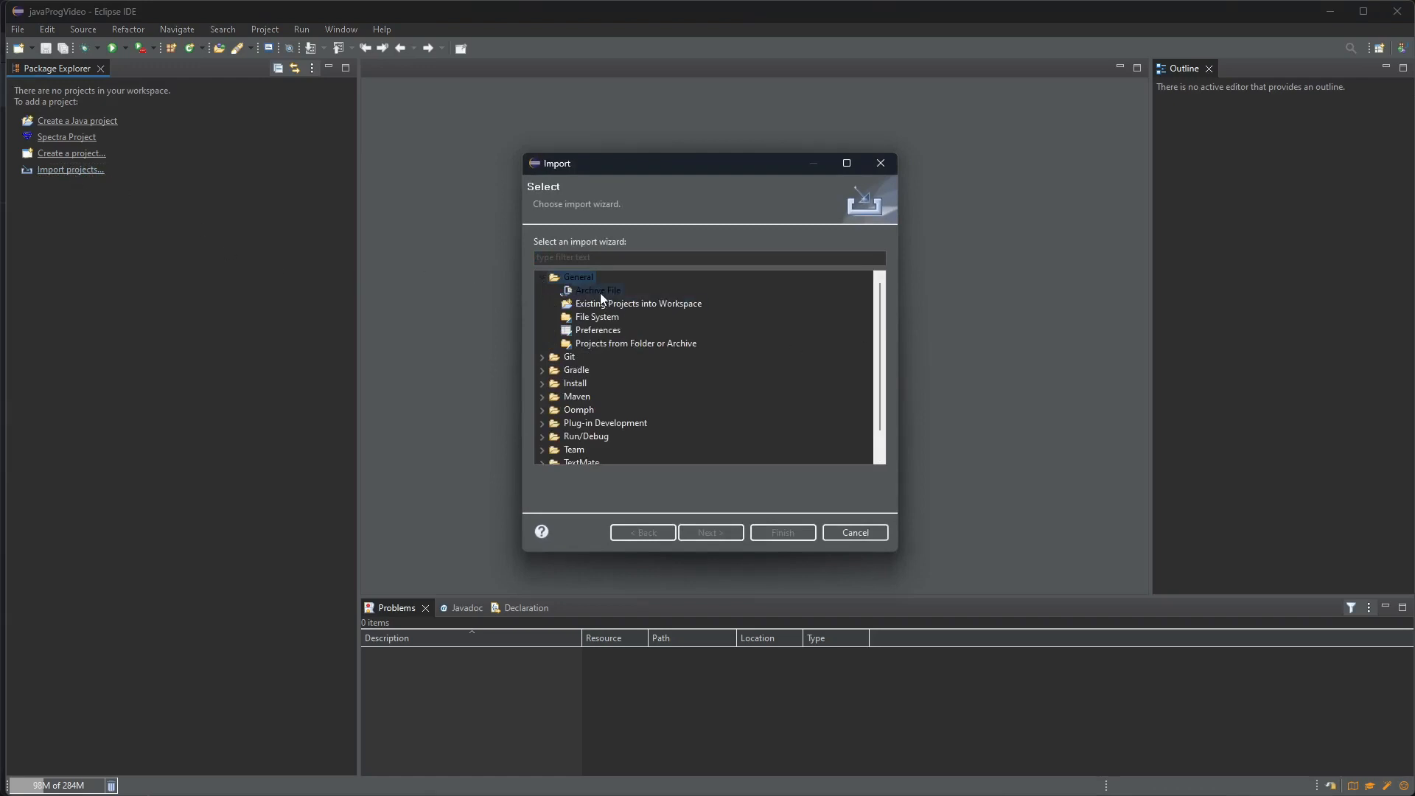
left_click(636, 304)
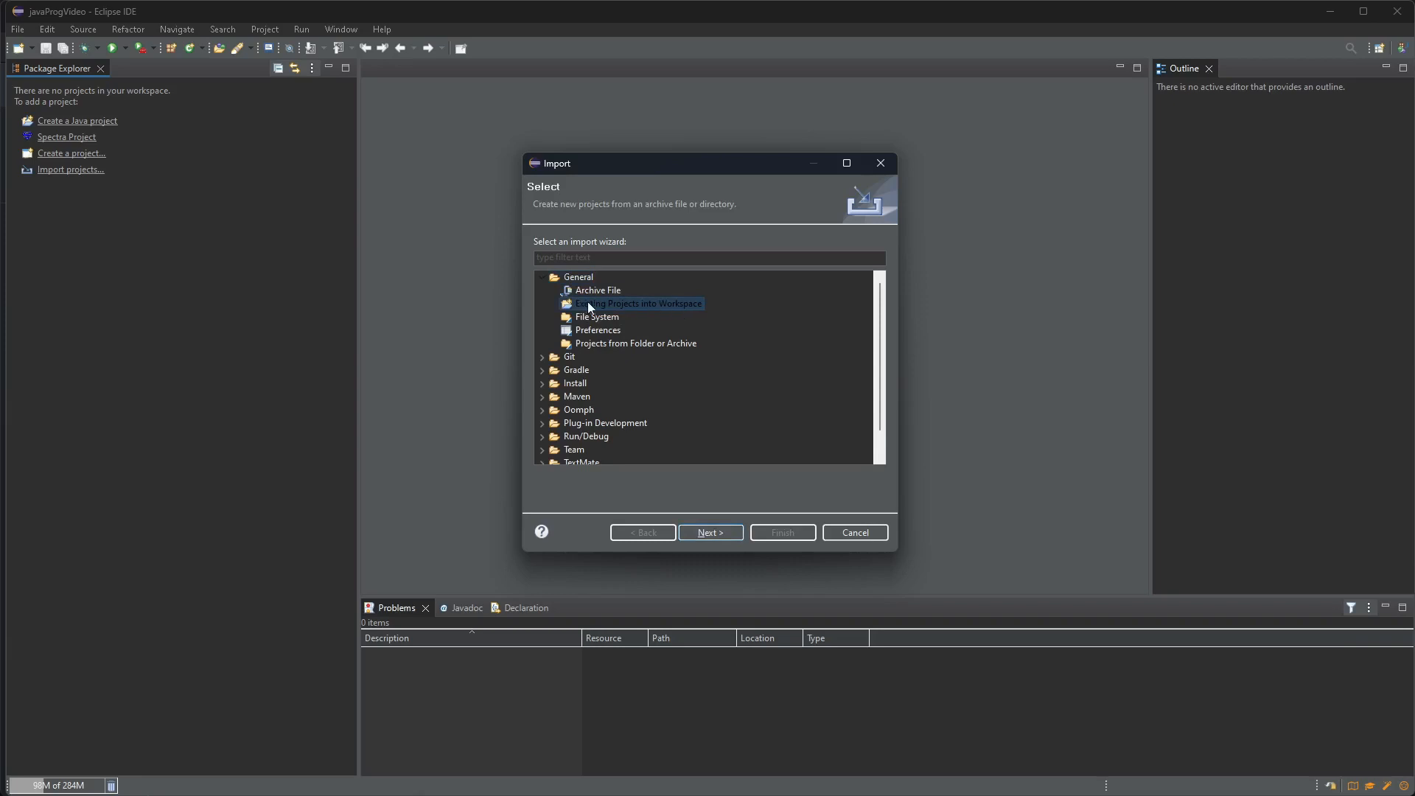
mouse_move(47, 184)
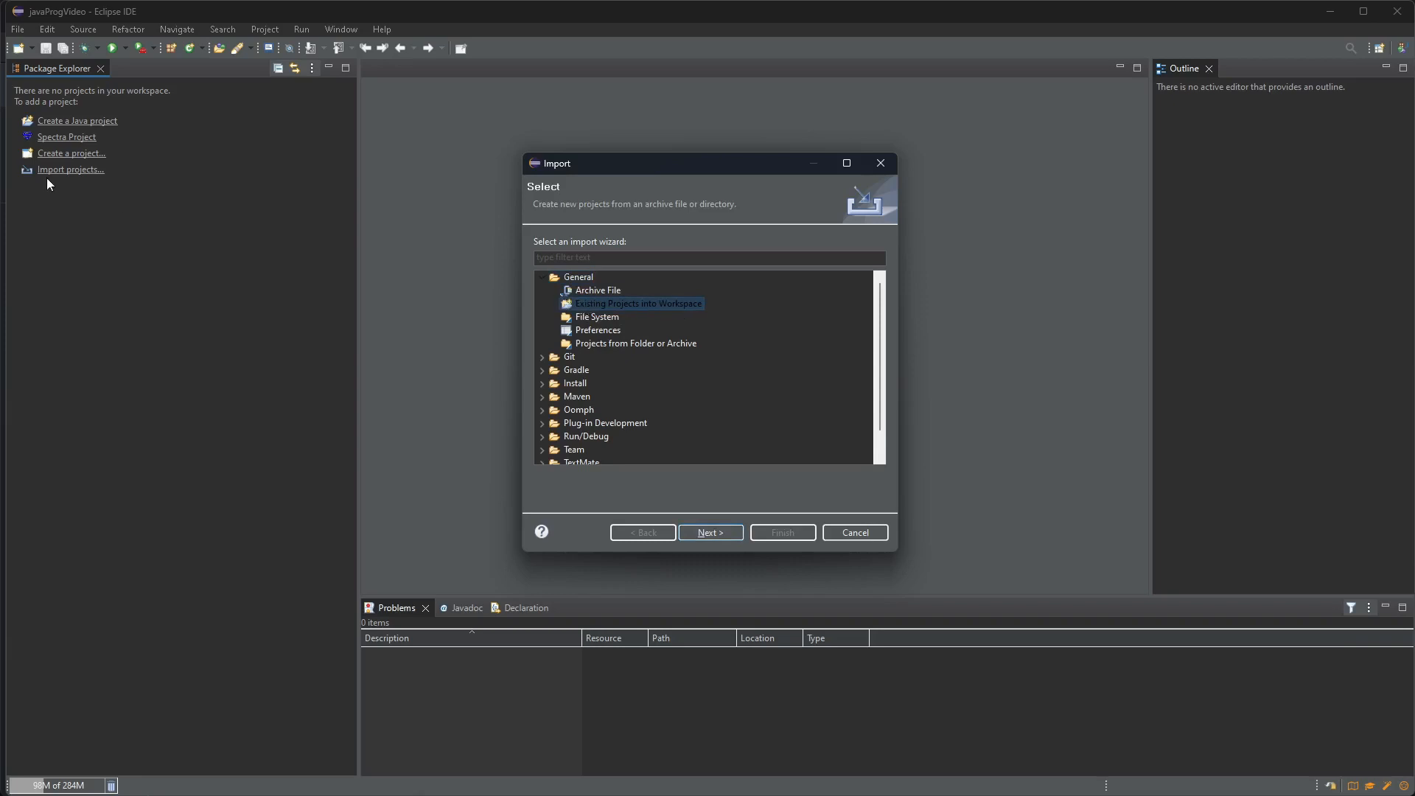
mouse_move(662, 310)
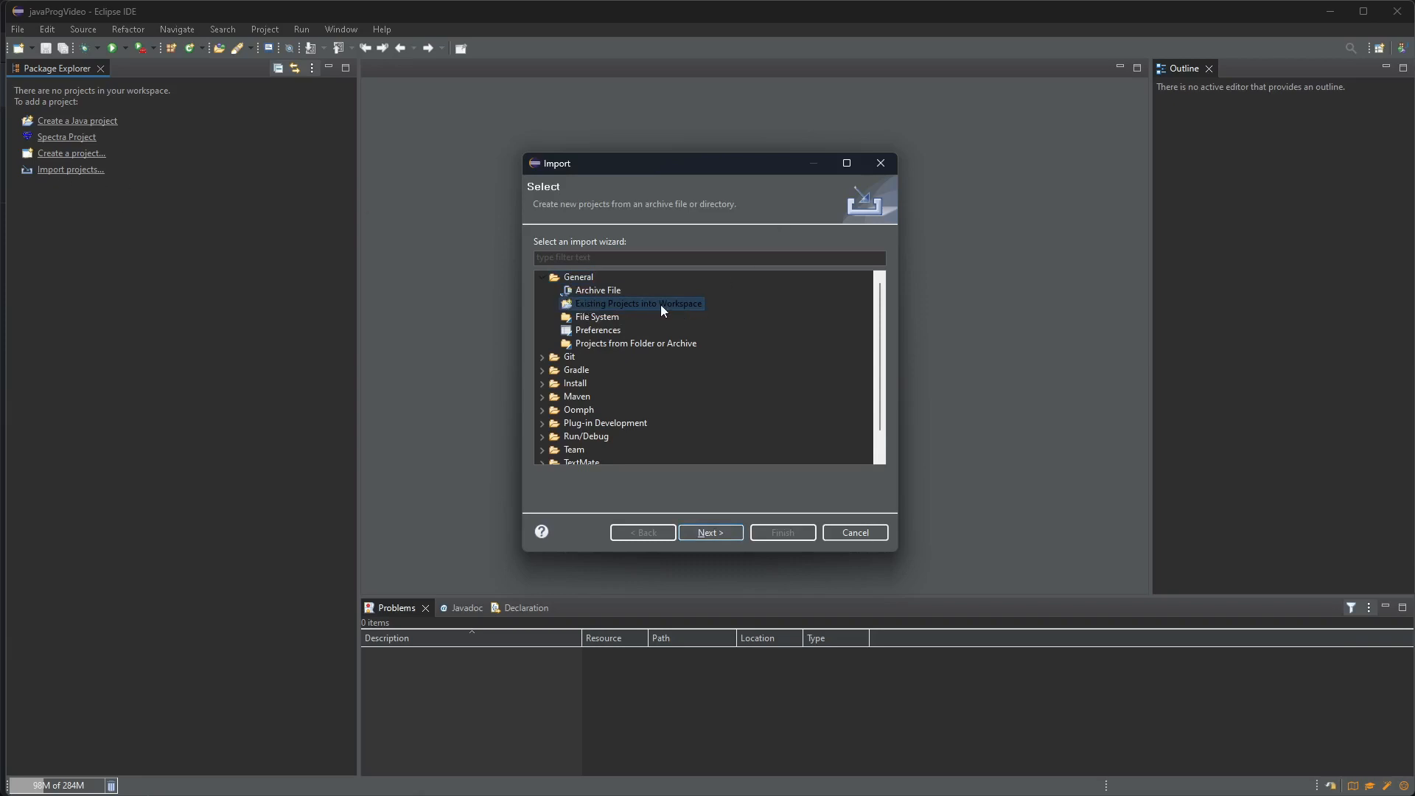
mouse_move(710, 532)
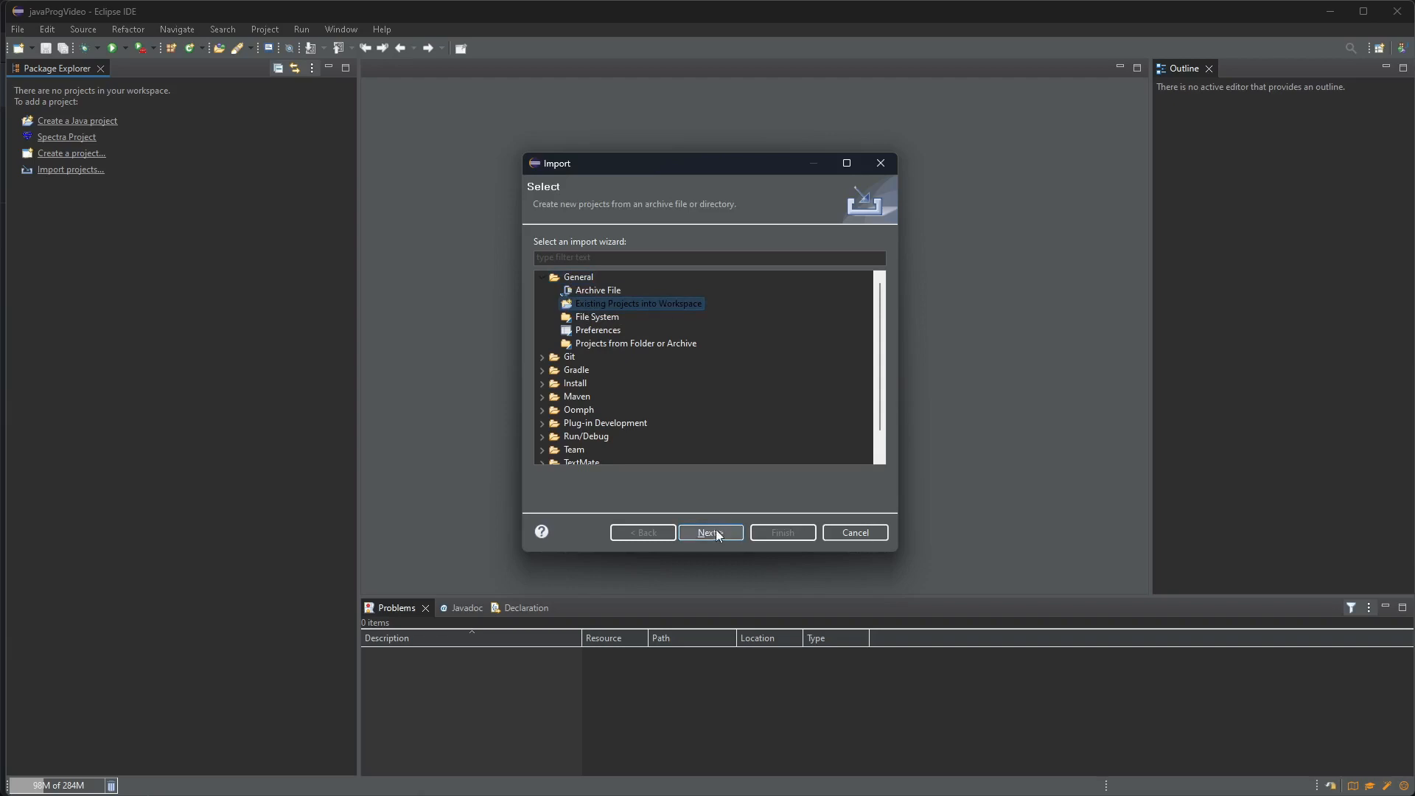
left_click(709, 532)
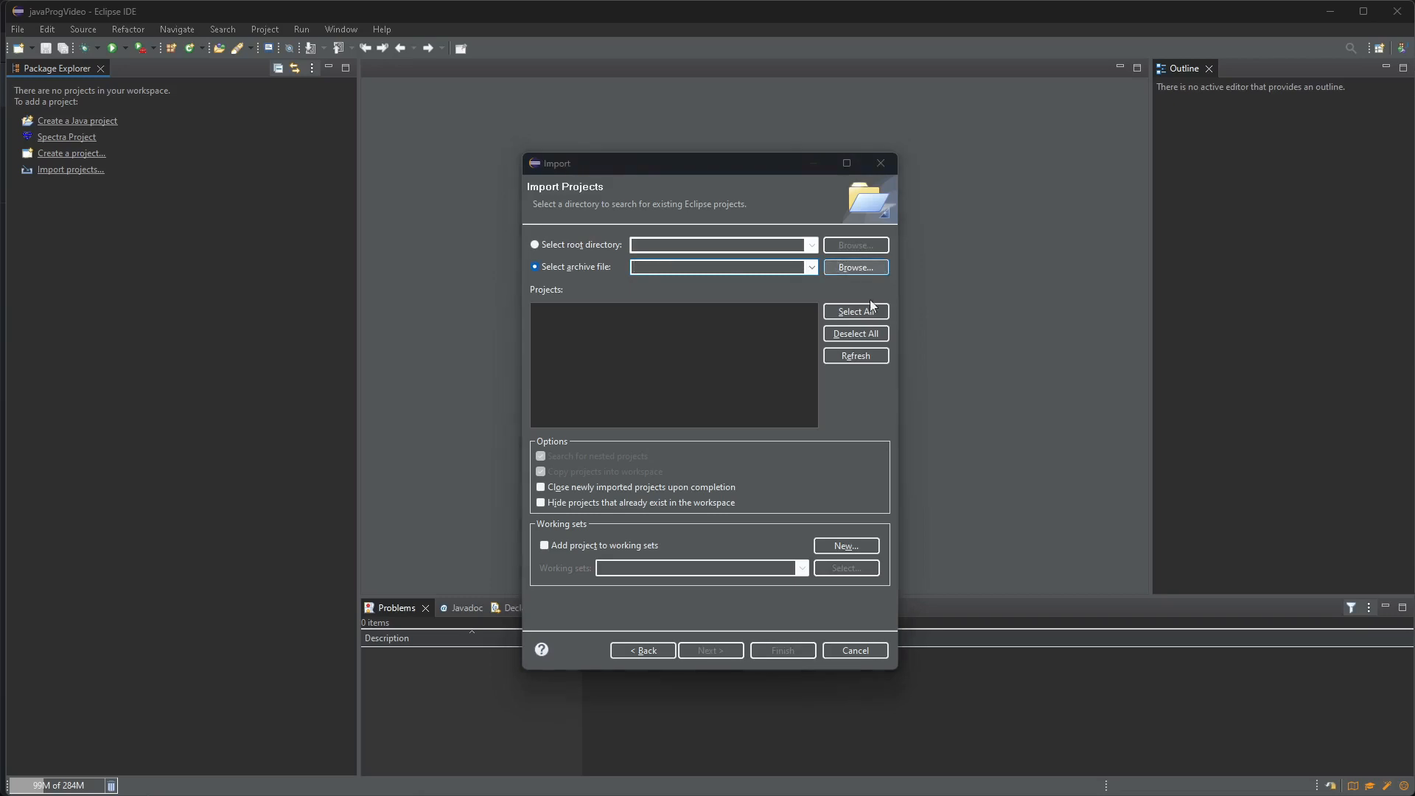
Step: Import the project from javafx-gradle-template-main.zip in Downloads and finish the wizard
left_click(854, 267)
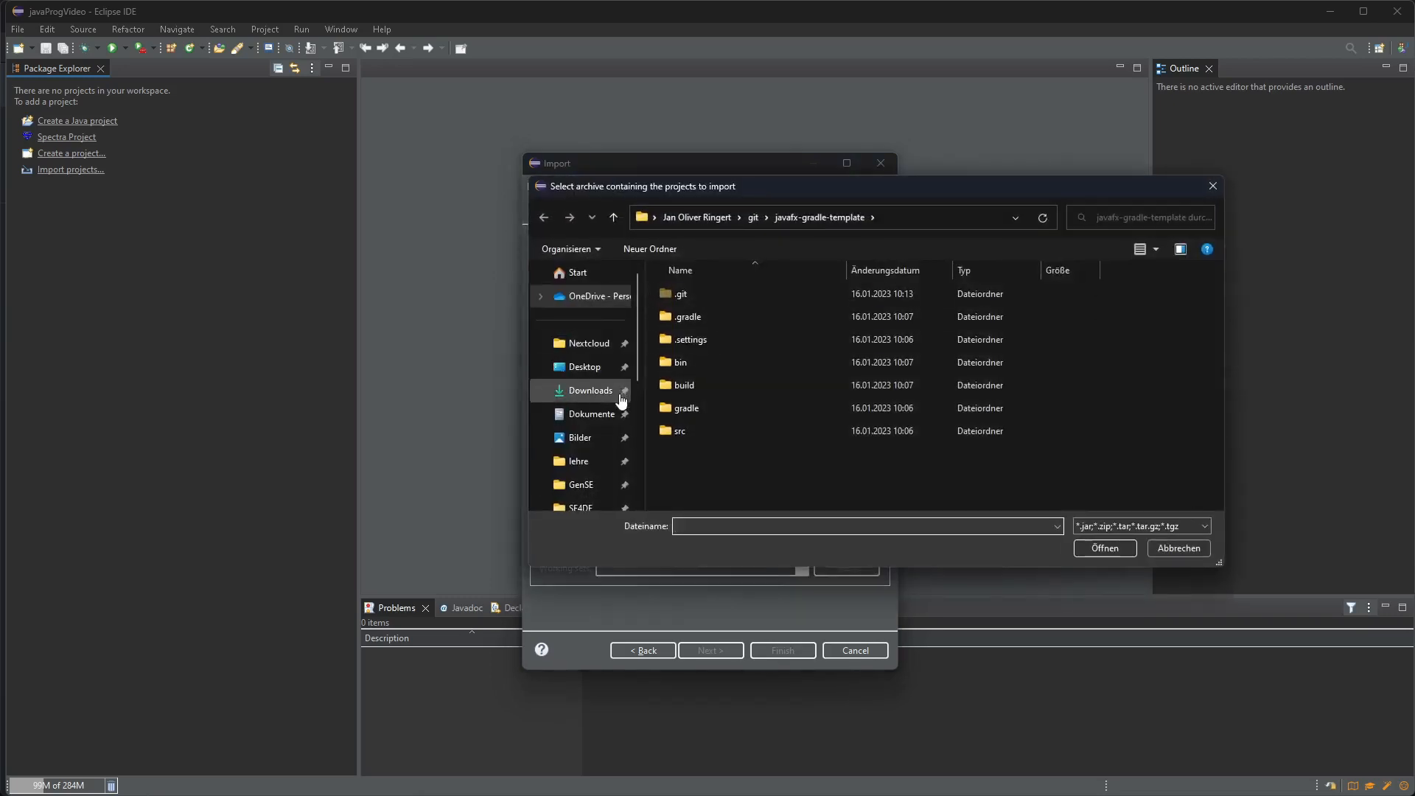
left_click(590, 389)
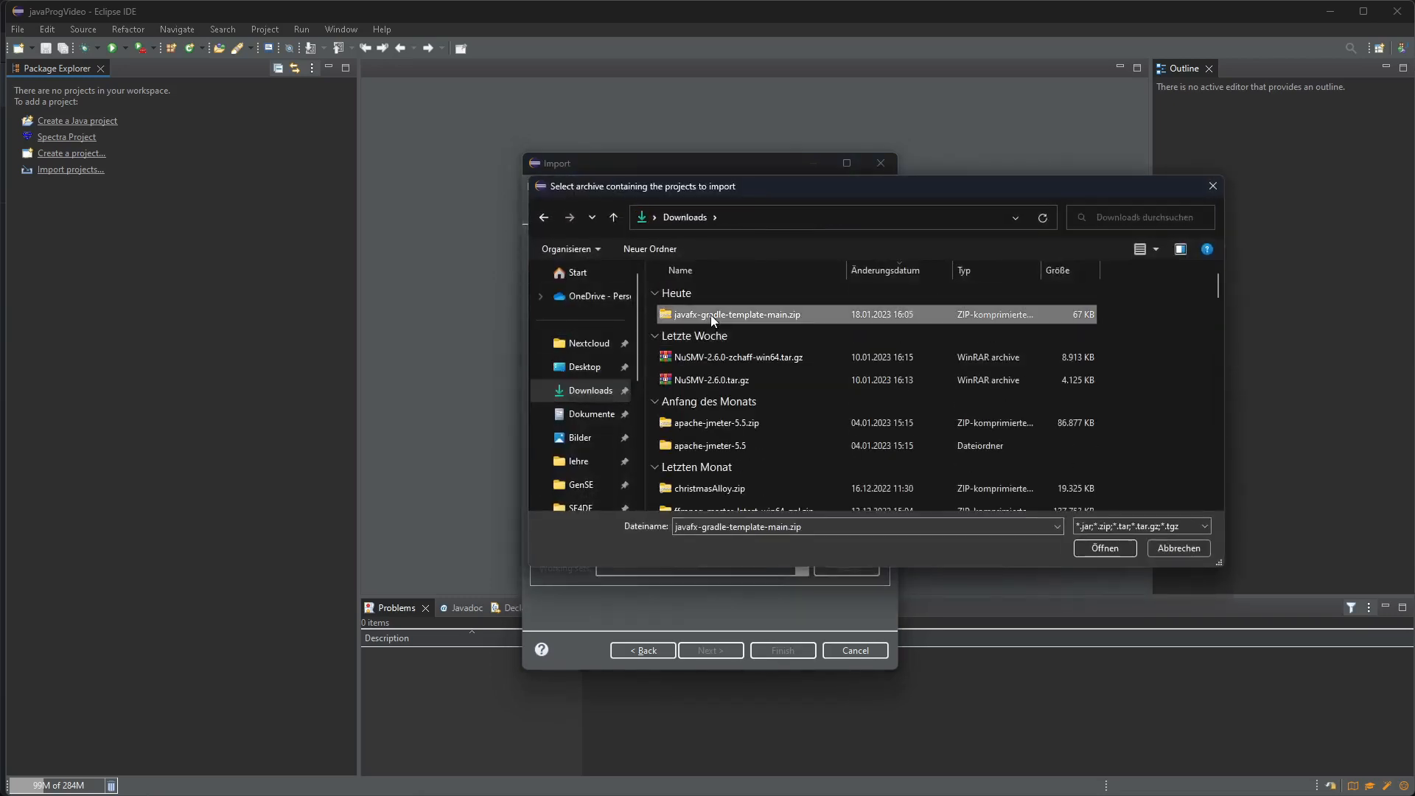
left_click(1105, 548)
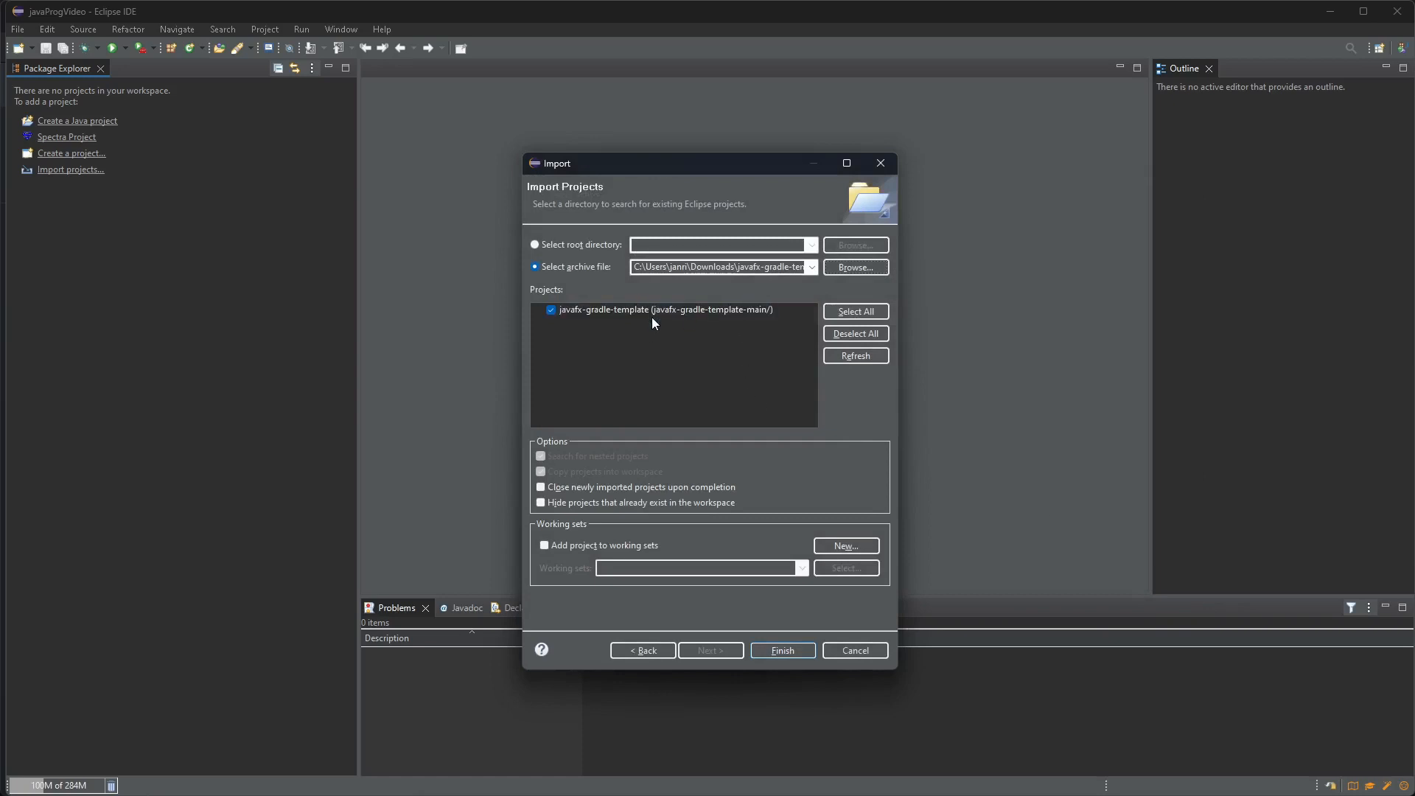
left_click(781, 650)
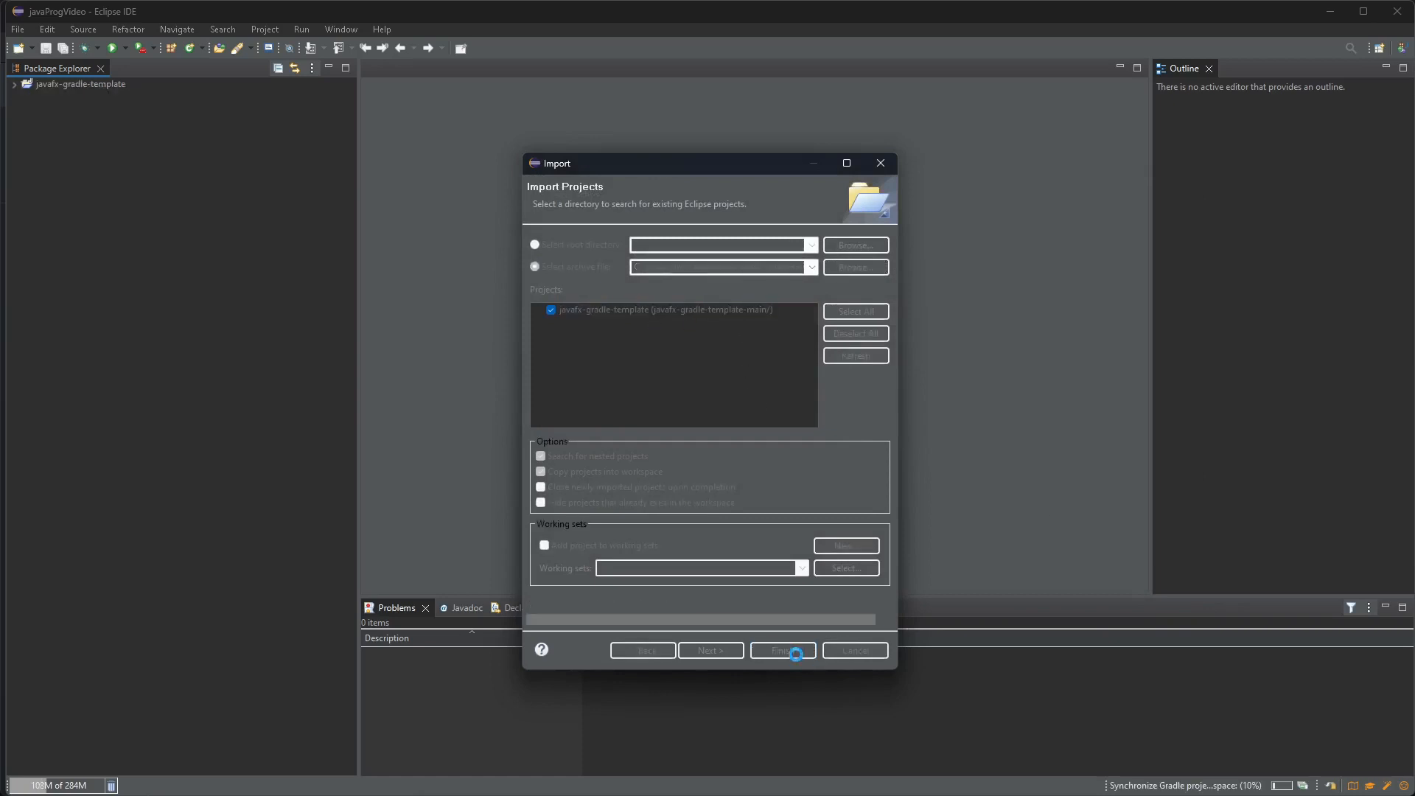
left_click(781, 650)
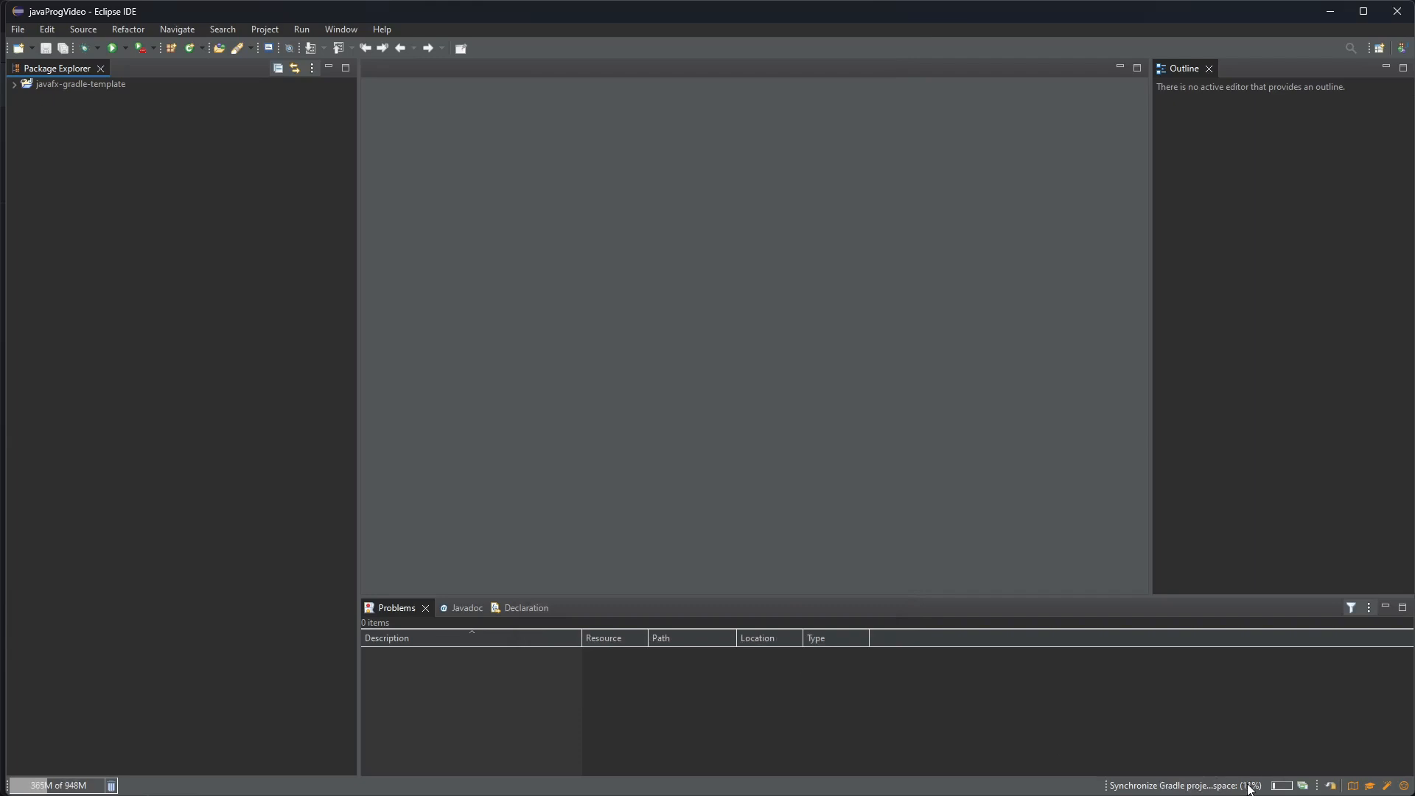
mouse_move(1079, 534)
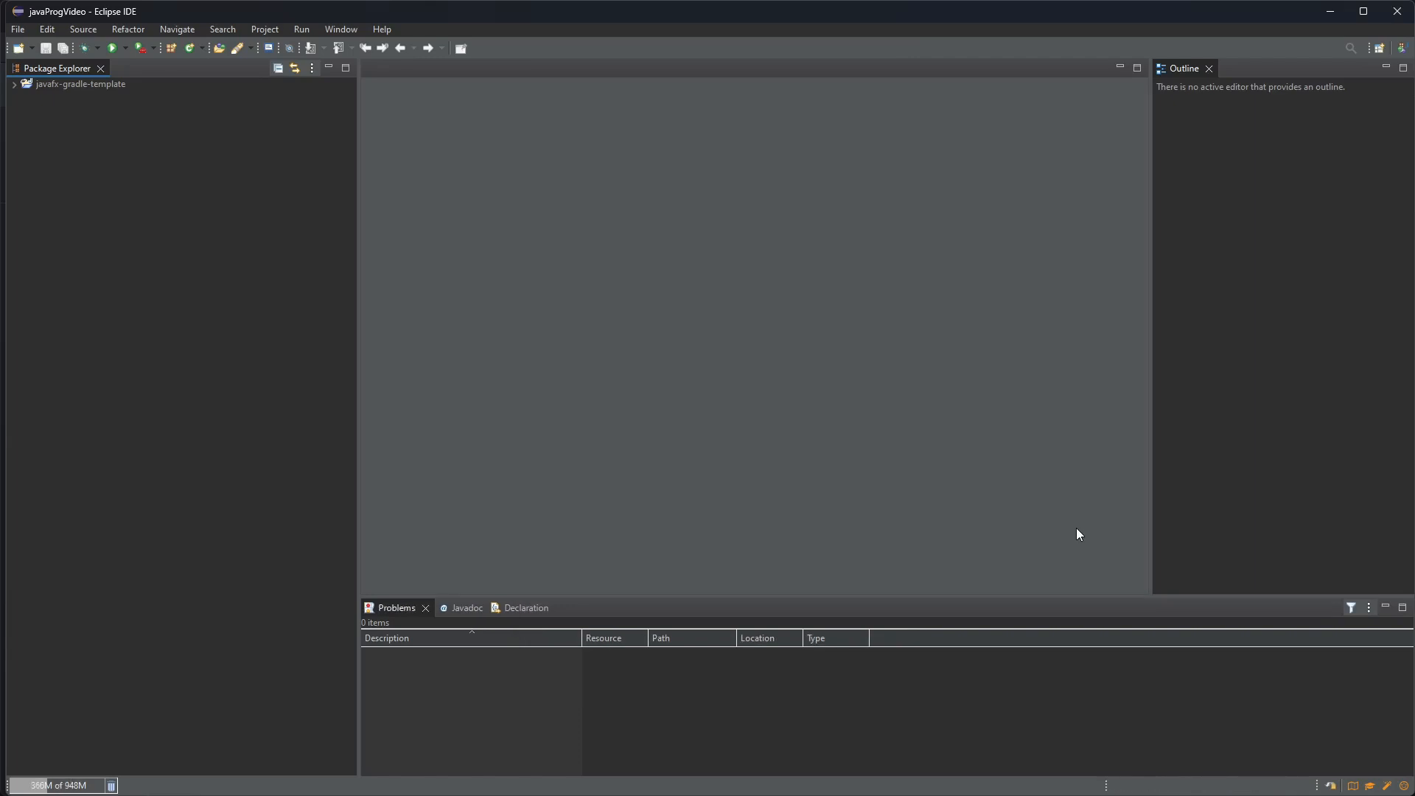
mouse_move(502, 217)
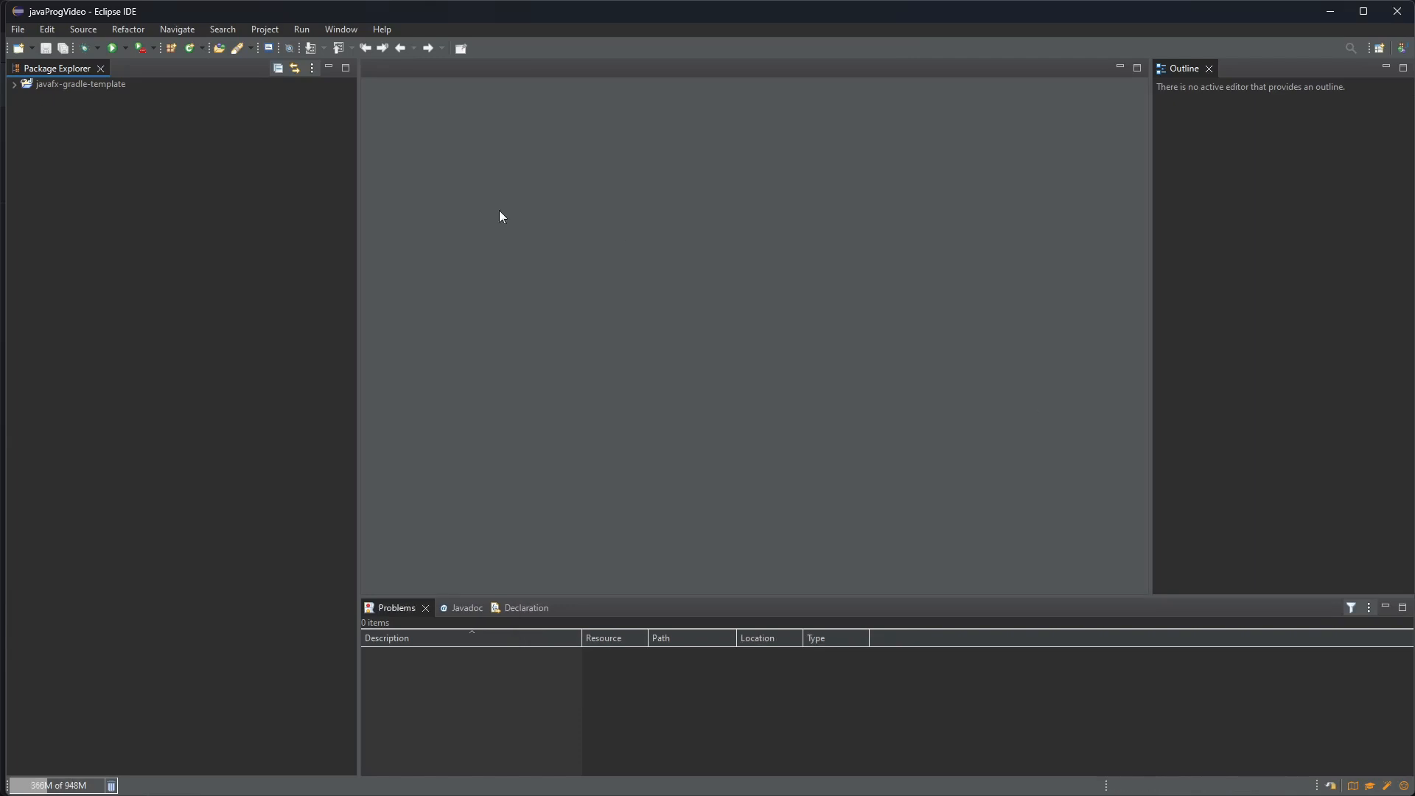
Step: Run App.java as a Java application and read the missing JavaFX runtime components error in the Console
left_click(15, 84)
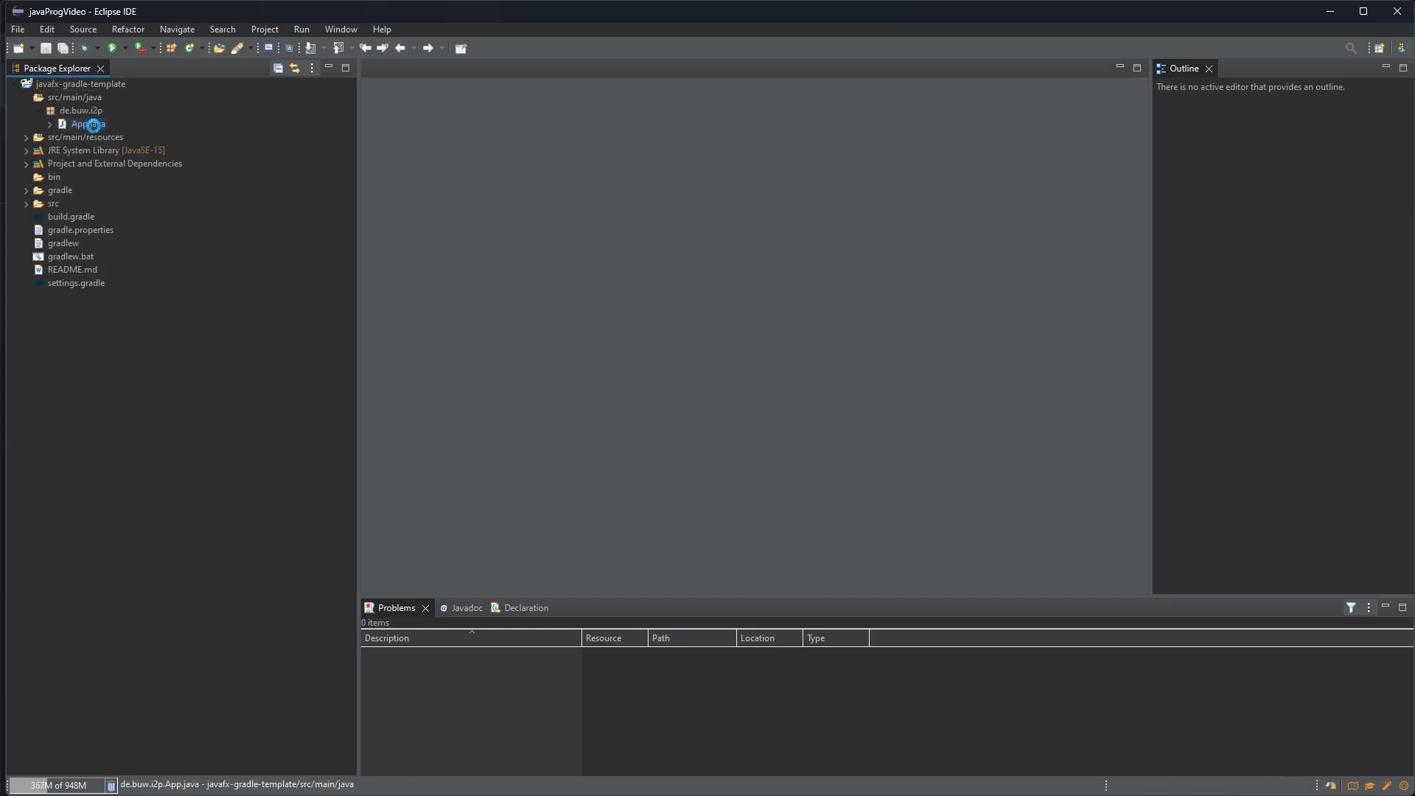
double_click(88, 124)
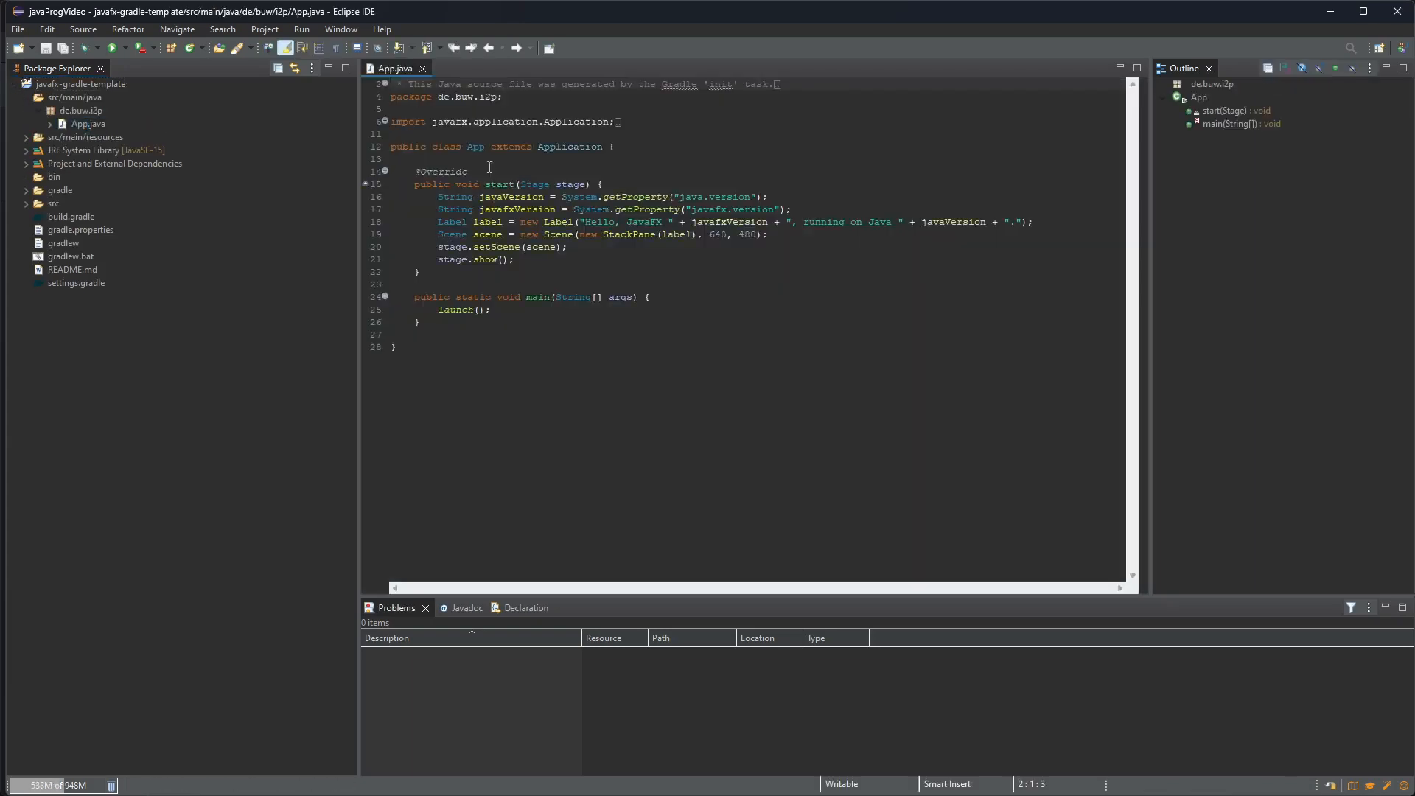
right_click(488, 166)
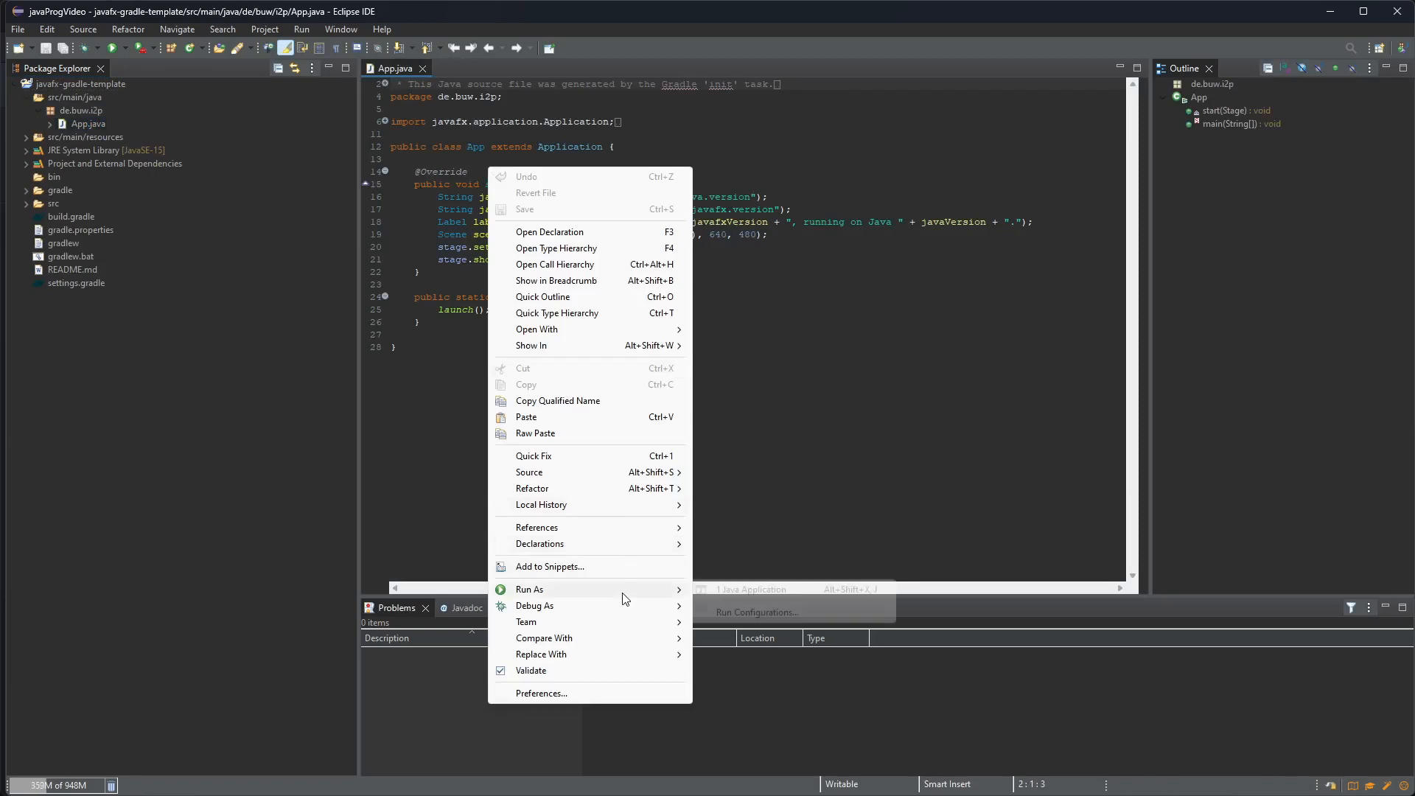
key("Escape")
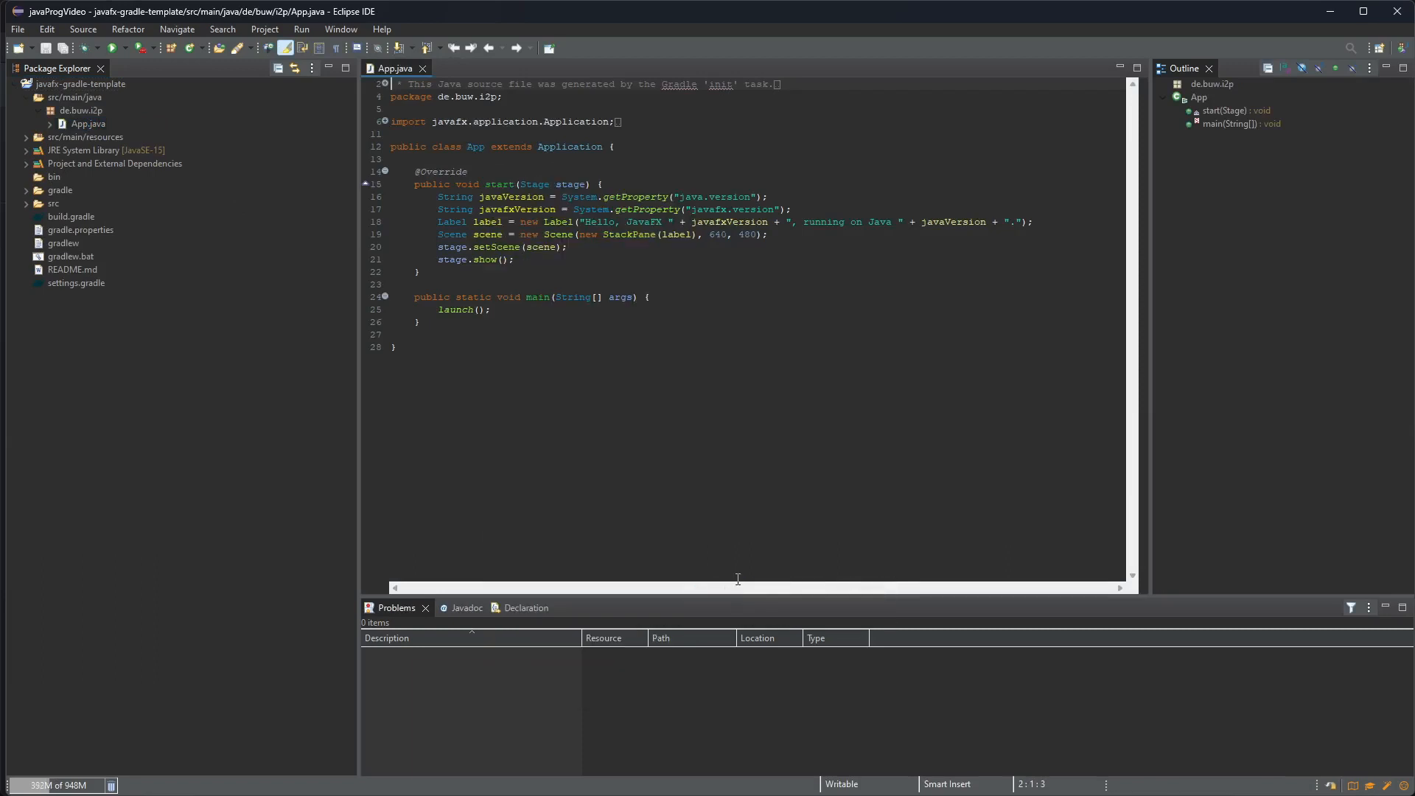
left_click(113, 47)
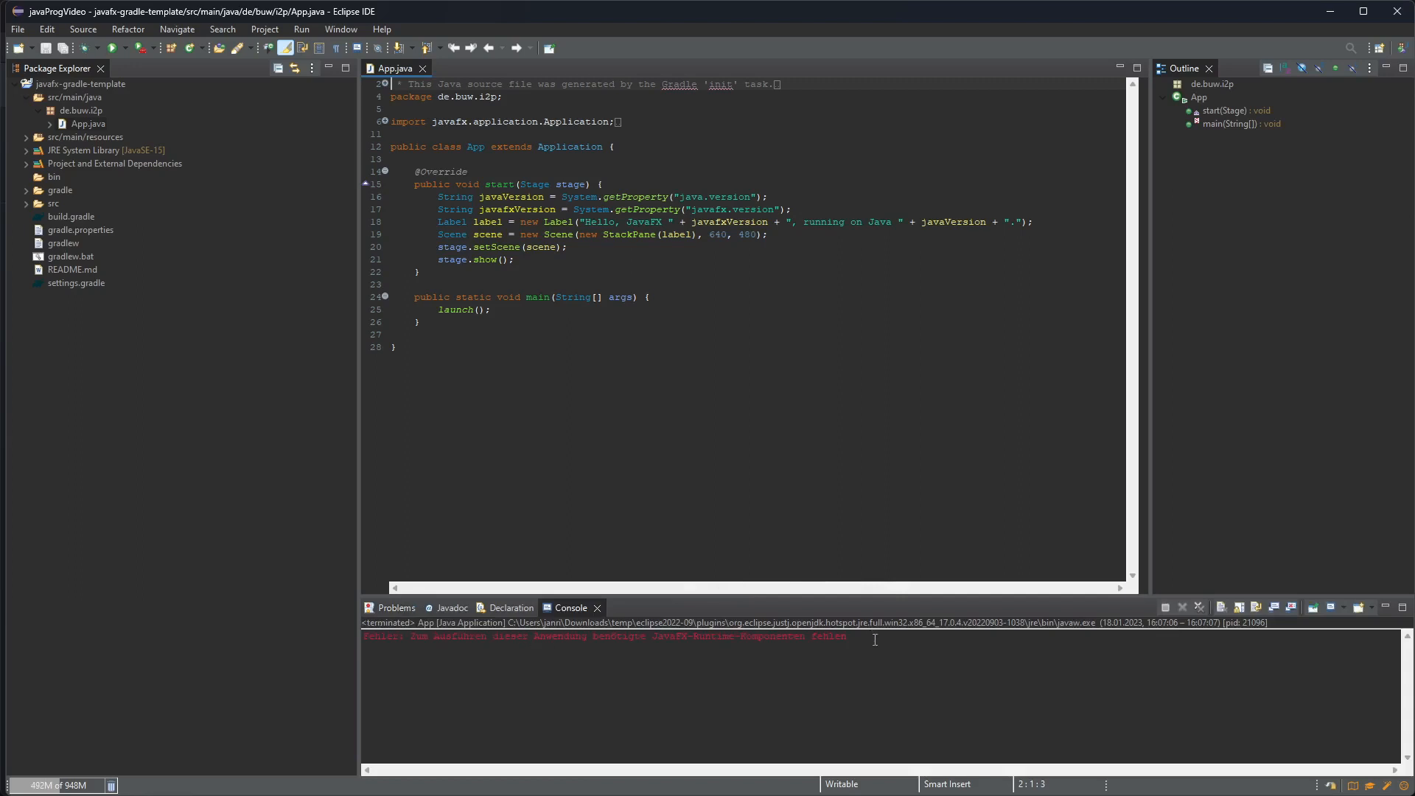
double_click(711, 637)
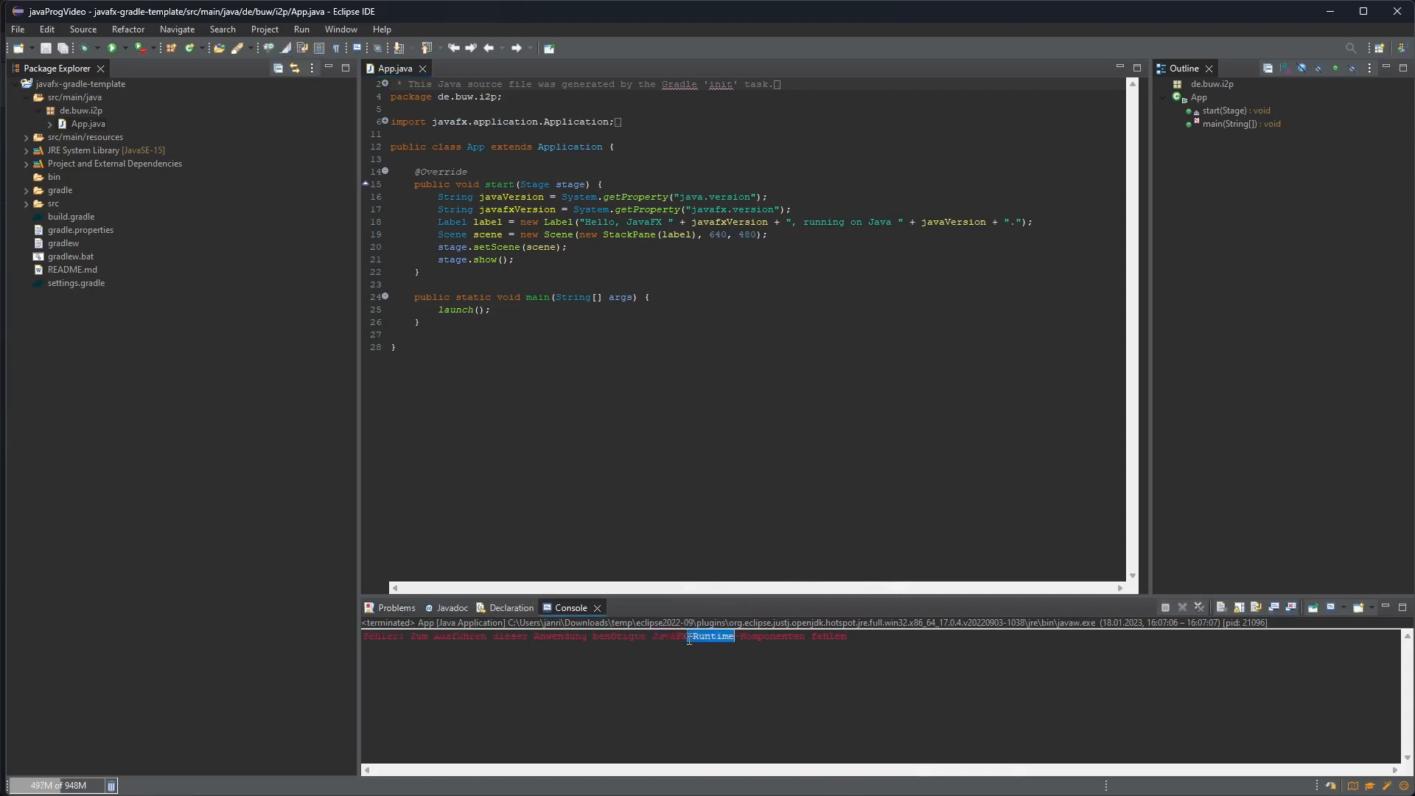
left_click(686, 659)
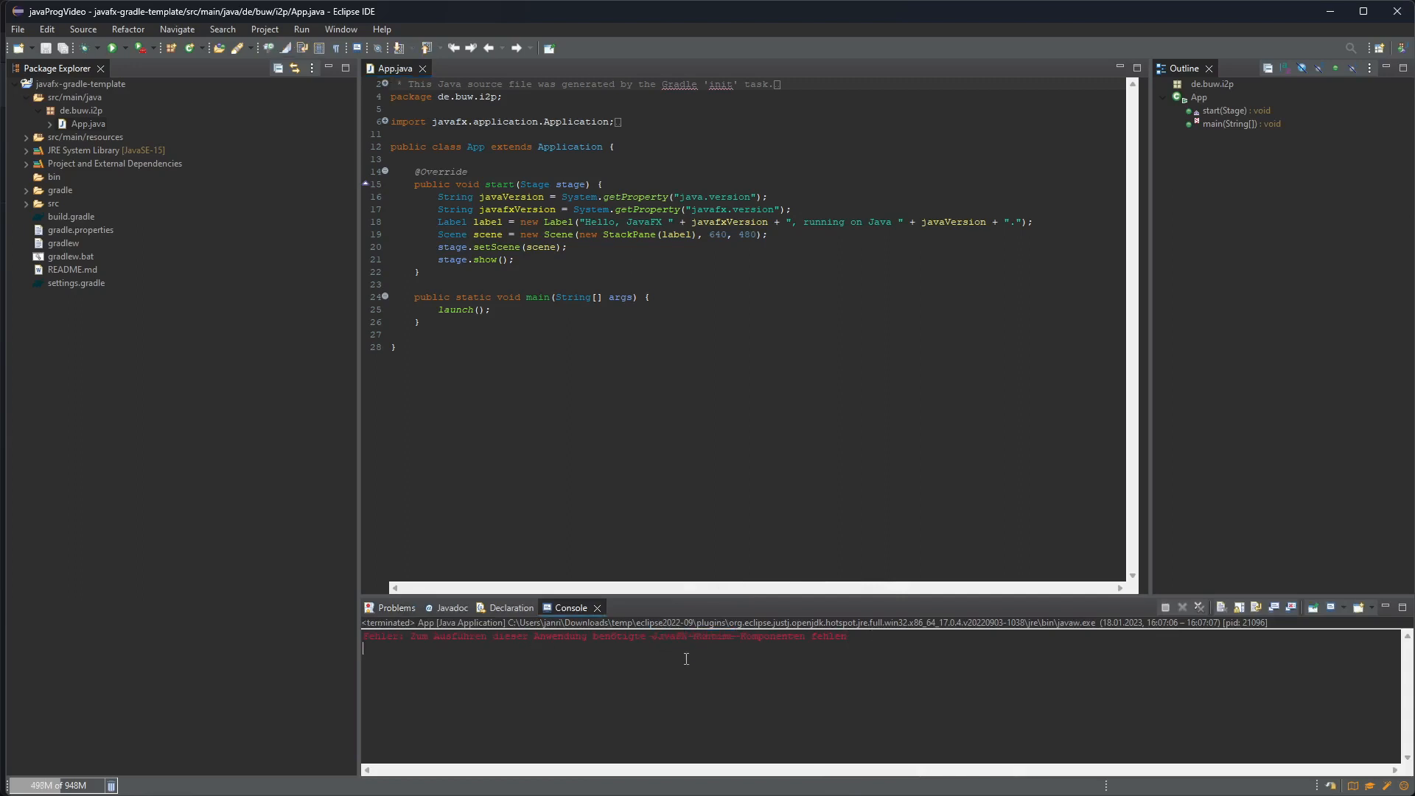
mouse_move(714, 690)
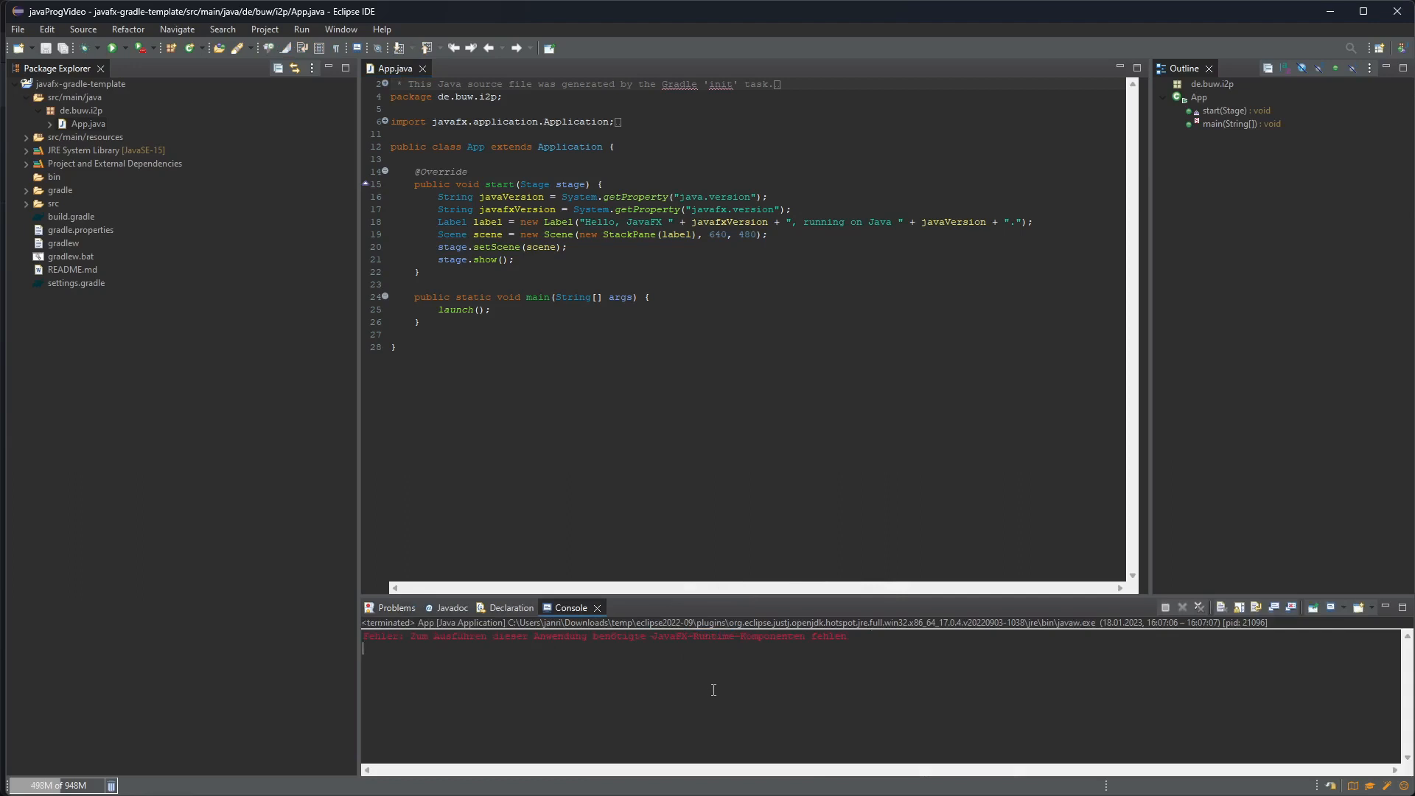
mouse_move(722, 644)
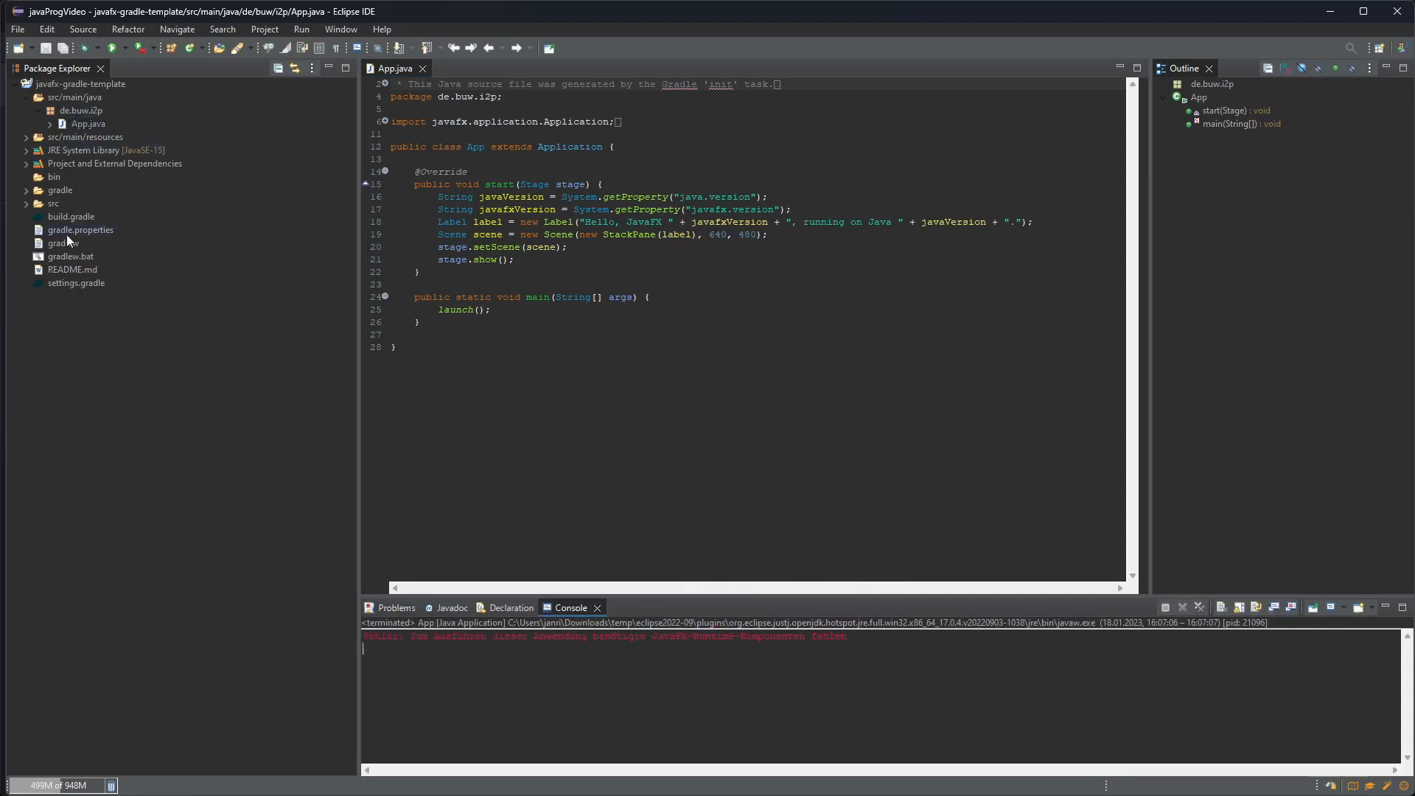
left_click(89, 124)
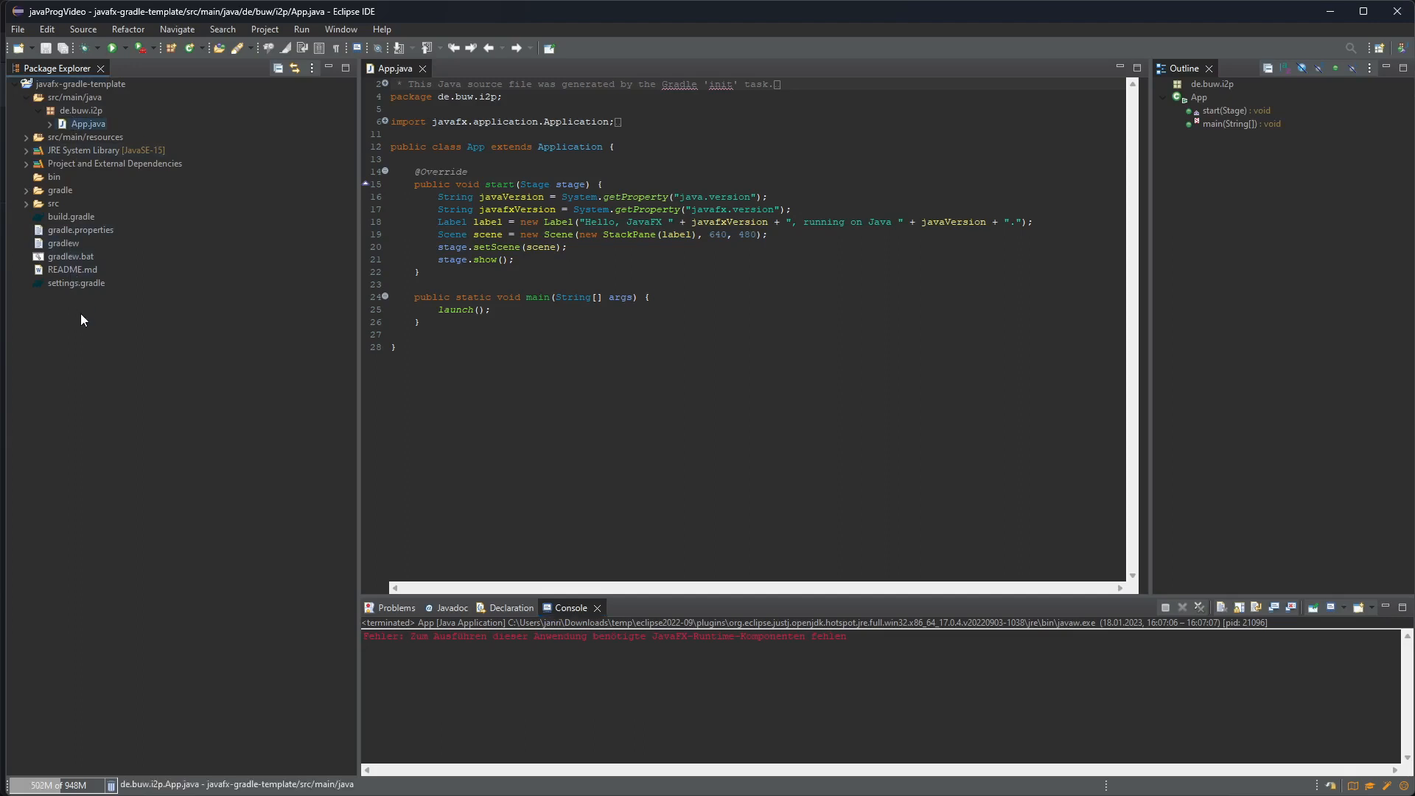
mouse_move(79, 226)
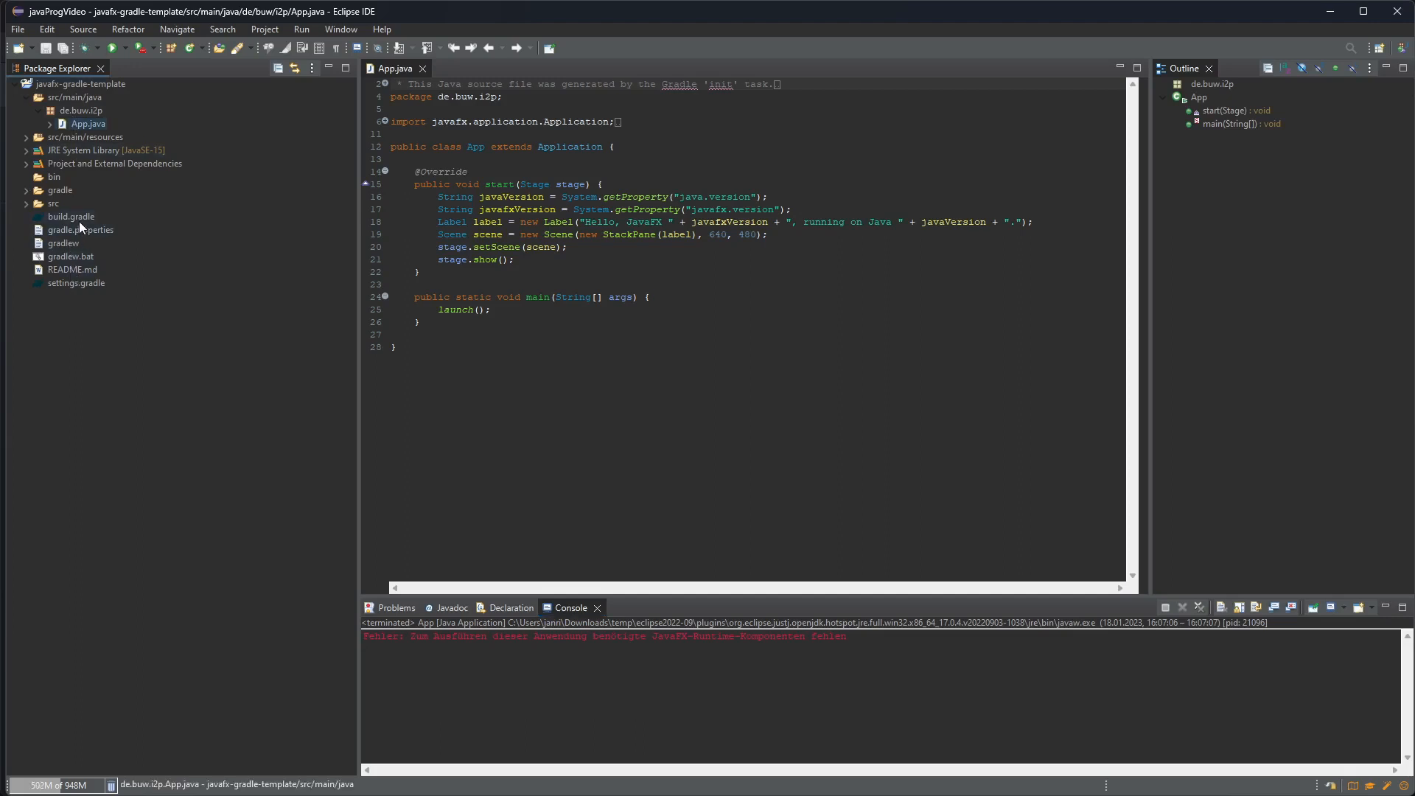
mouse_move(380, 143)
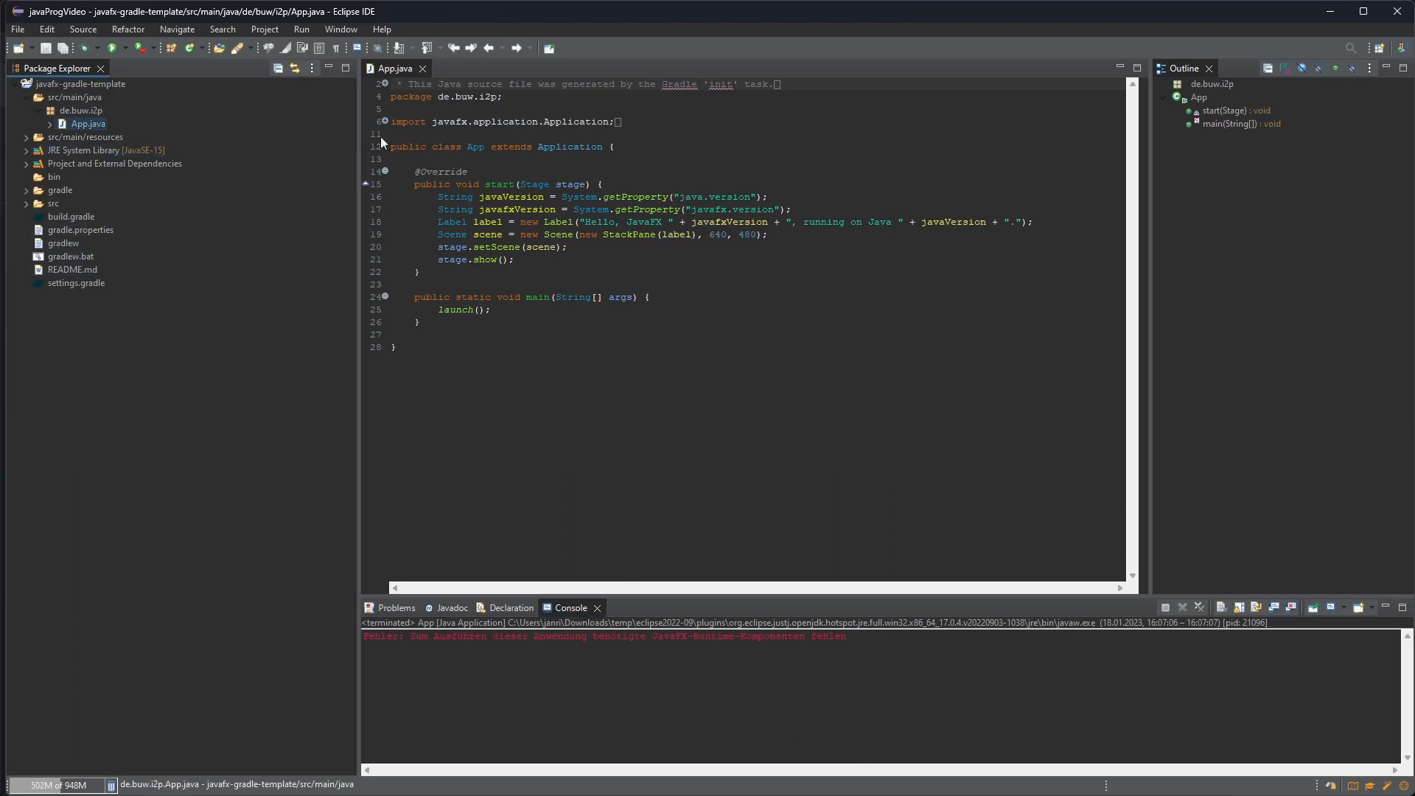
mouse_move(328, 25)
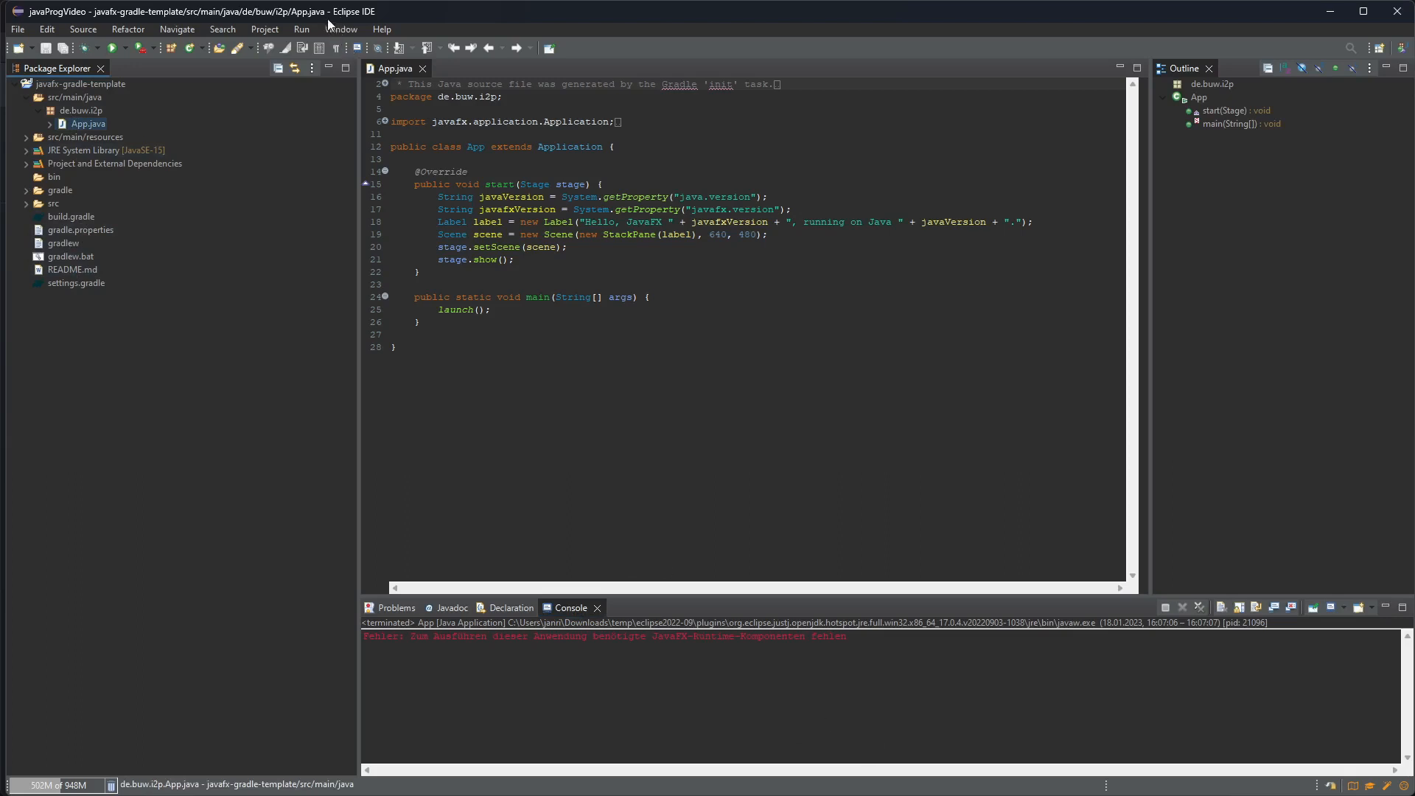
mouse_move(339, 30)
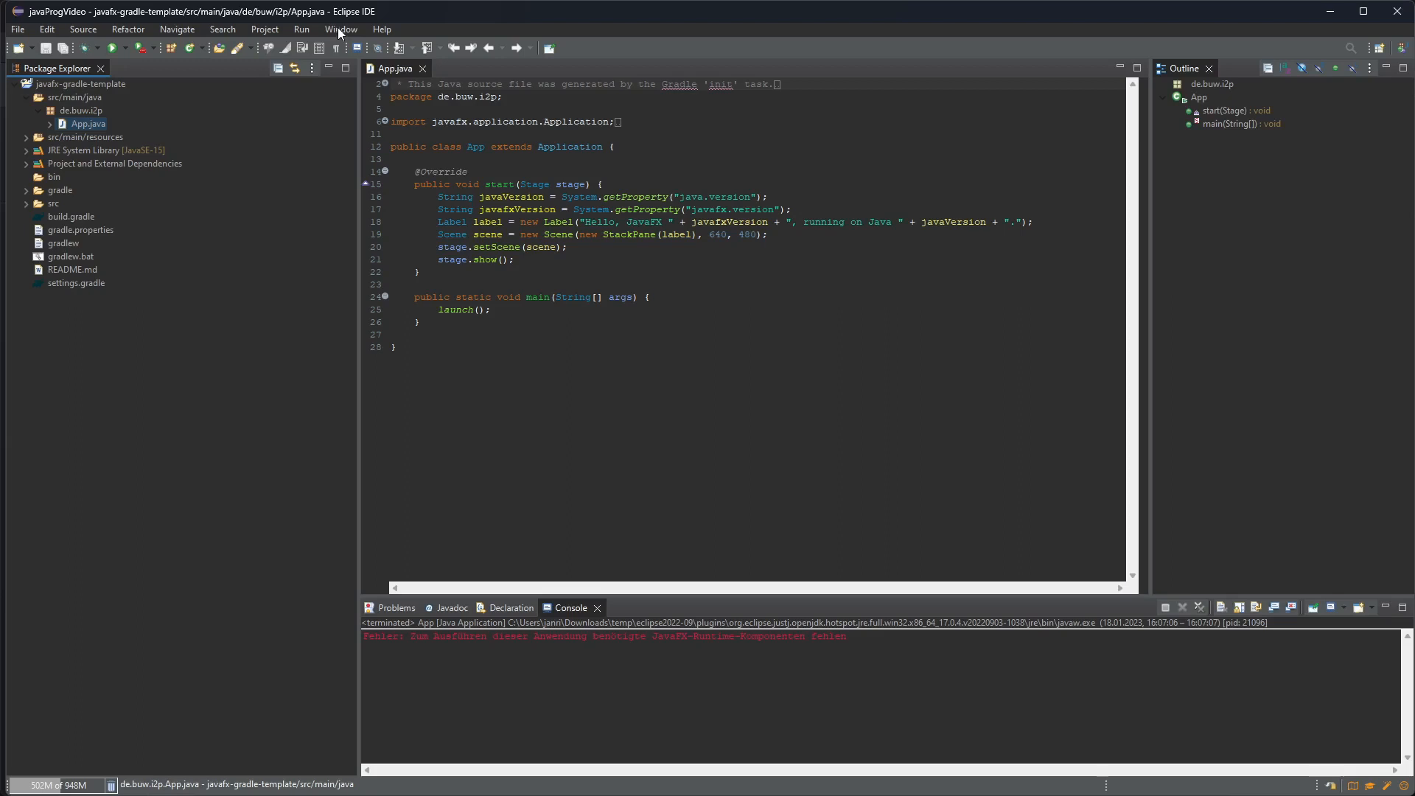
Step: Show the Gradle Tasks view via Window > Show View > Other… under the Gradle category
left_click(340, 30)
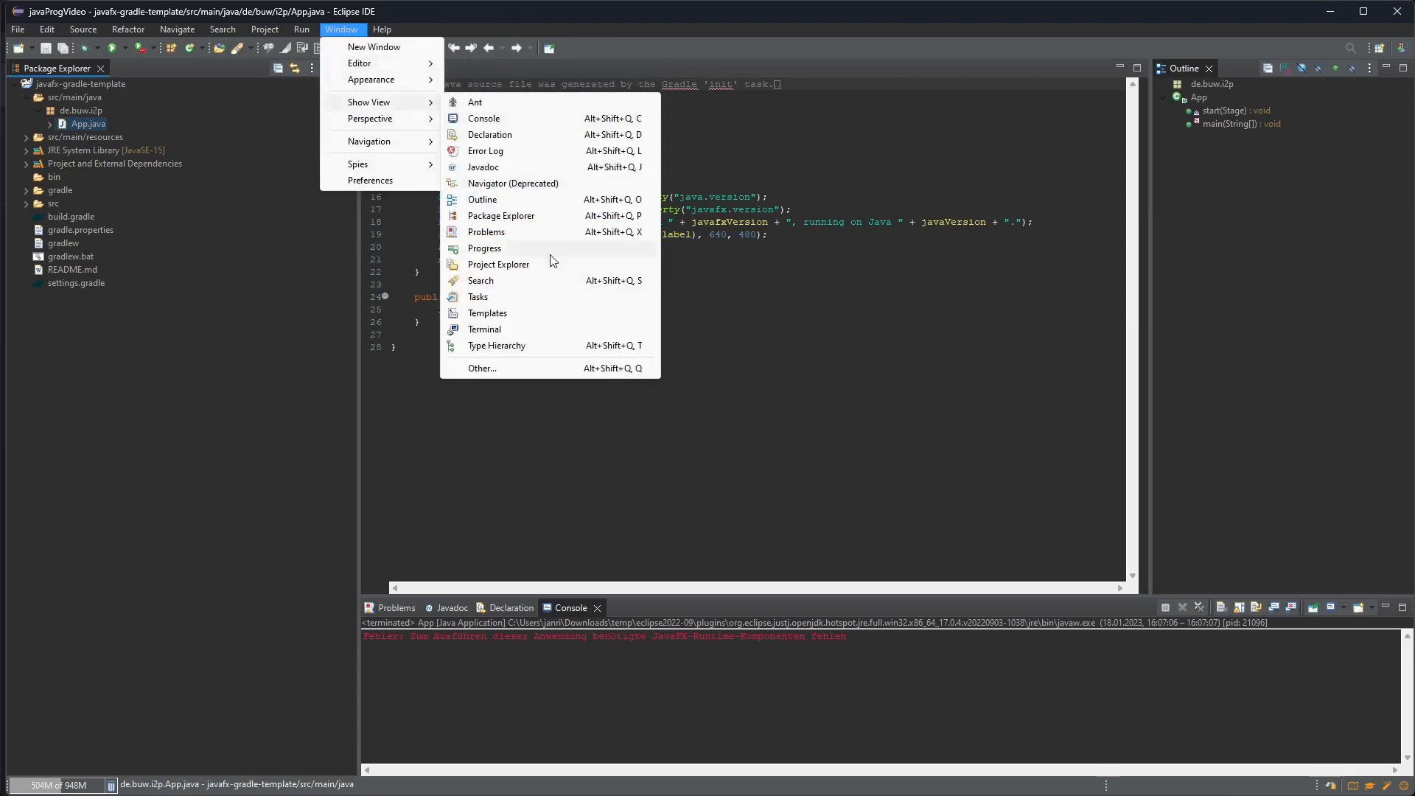
mouse_move(519, 369)
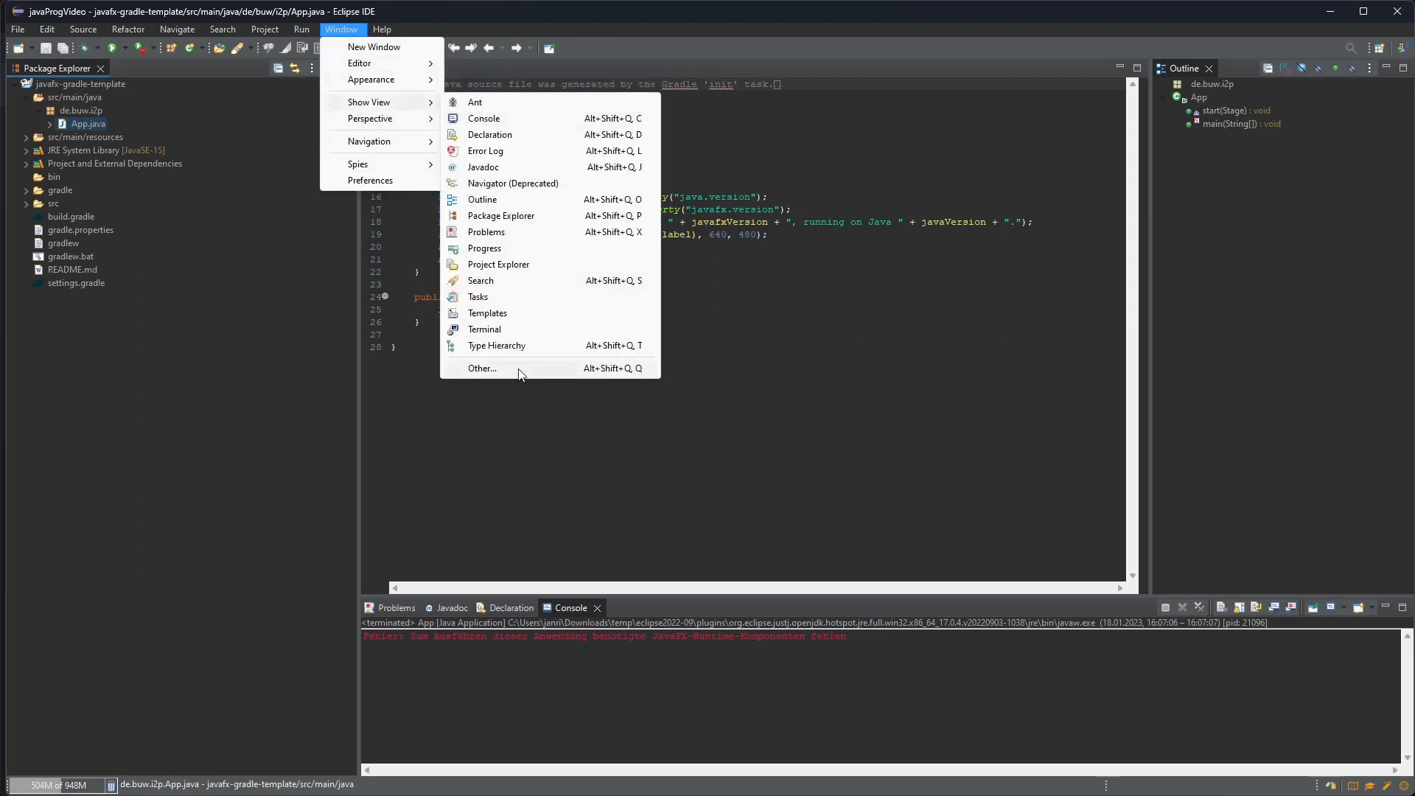
left_click(482, 368)
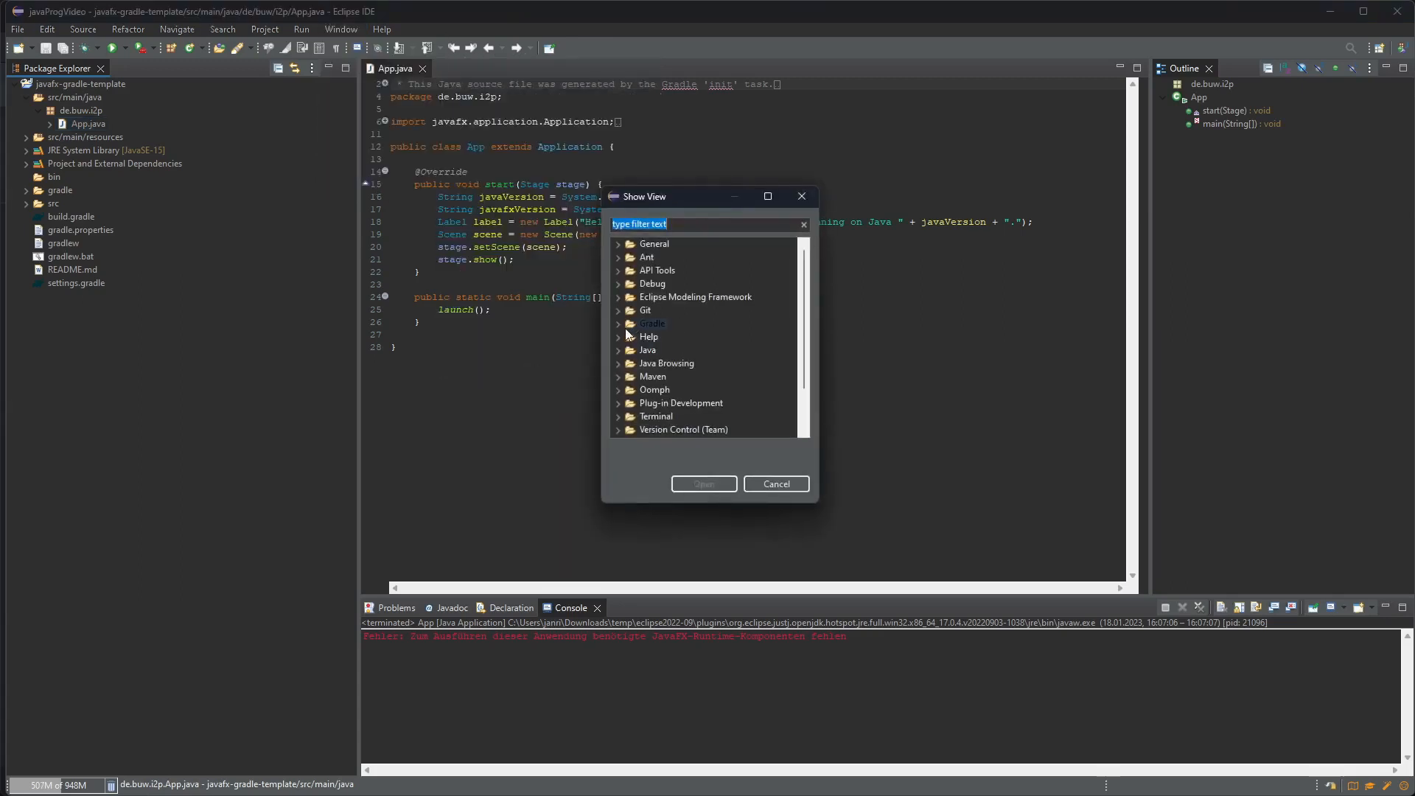
left_click(650, 323)
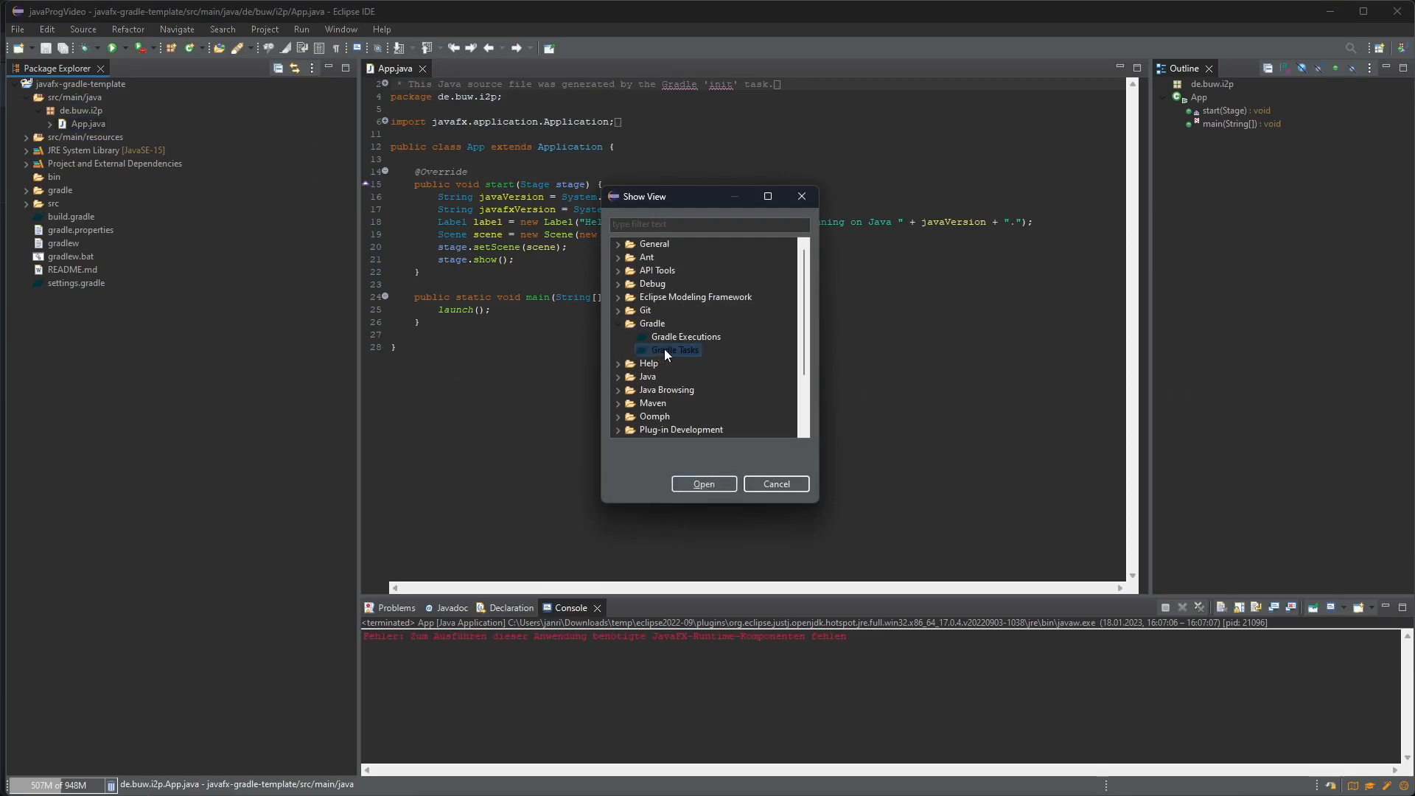
mouse_move(701, 484)
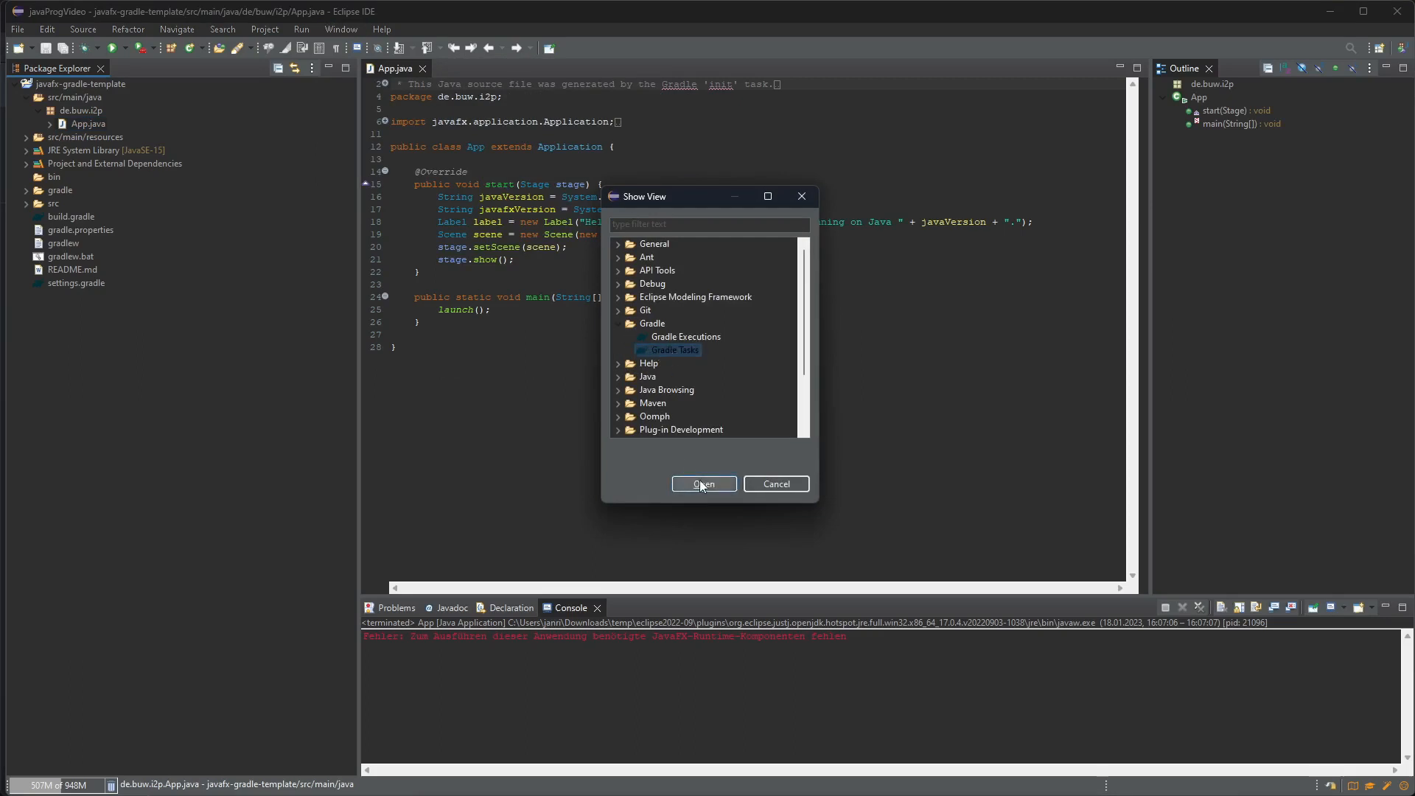
left_click(703, 483)
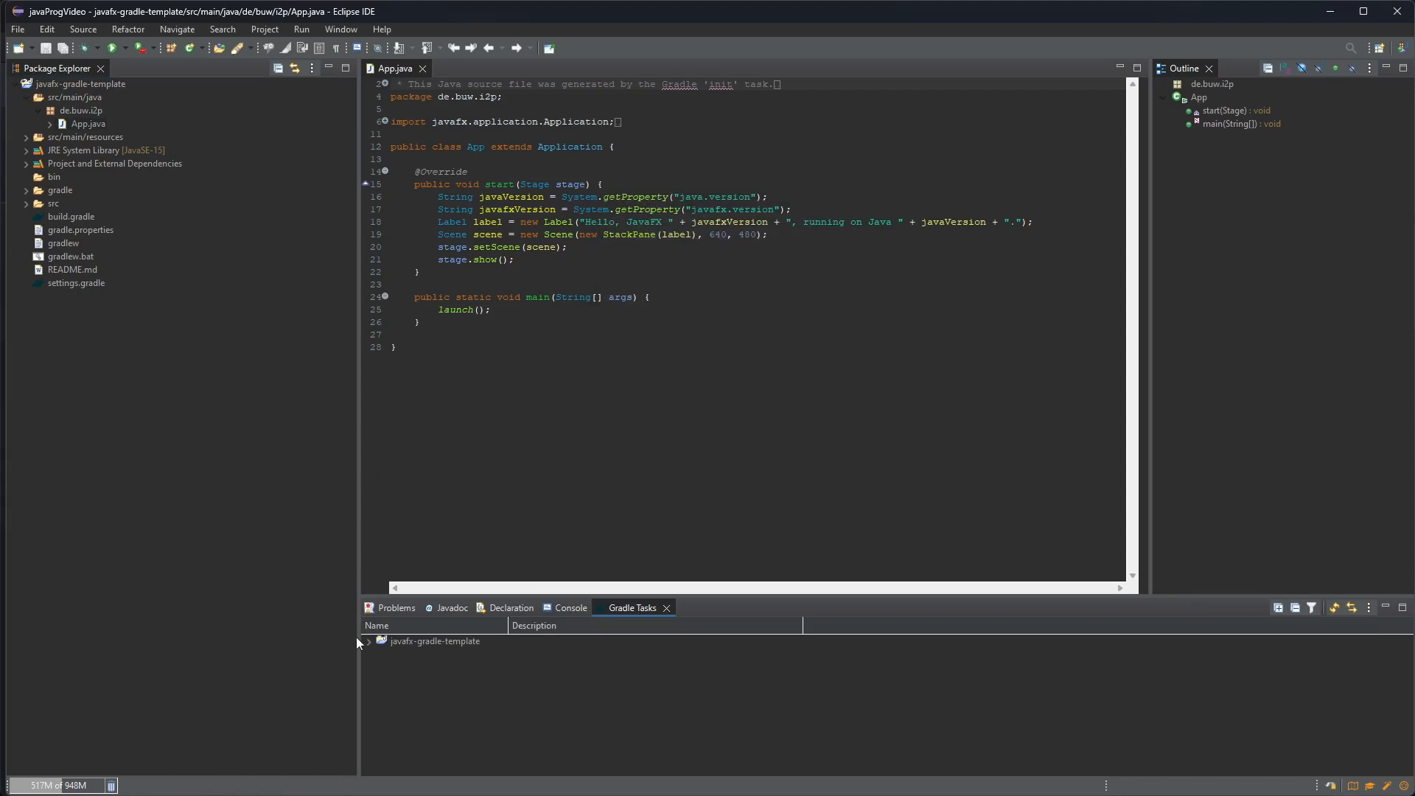
Step: Execute the application's Gradle run task, then close the Hello JavaFX window it launches
left_click(367, 641)
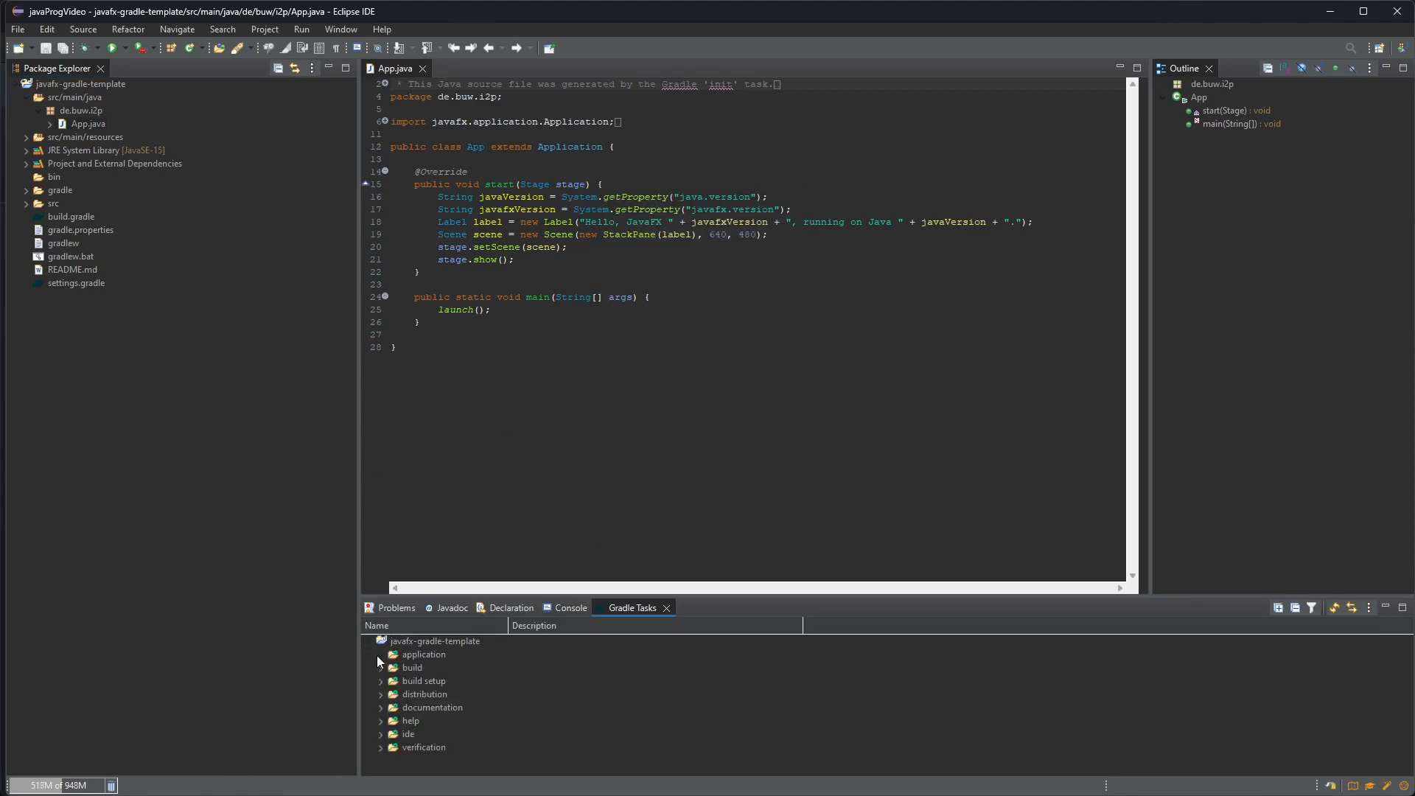
left_click(380, 654)
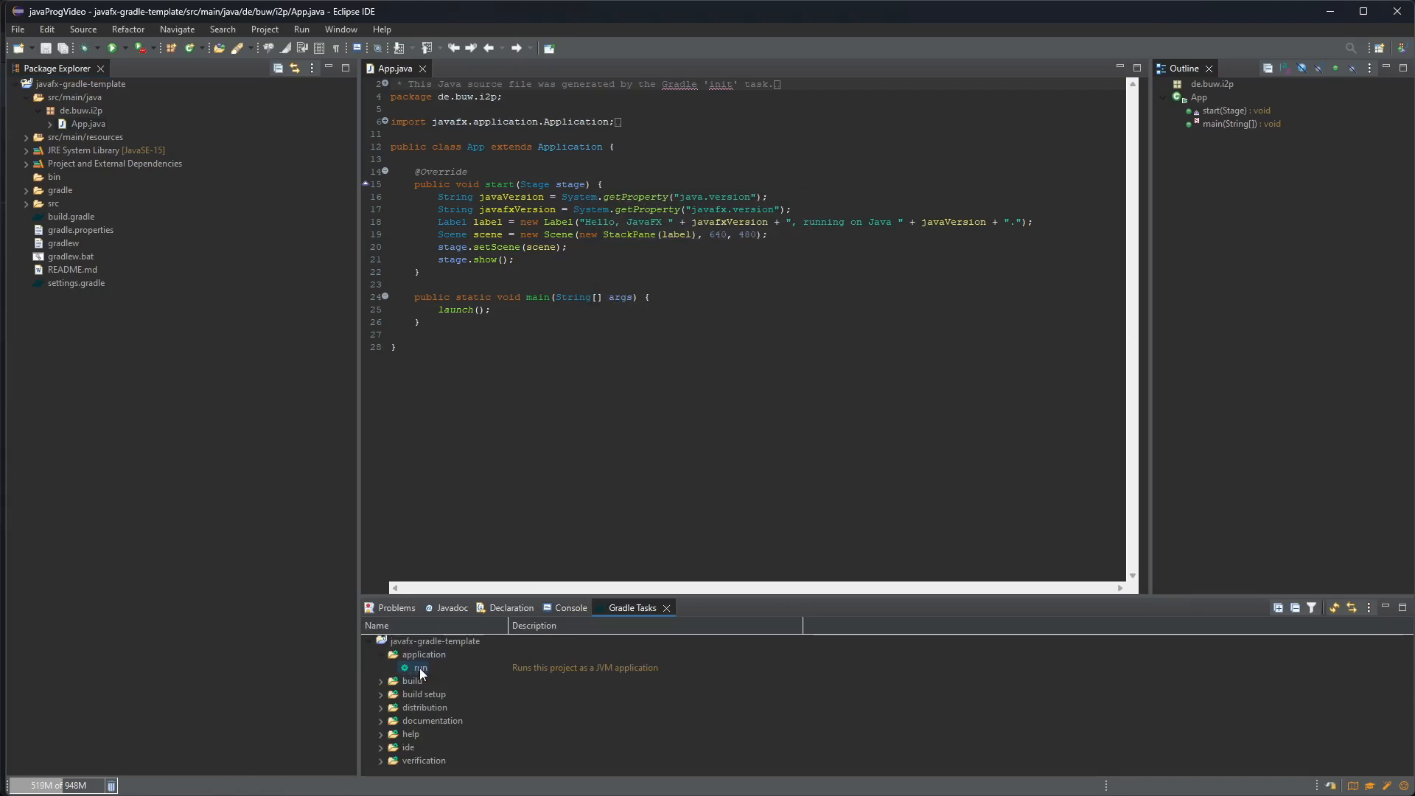
double_click(421, 667)
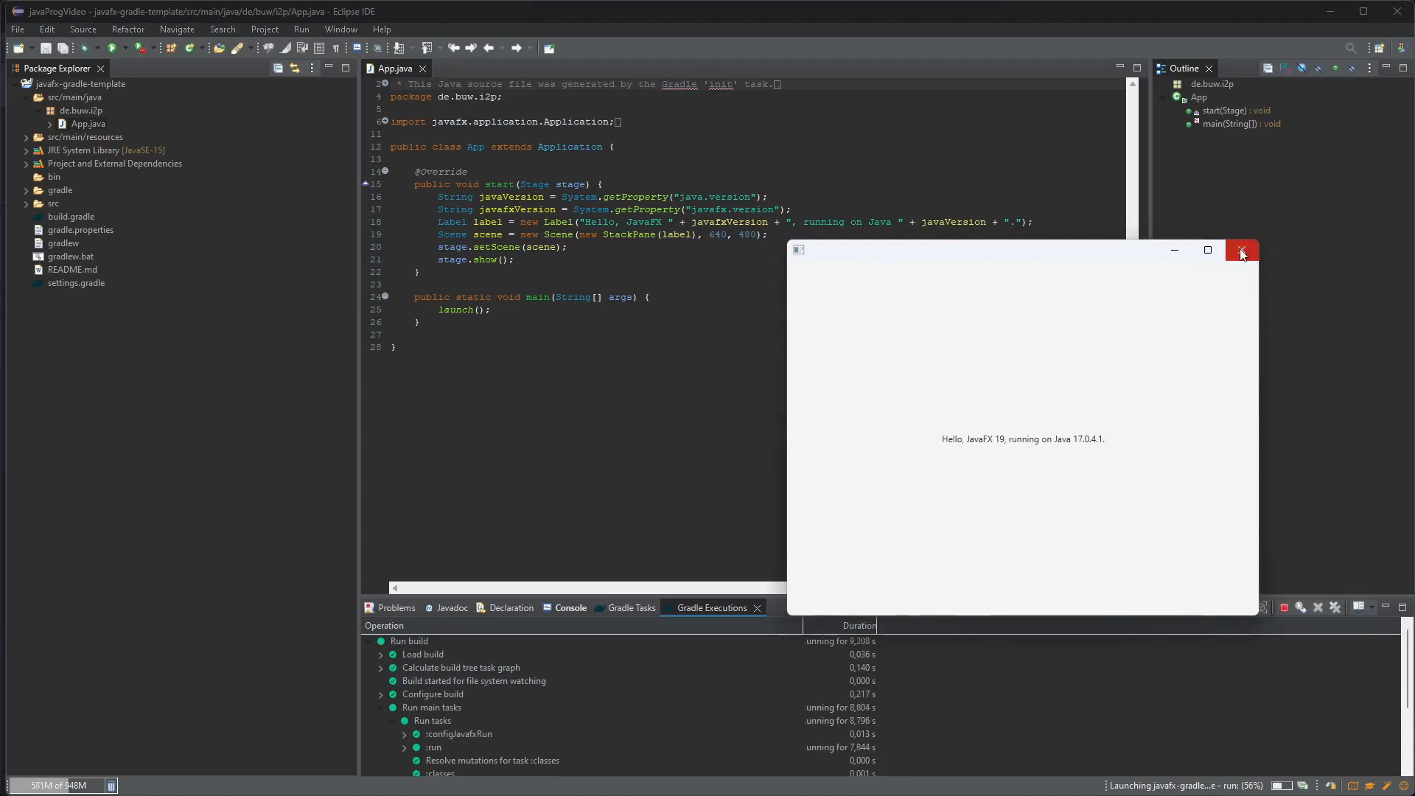
left_click(1241, 251)
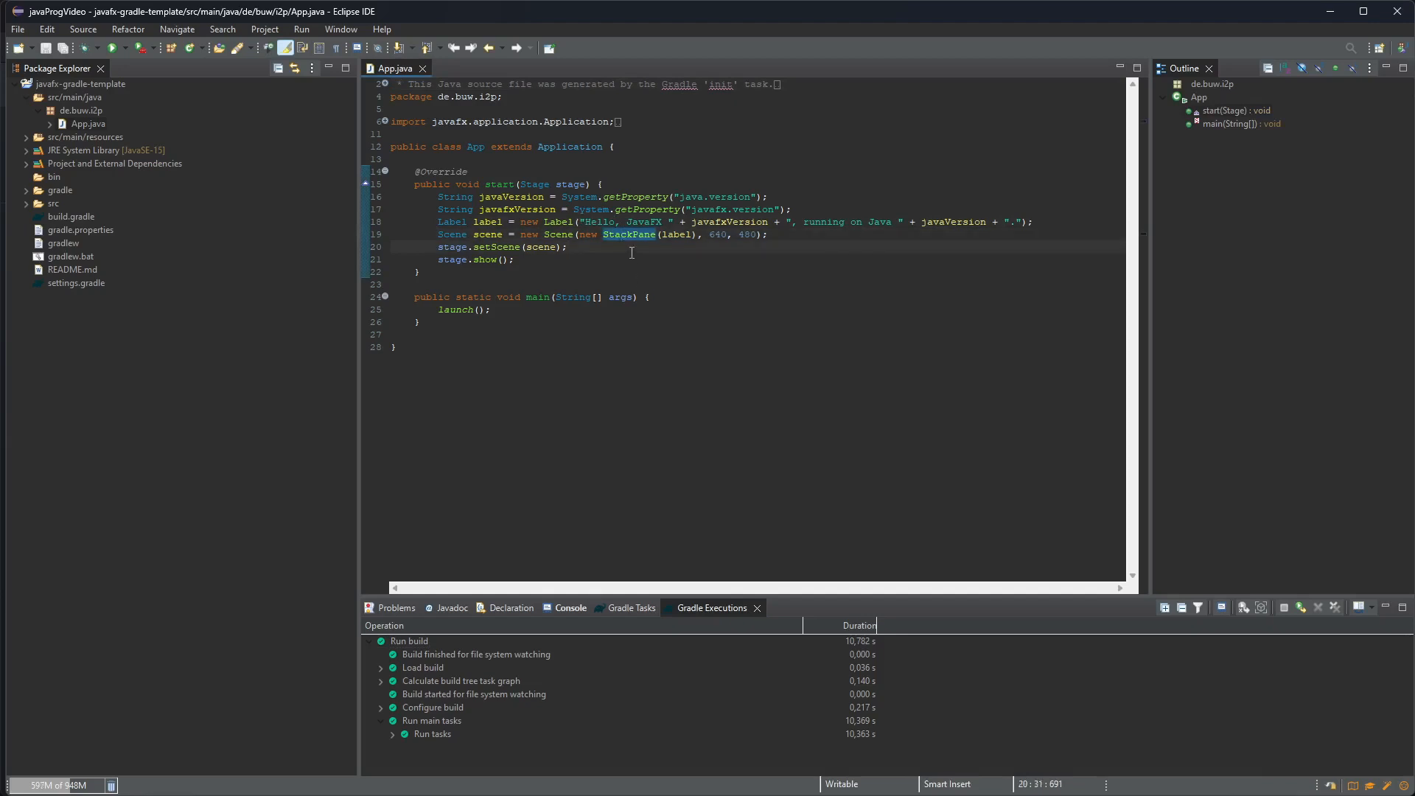
mouse_move(541, 185)
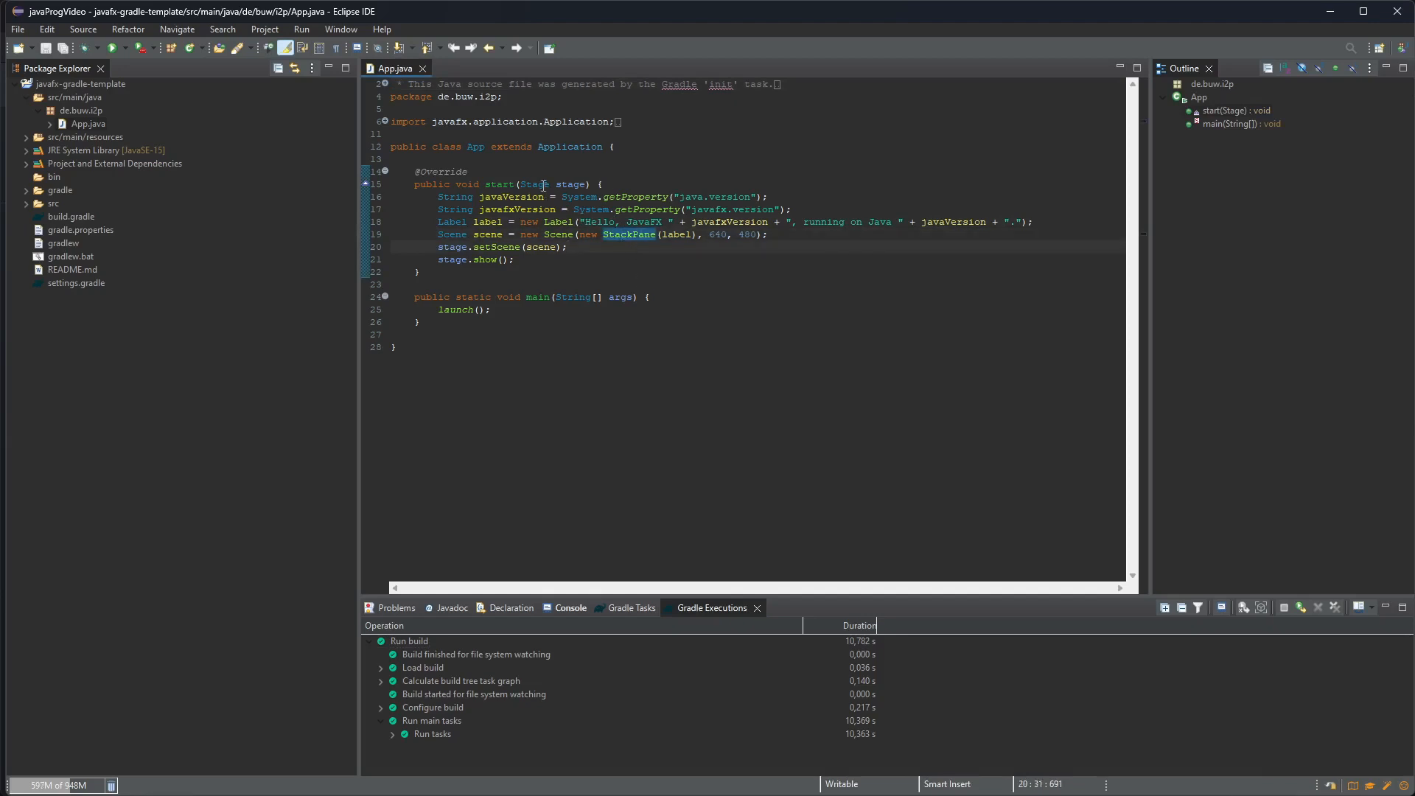
Step: Review App.java's start method, highlighting Scene and javafxVersion usages
left_click(507, 185)
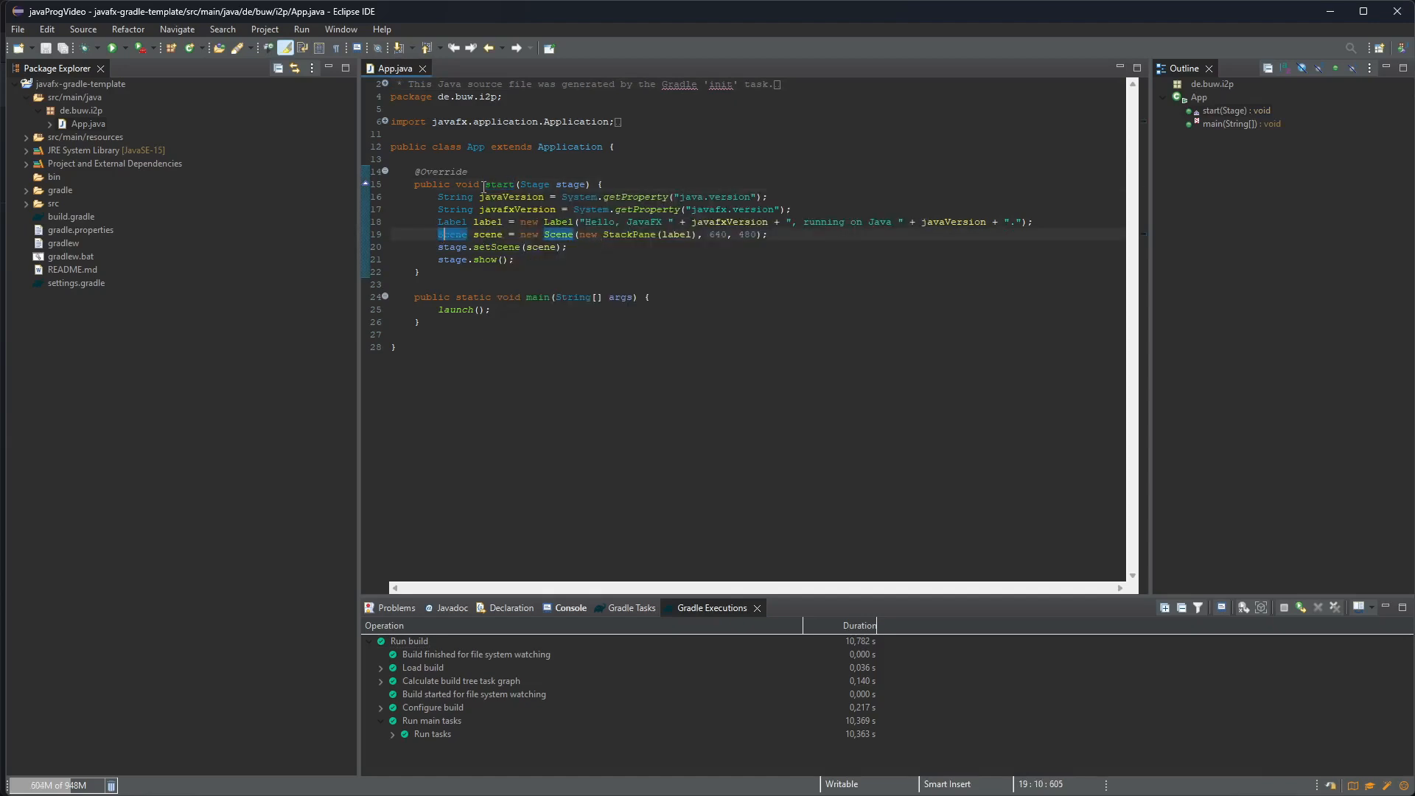
double_click(497, 185)
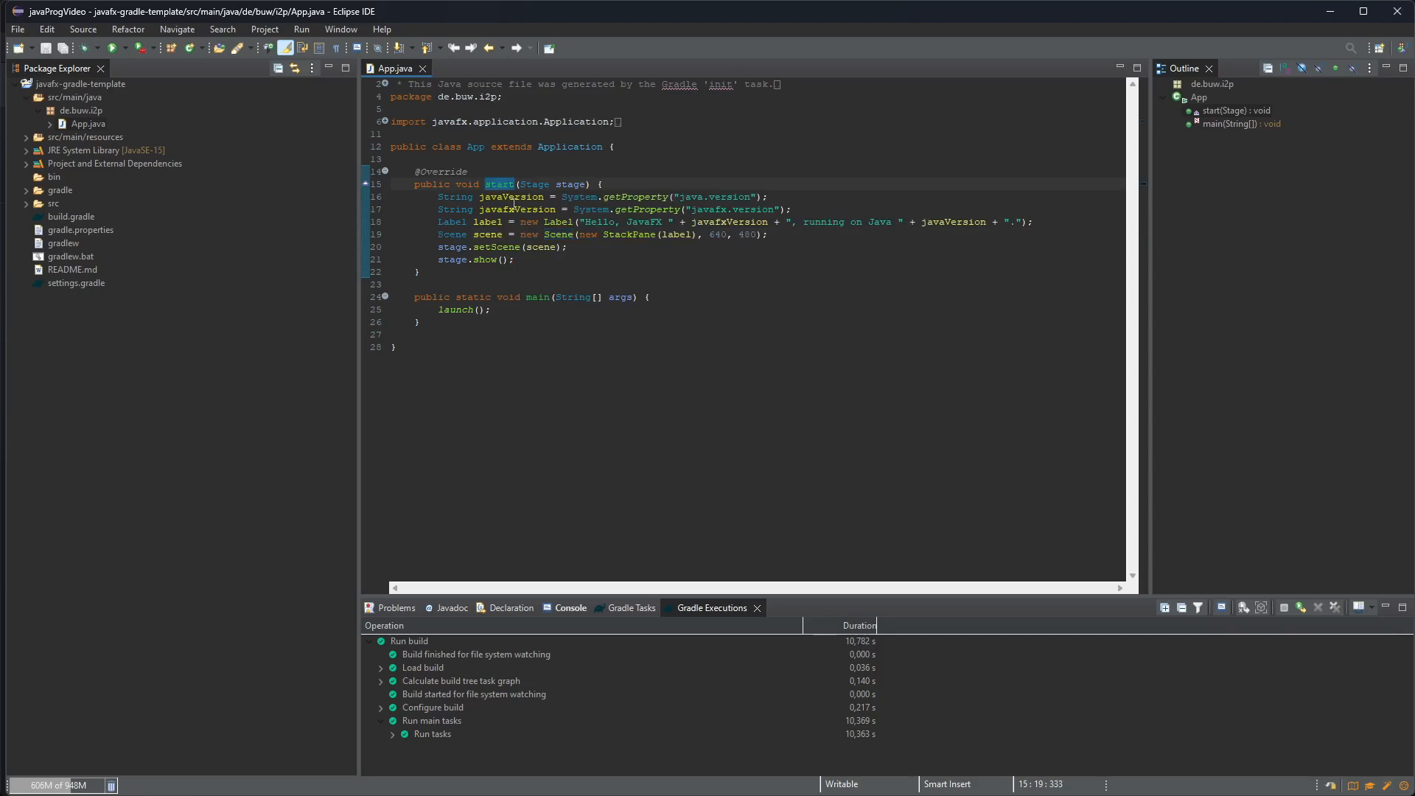
left_click(567, 246)
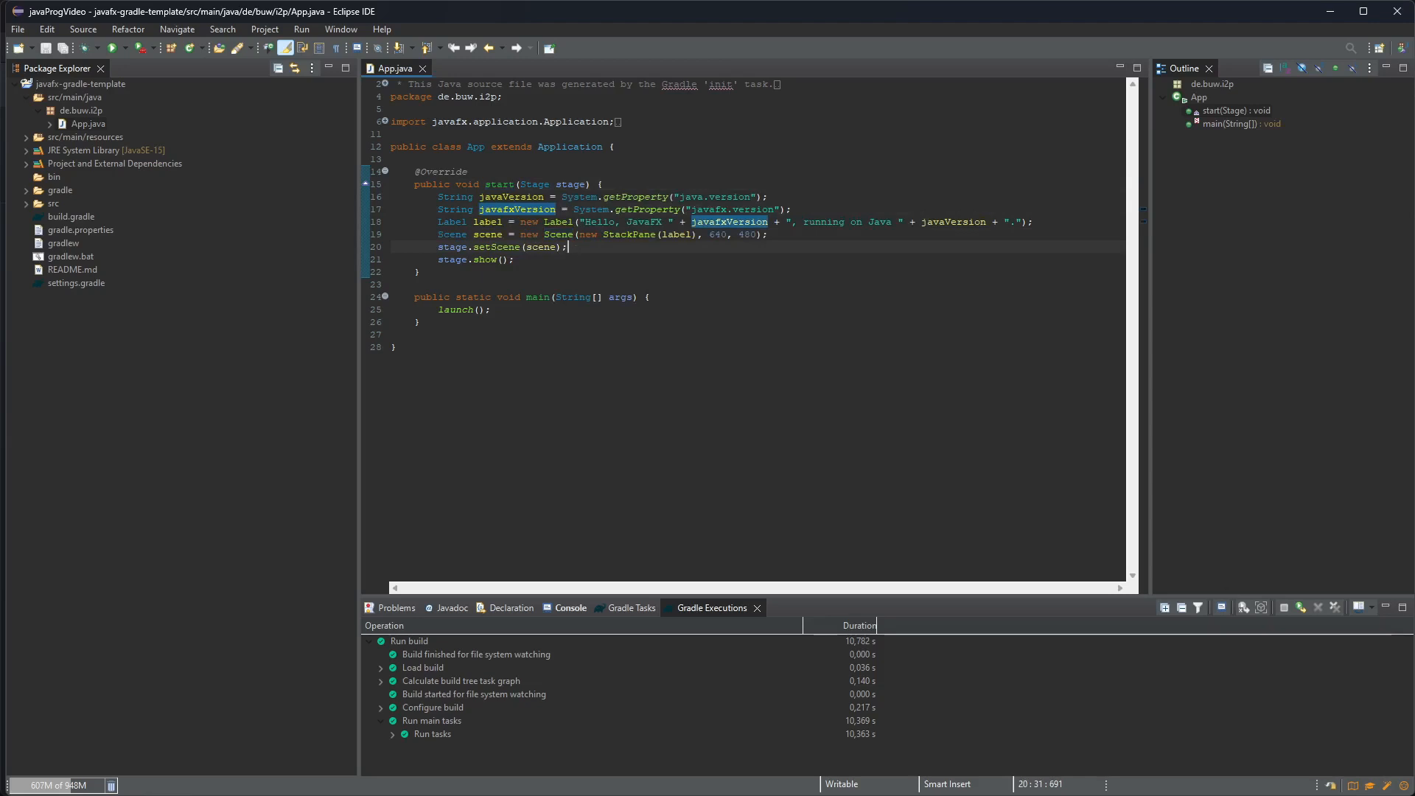
left_click(412, 284)
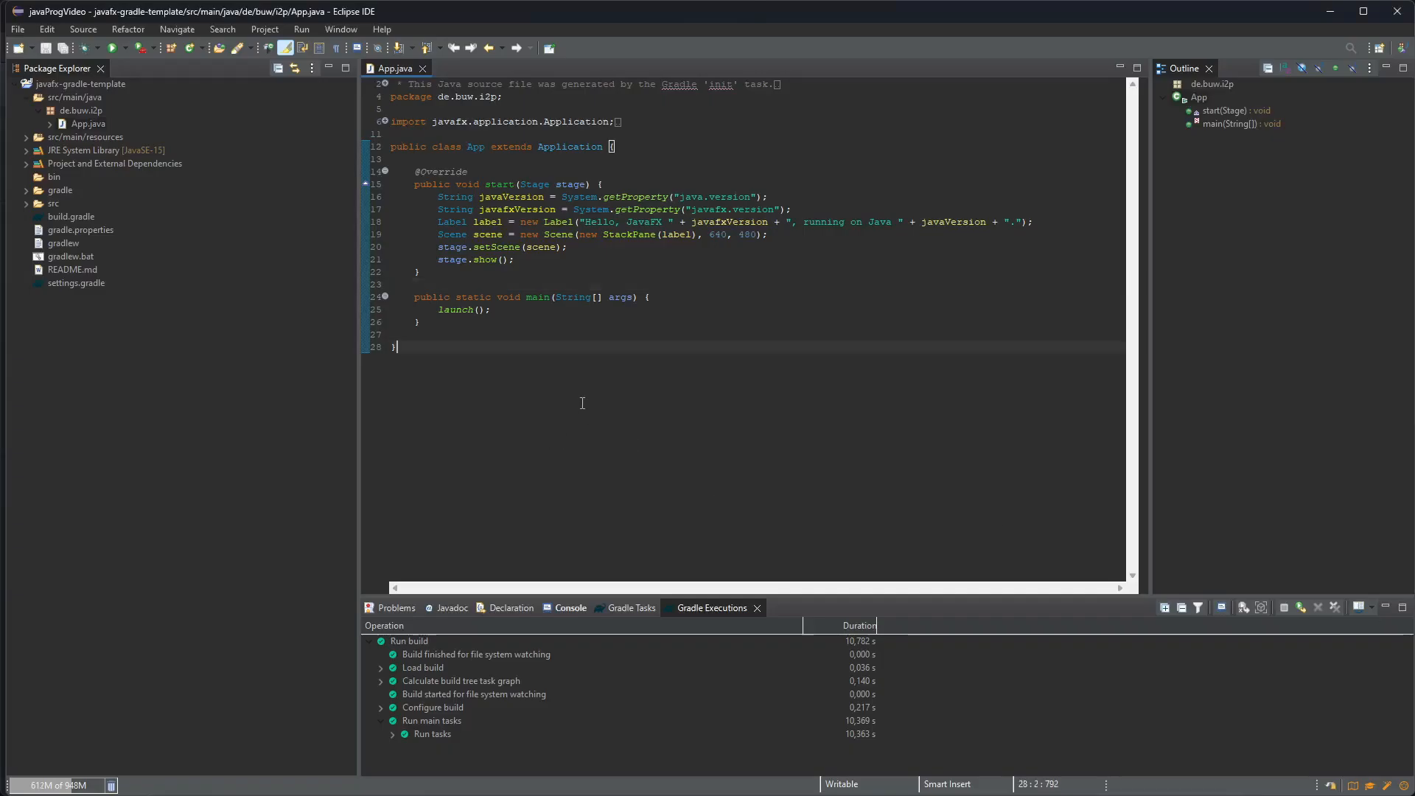
Step: Copy App.java as App2 in the Package Explorer and bring up App2.java
left_click(88, 124)
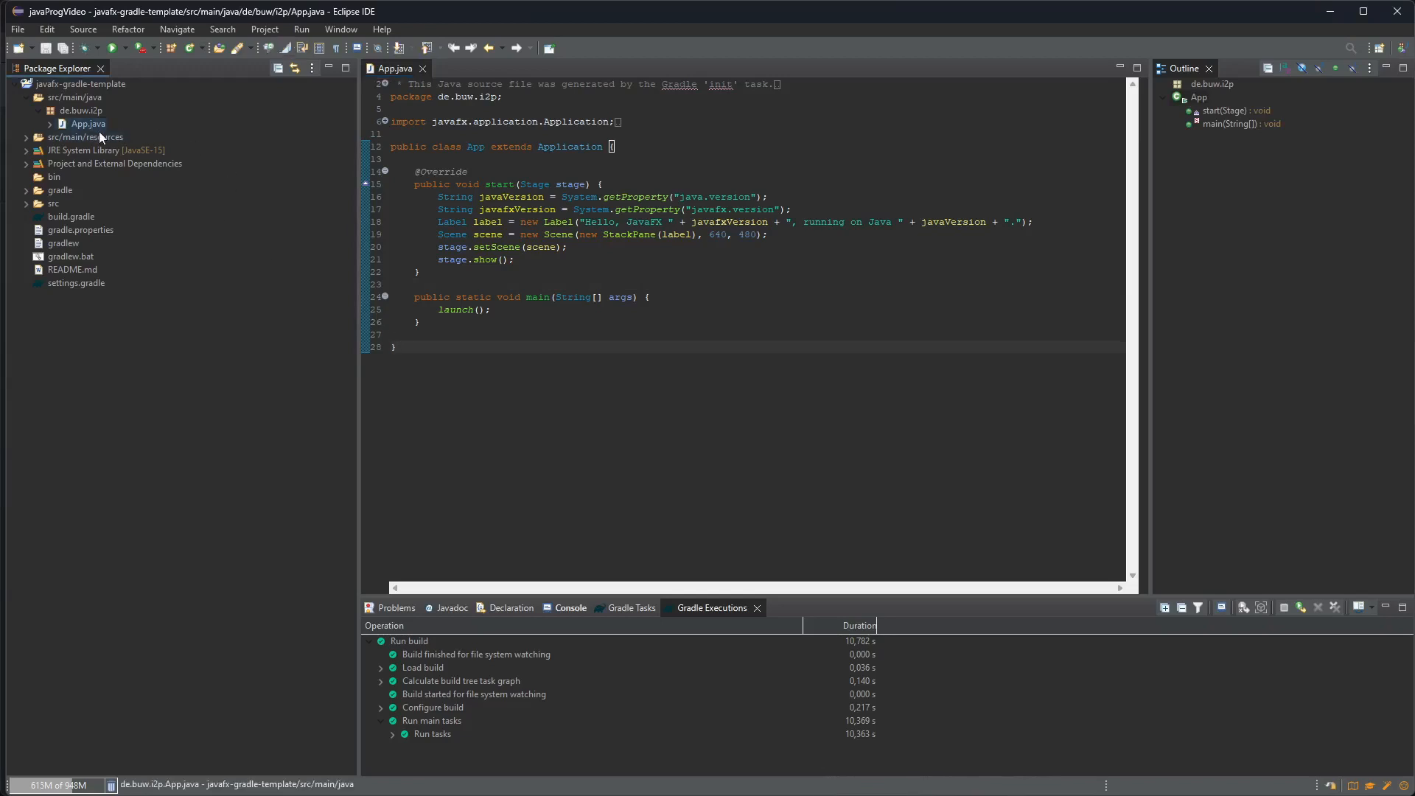
mouse_move(151, 172)
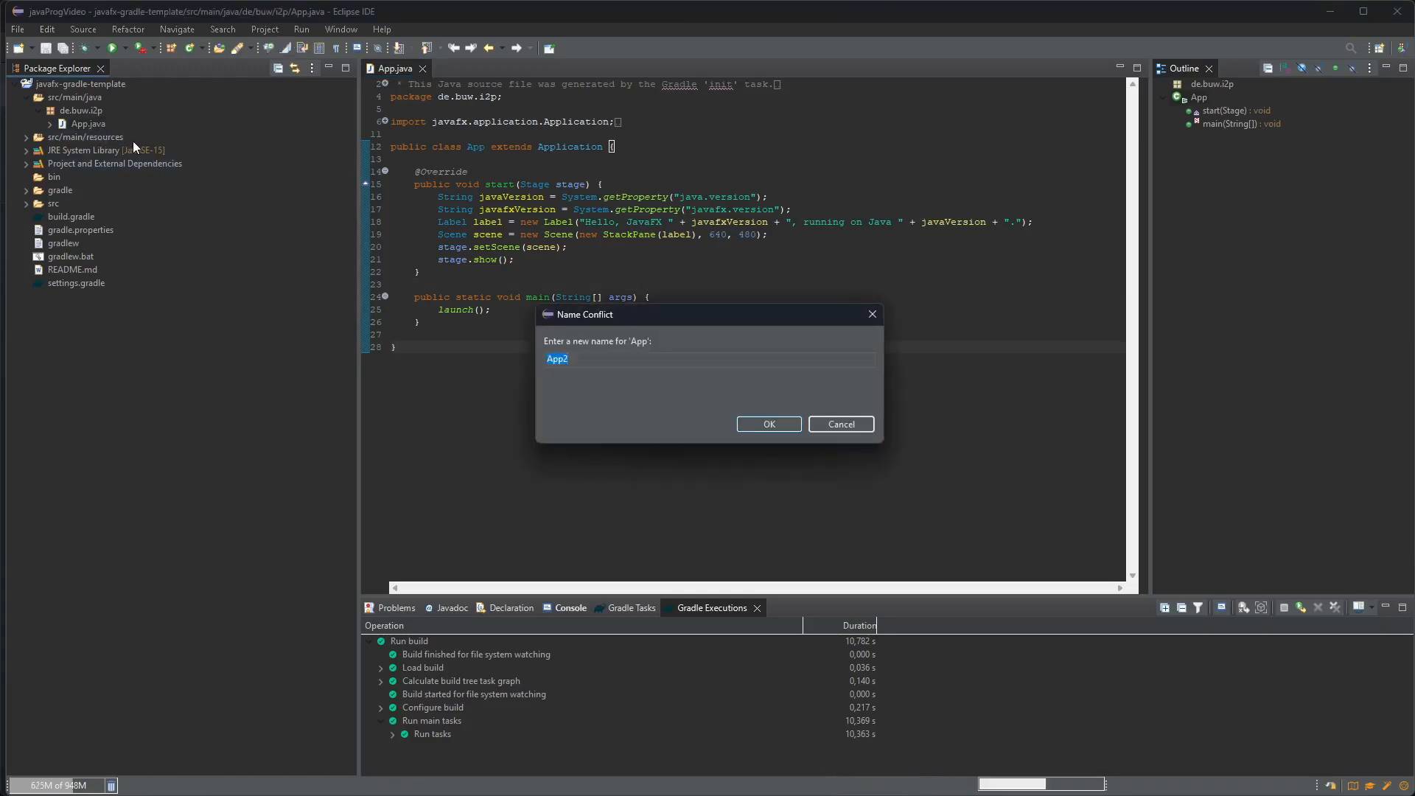
left_click(766, 424)
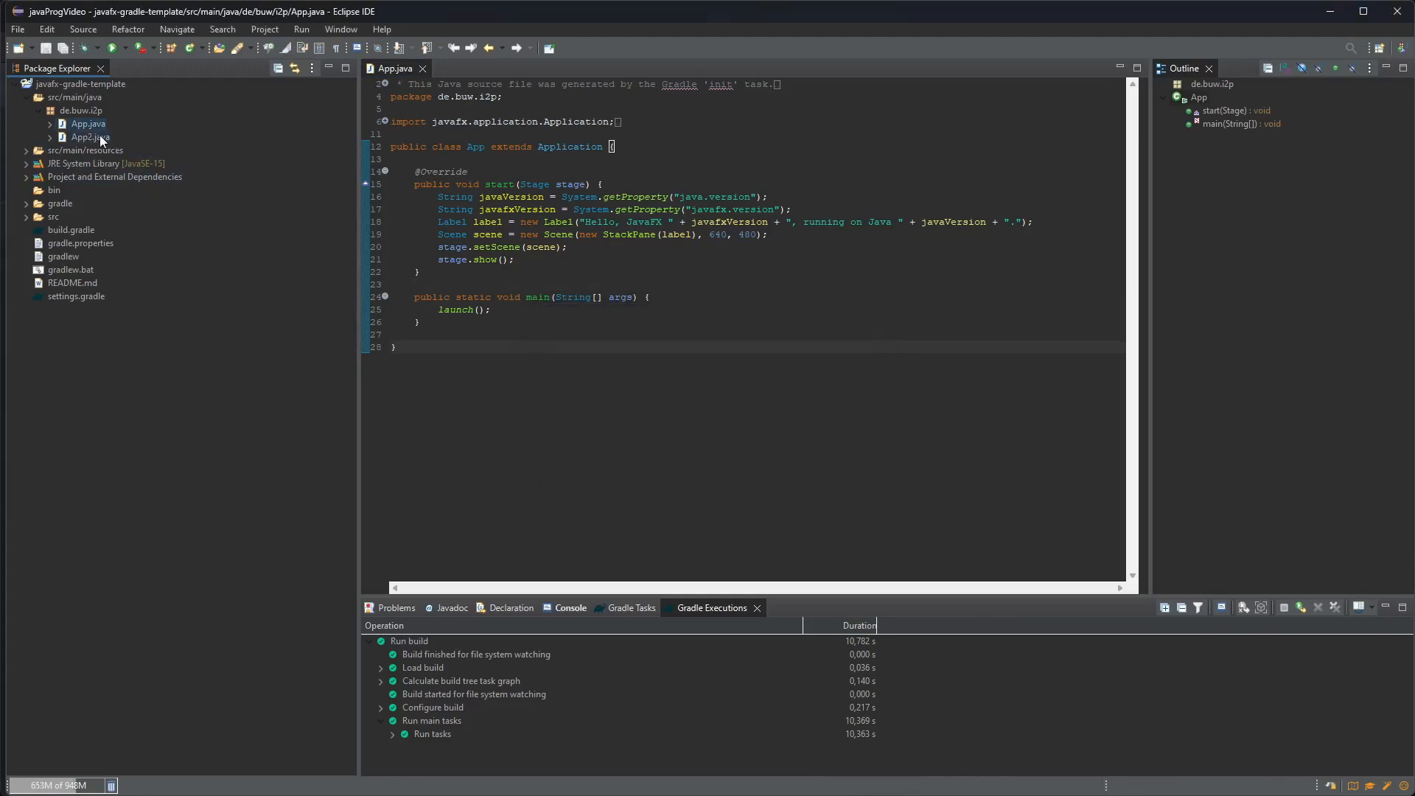
double_click(89, 136)
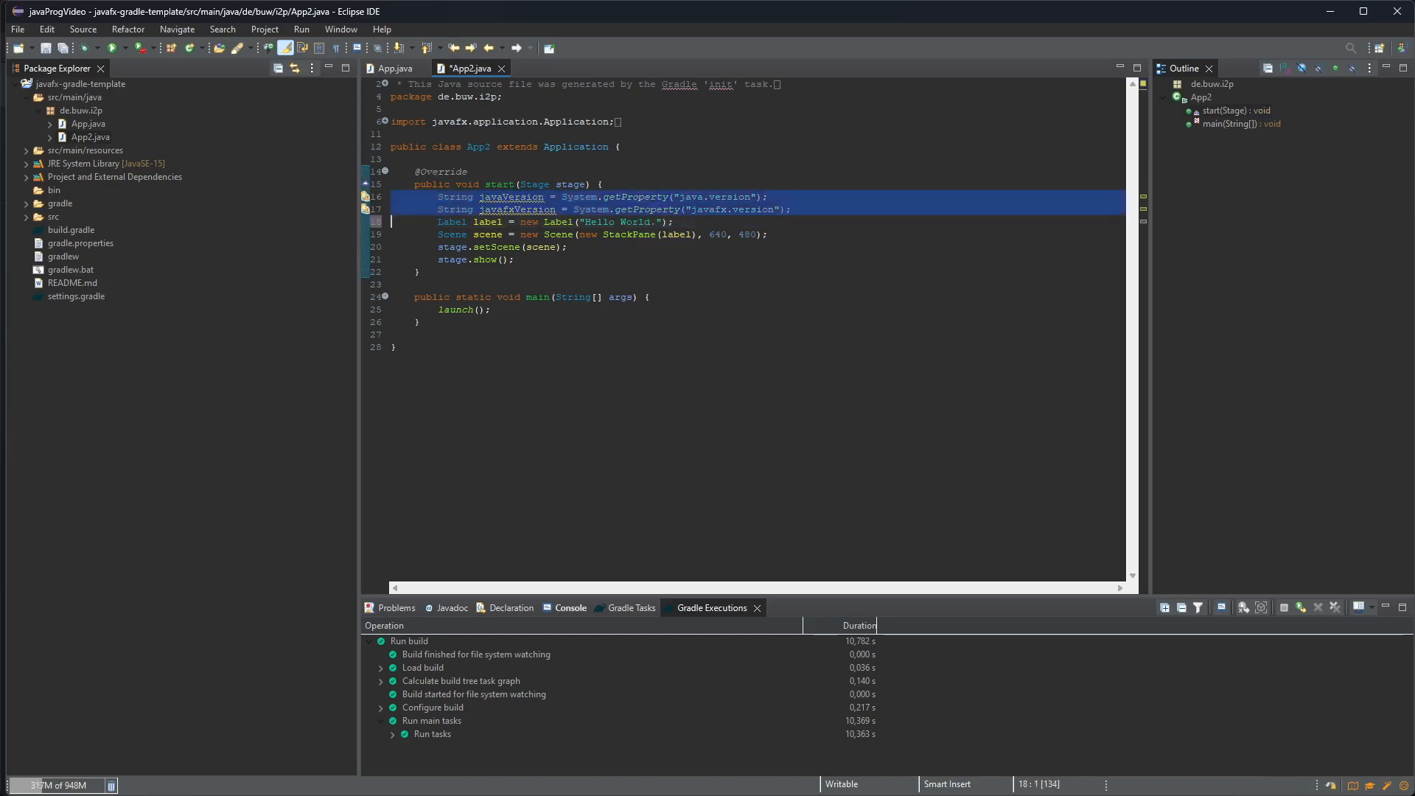
Step: Remove App2's two version-lookup lines, leaving a plain "Hello World." label, and save
key("Delete")
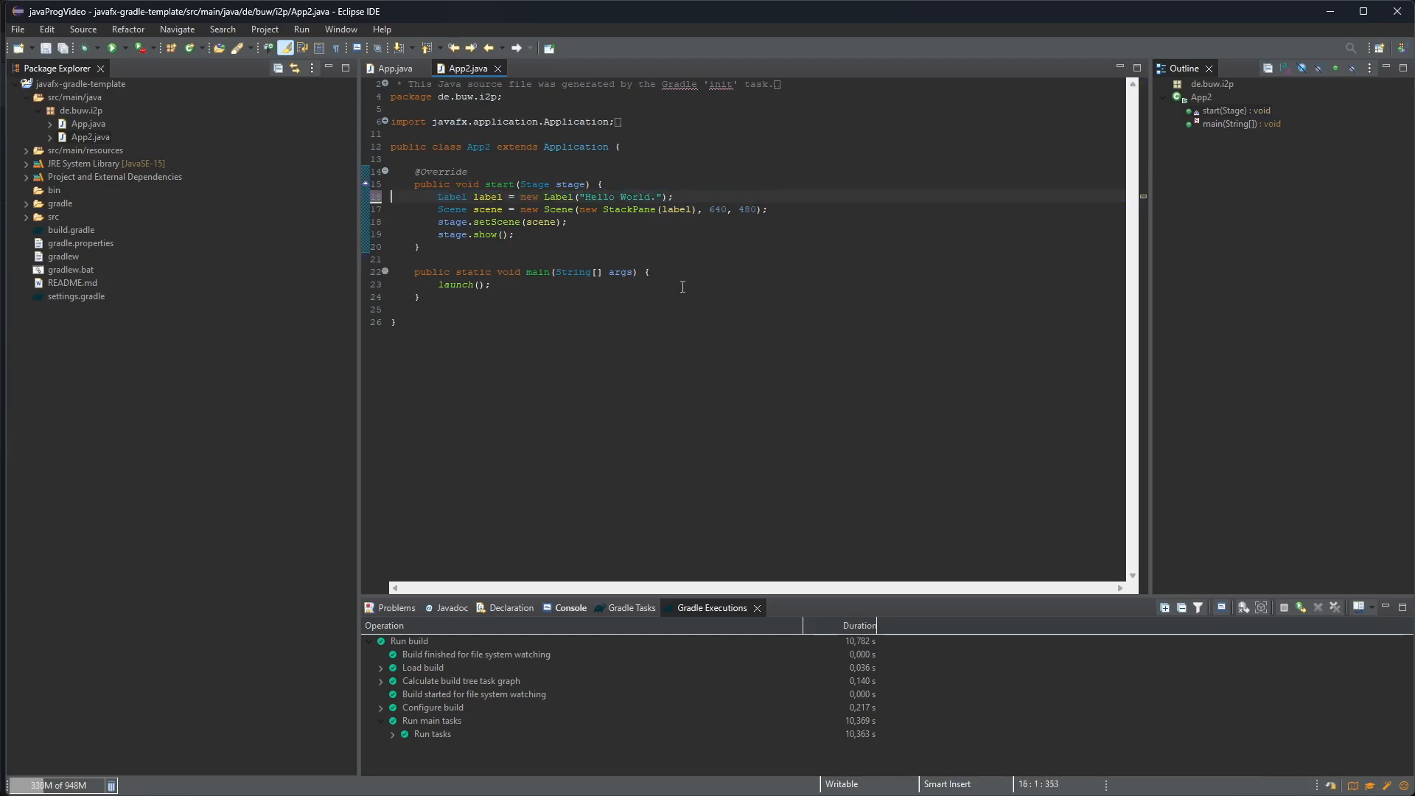
left_click(551, 221)
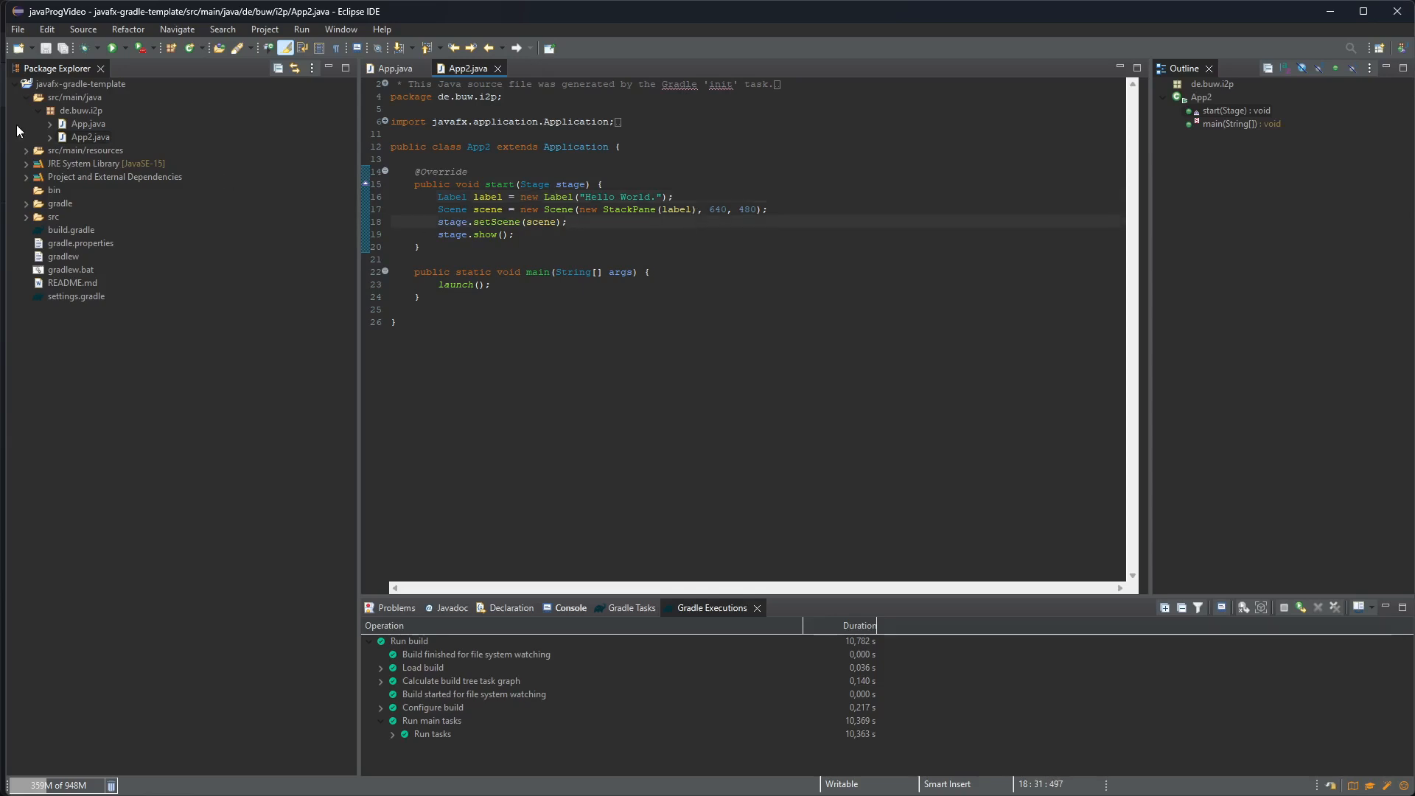
left_click(90, 136)
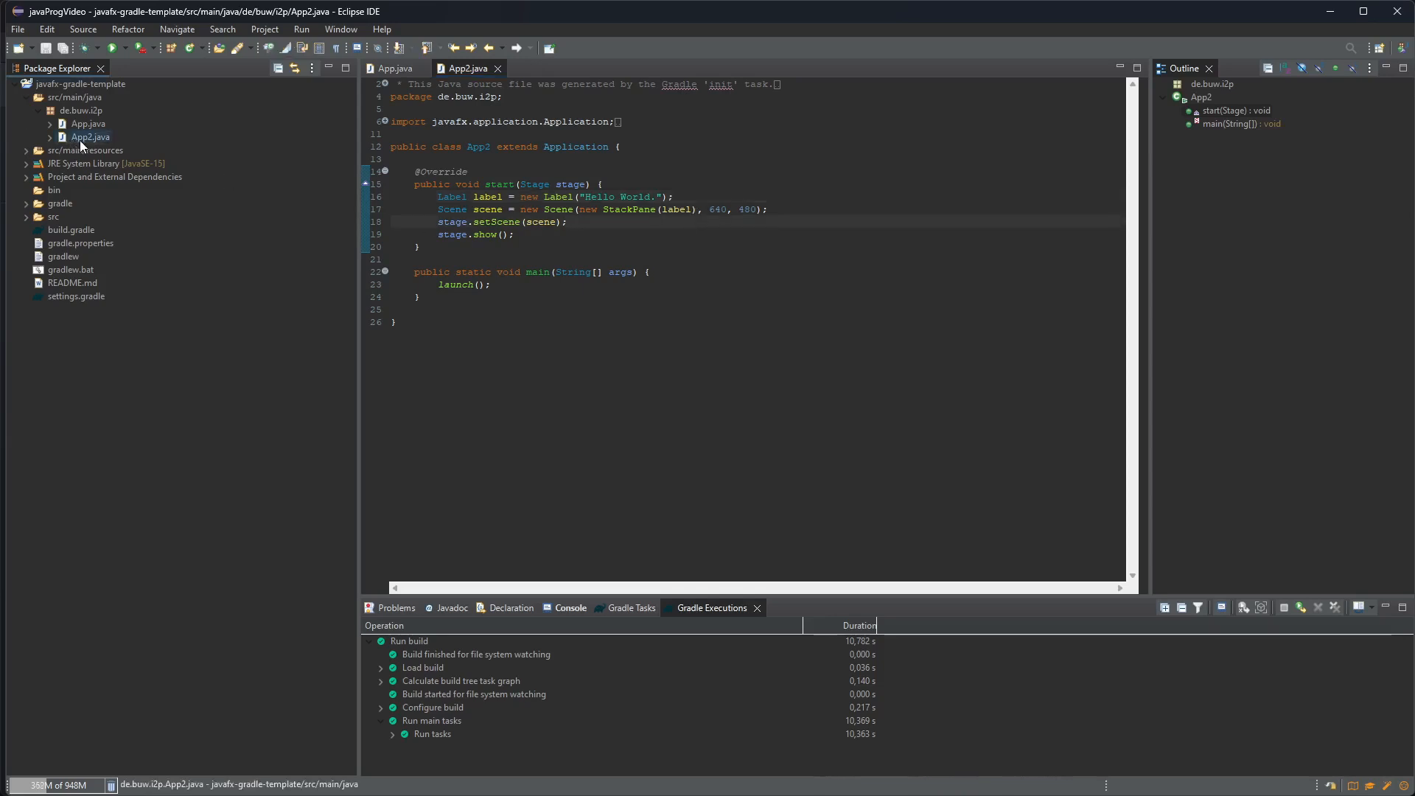
Step: Execute the project's Gradle run task again from the Gradle Tasks view
left_click(629, 608)
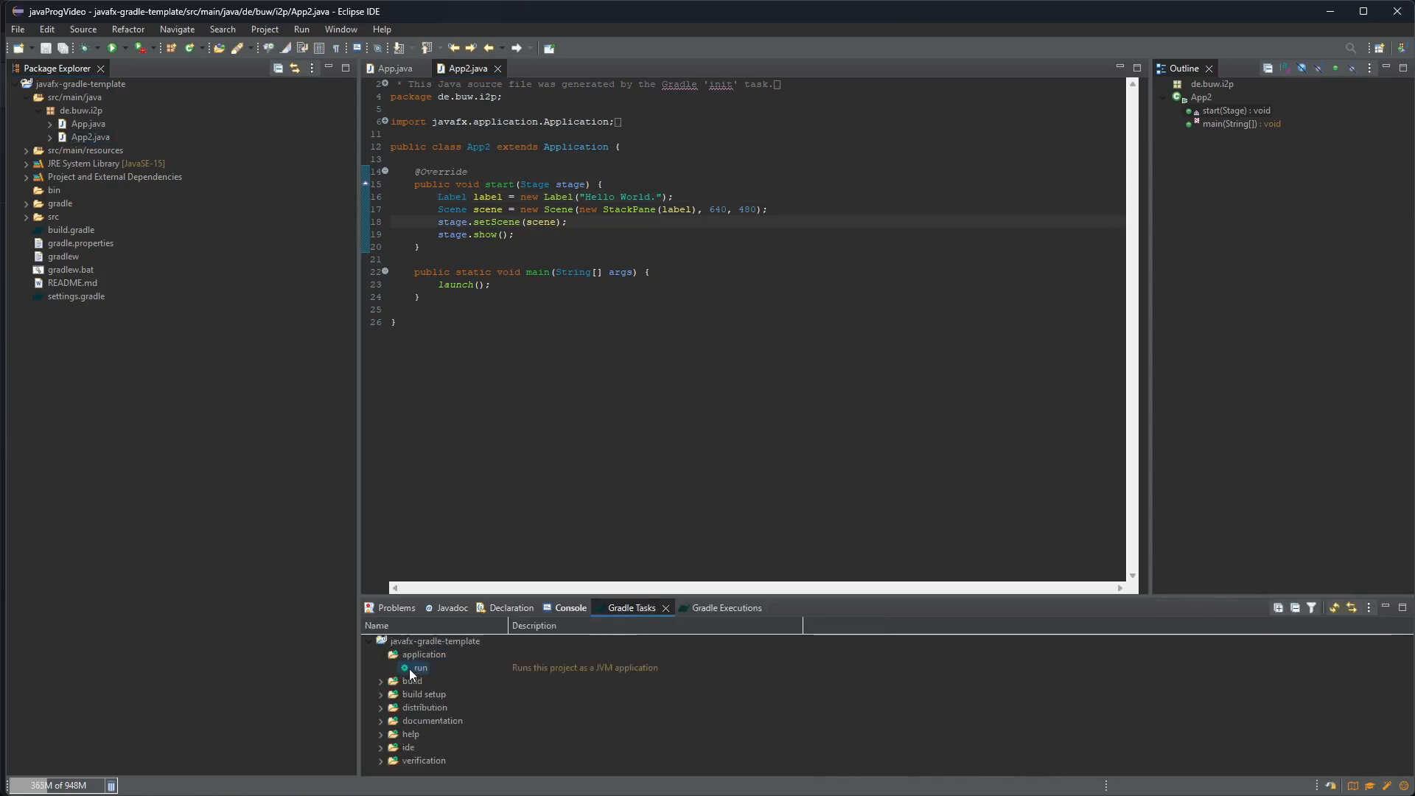
double_click(419, 668)
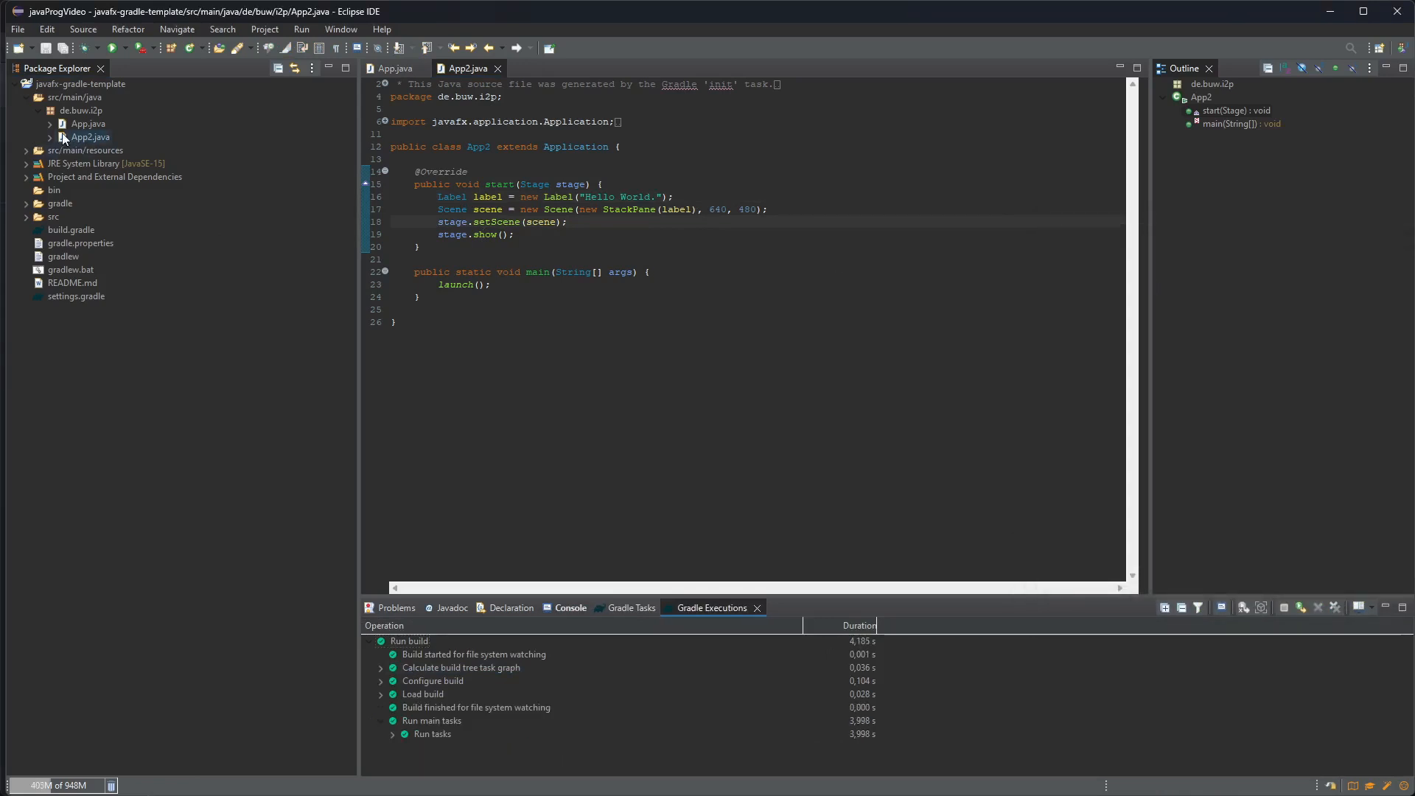
mouse_move(71, 230)
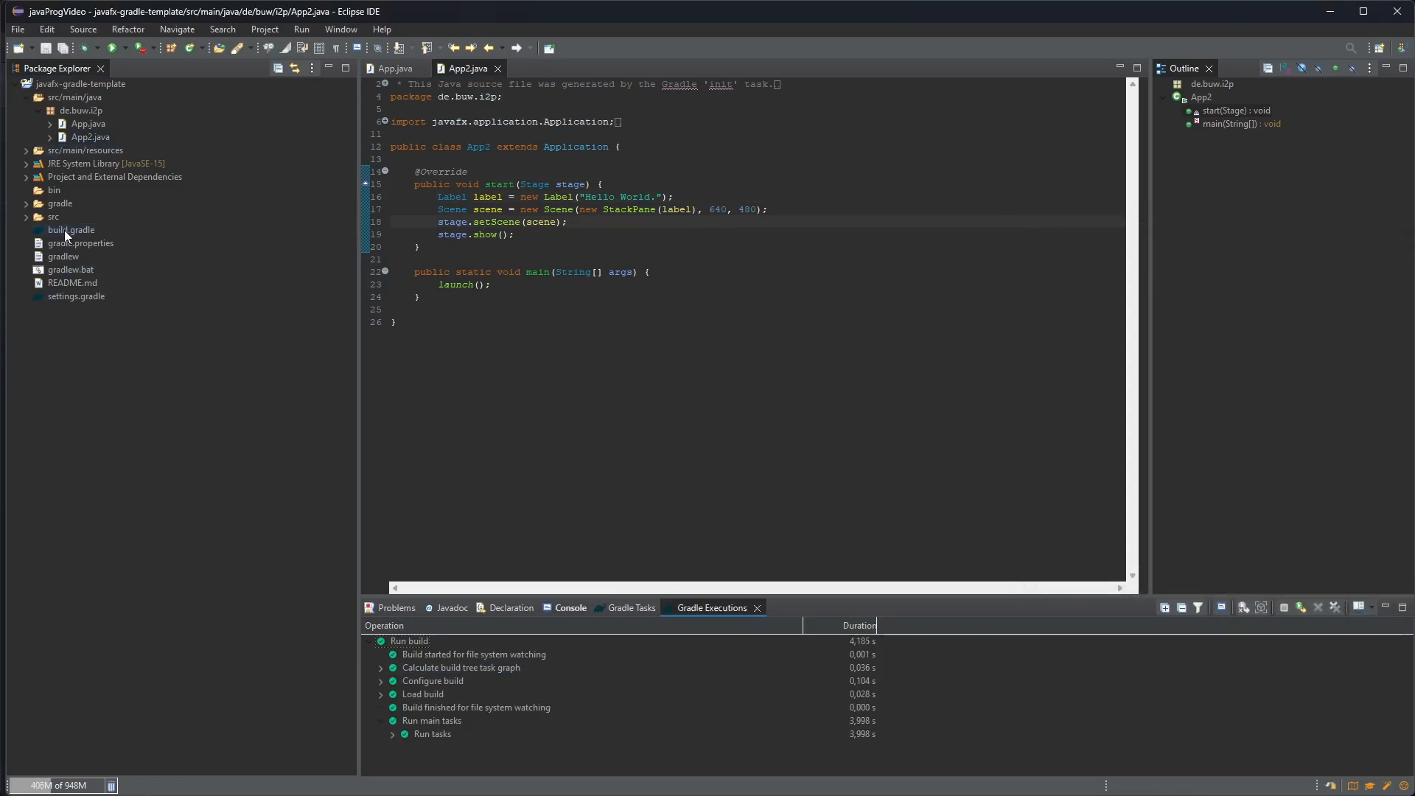
Step: Change build.gradle's mainClass to 'de.buw.i2p.App2' and save, checking against the App2 source
double_click(71, 230)
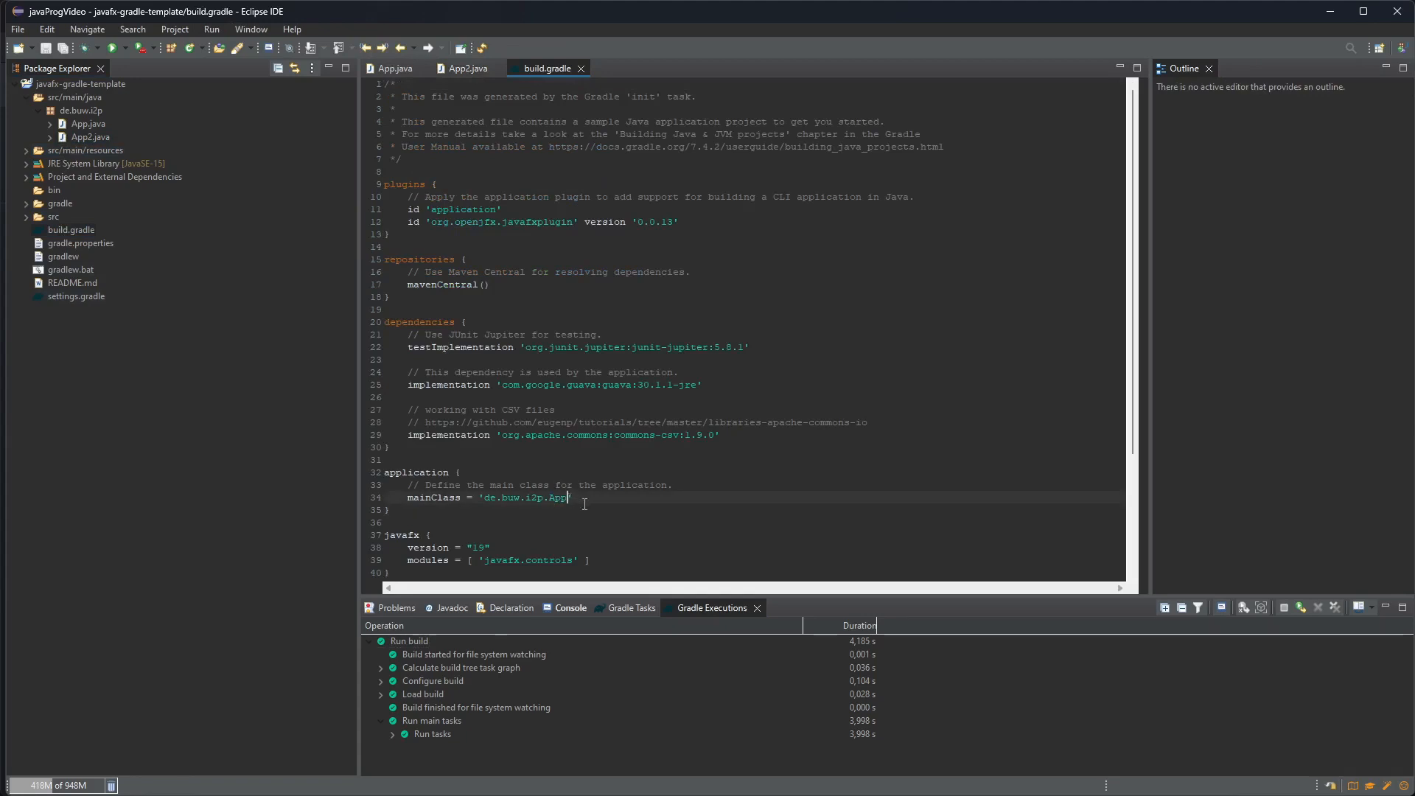
left_click(630, 608)
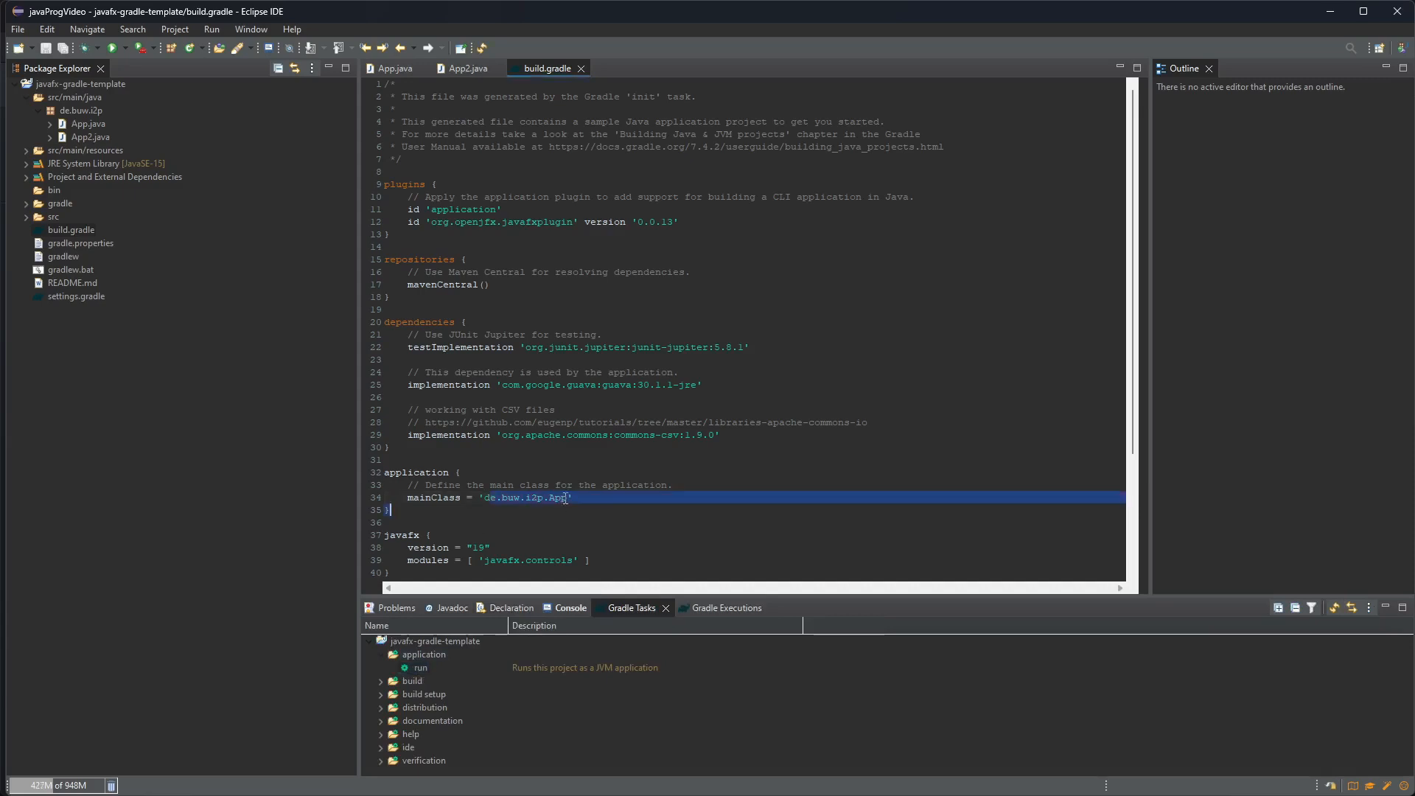
left_click(71, 230)
type("2")
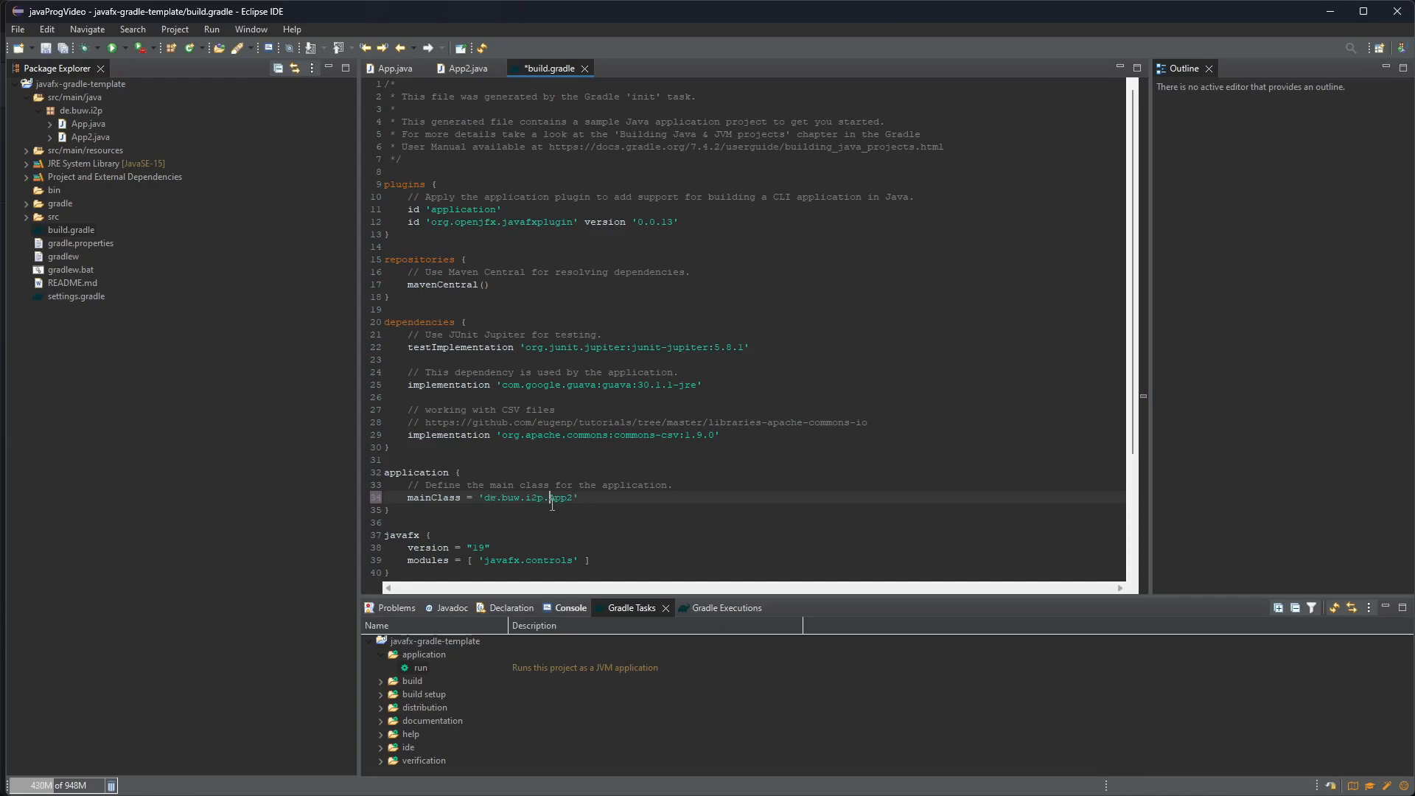
left_click(464, 67)
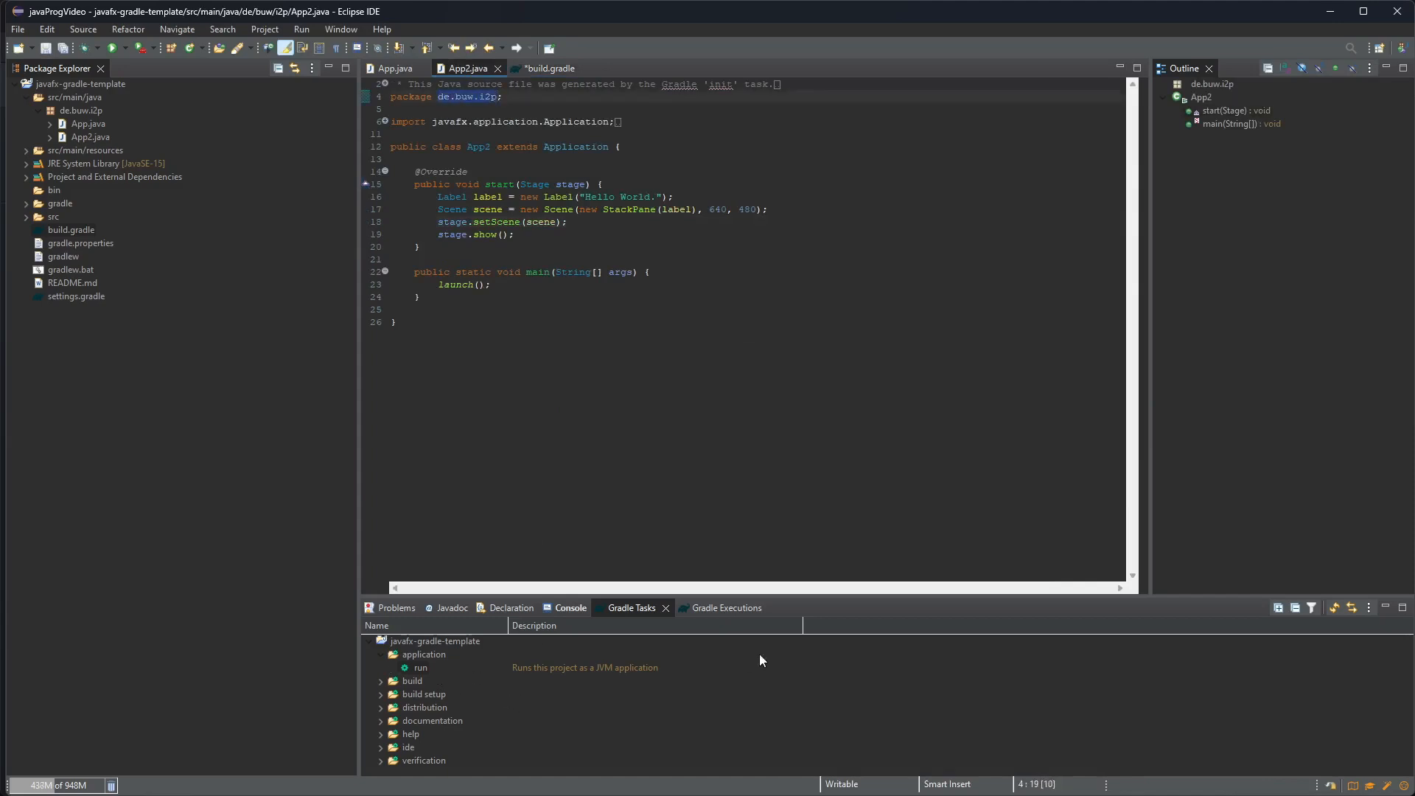
left_click(547, 67)
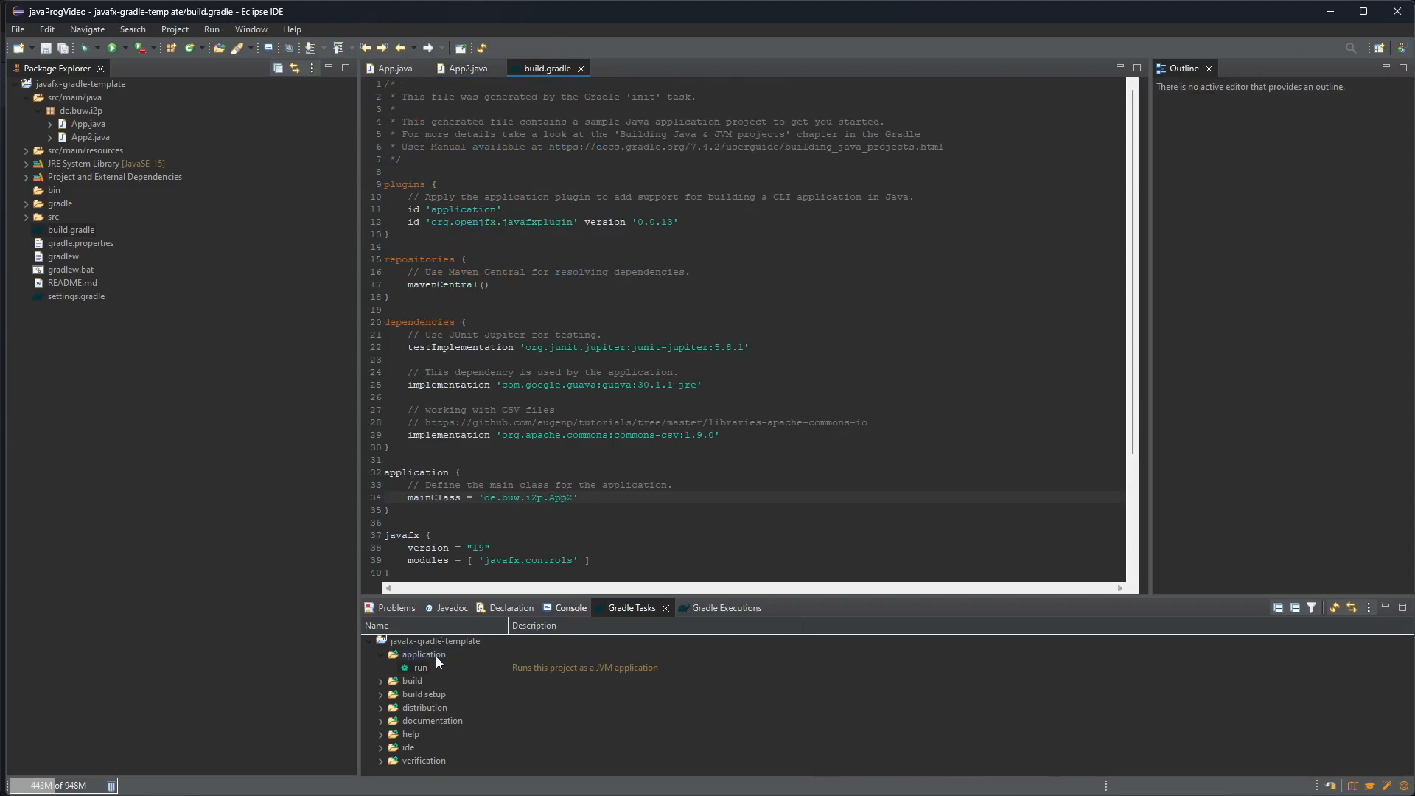
Step: Launch the Gradle run task, watch its progress, then close the Hello World. window
double_click(420, 666)
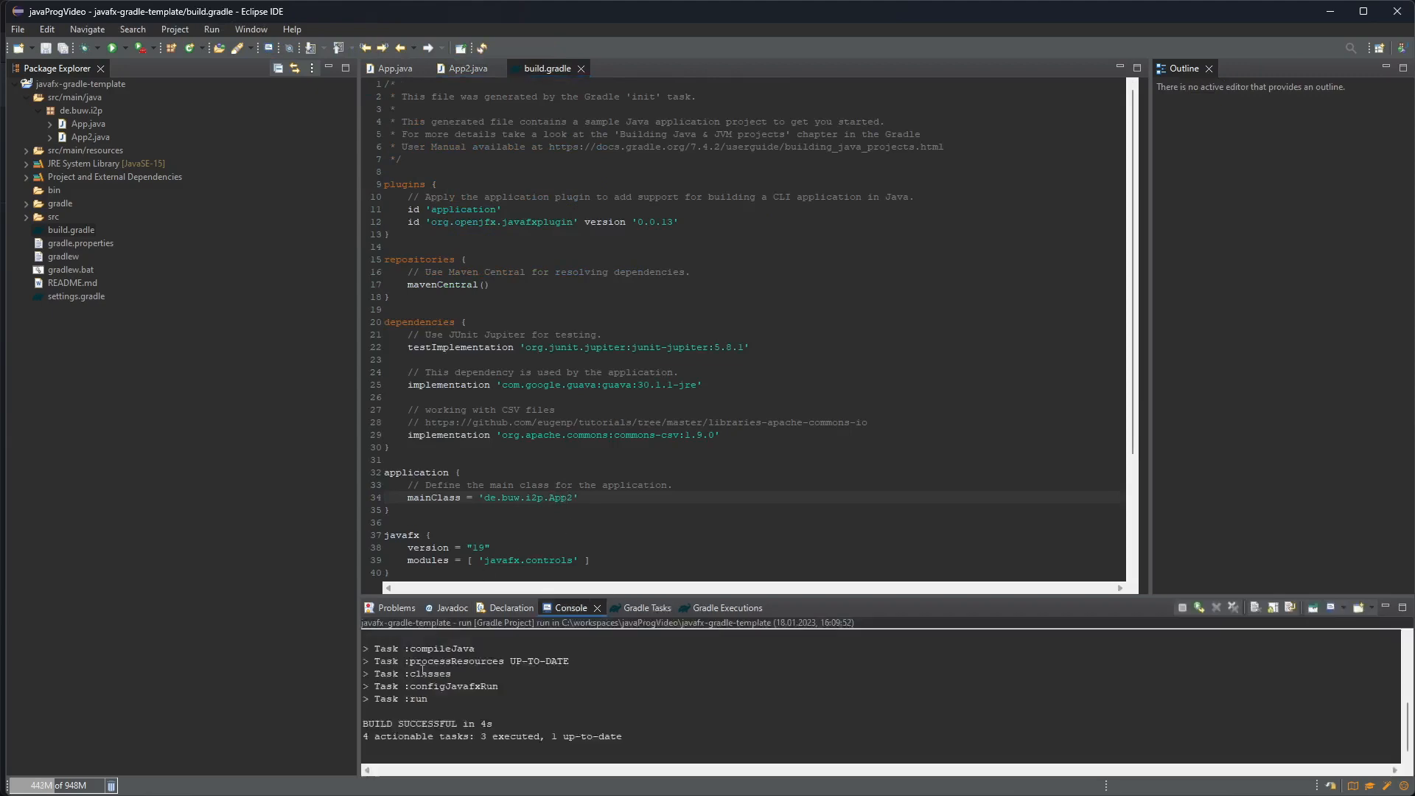
left_click(712, 607)
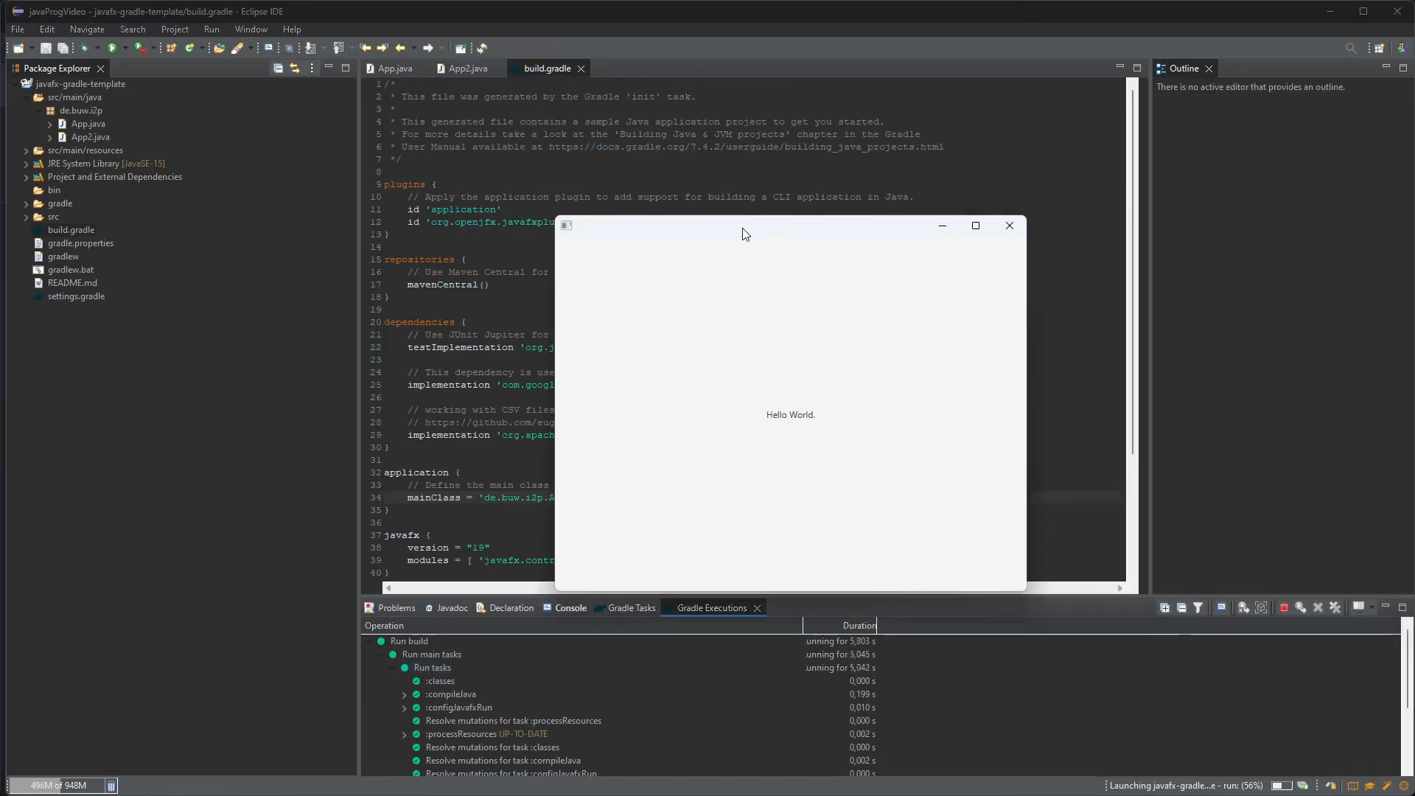
mouse_move(1007, 230)
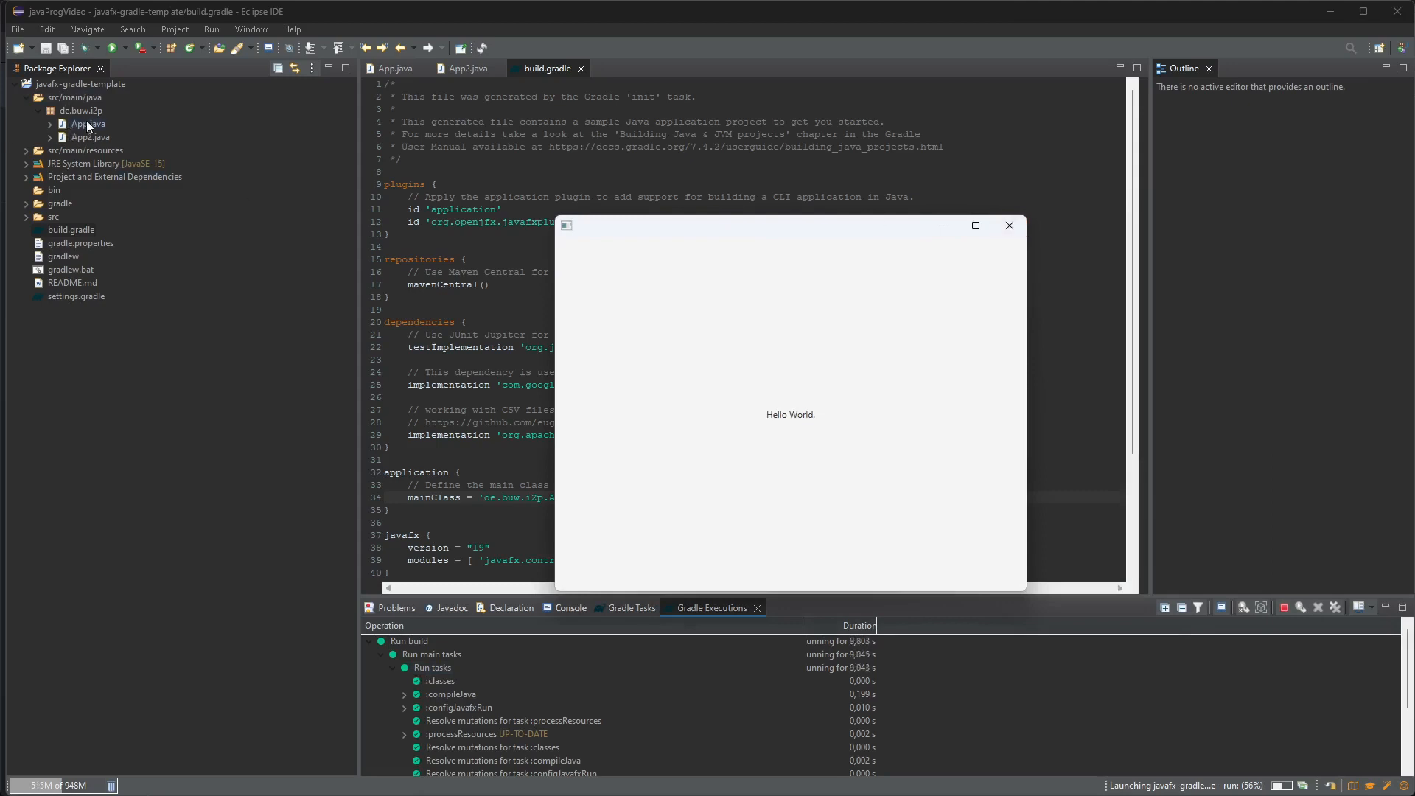
mouse_move(1009, 226)
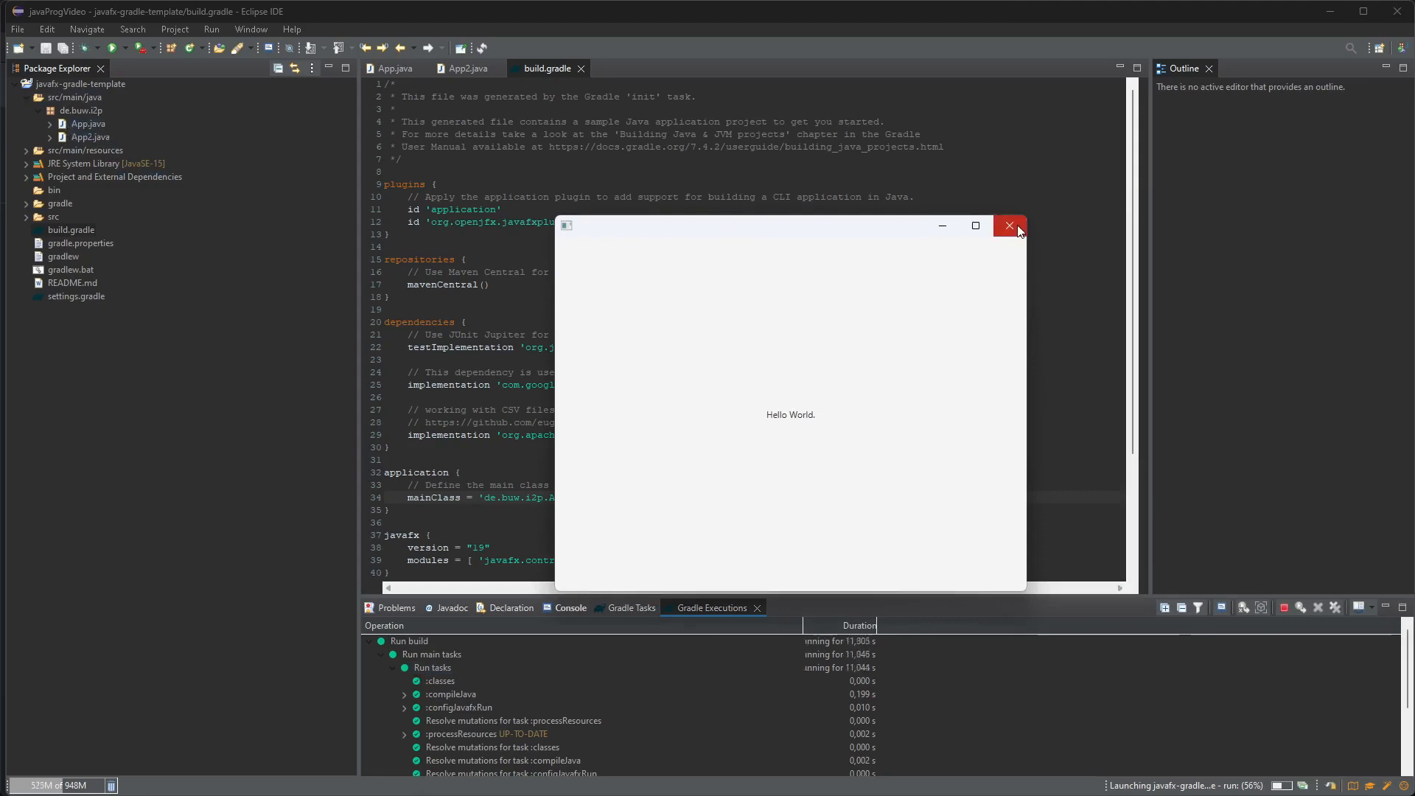
mouse_move(1009, 225)
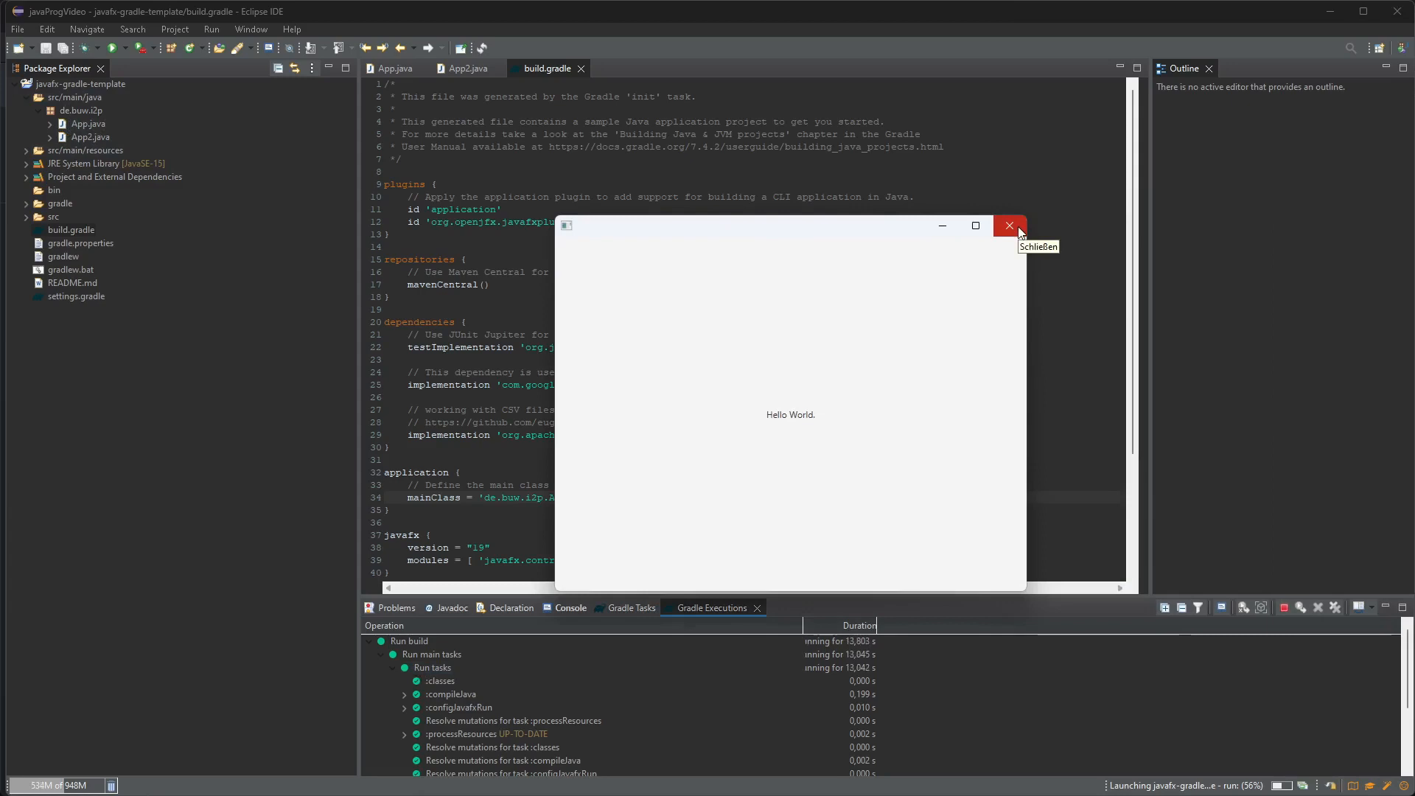
left_click(1009, 226)
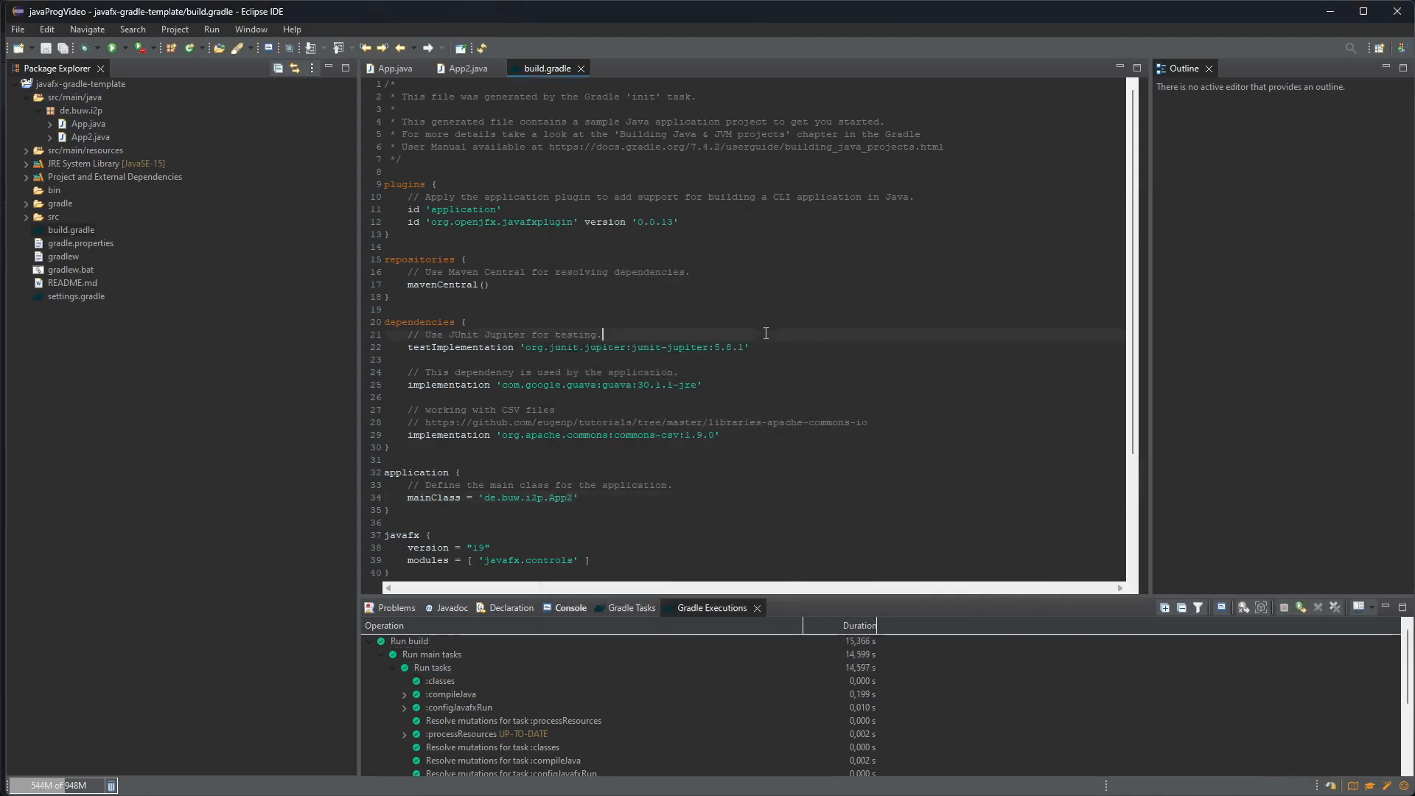
left_click(467, 68)
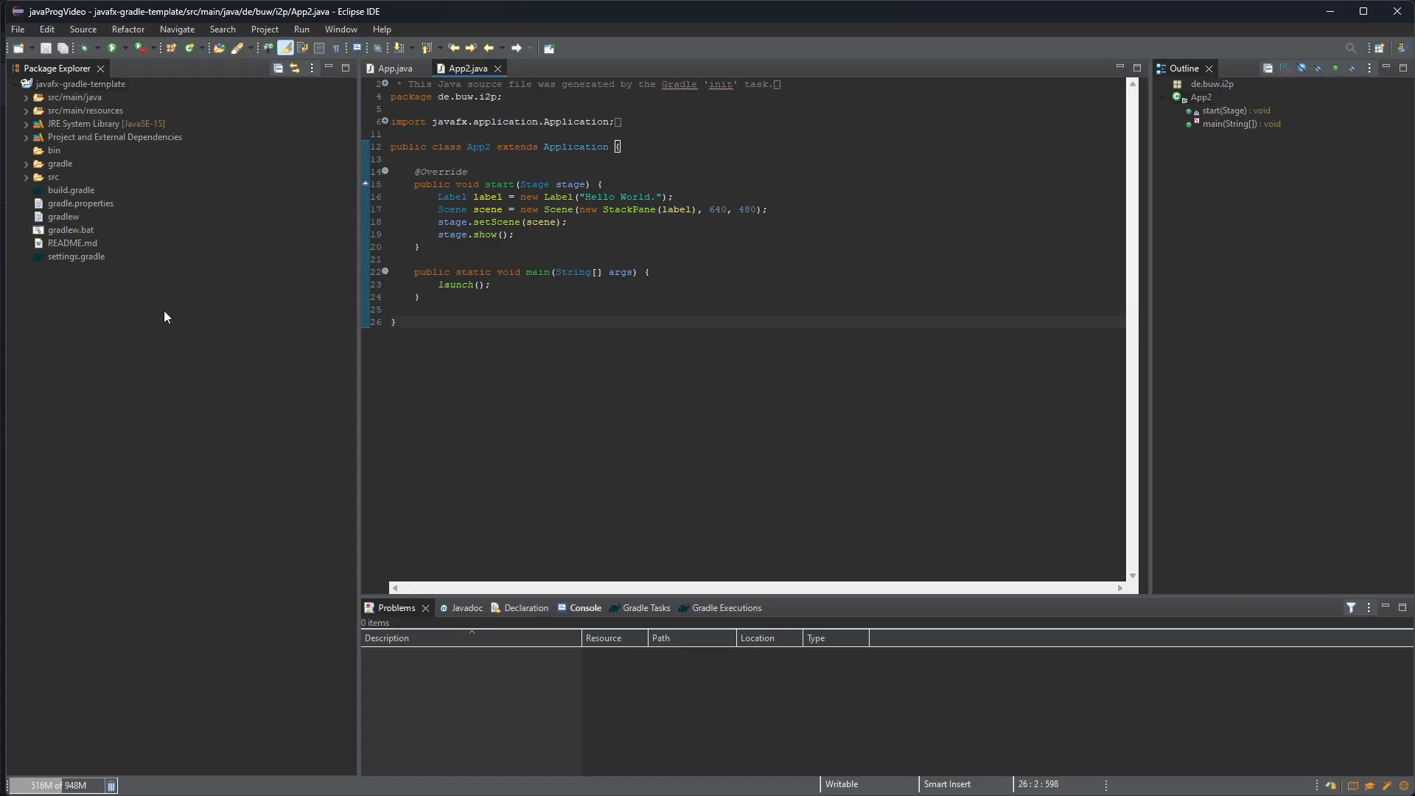
mouse_move(392, 69)
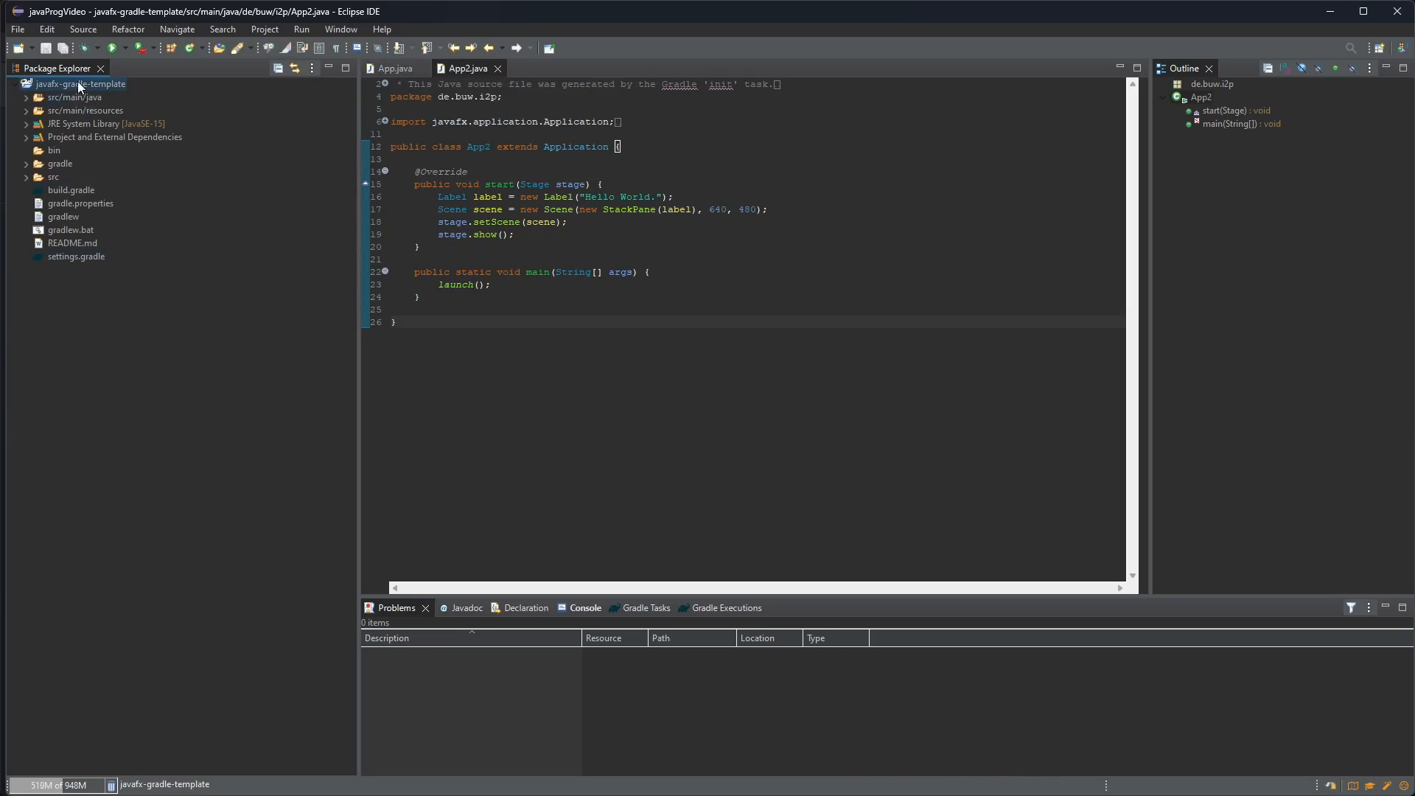
Step: Rename the project to javafx-my-app via Refactor > Rename
right_click(80, 82)
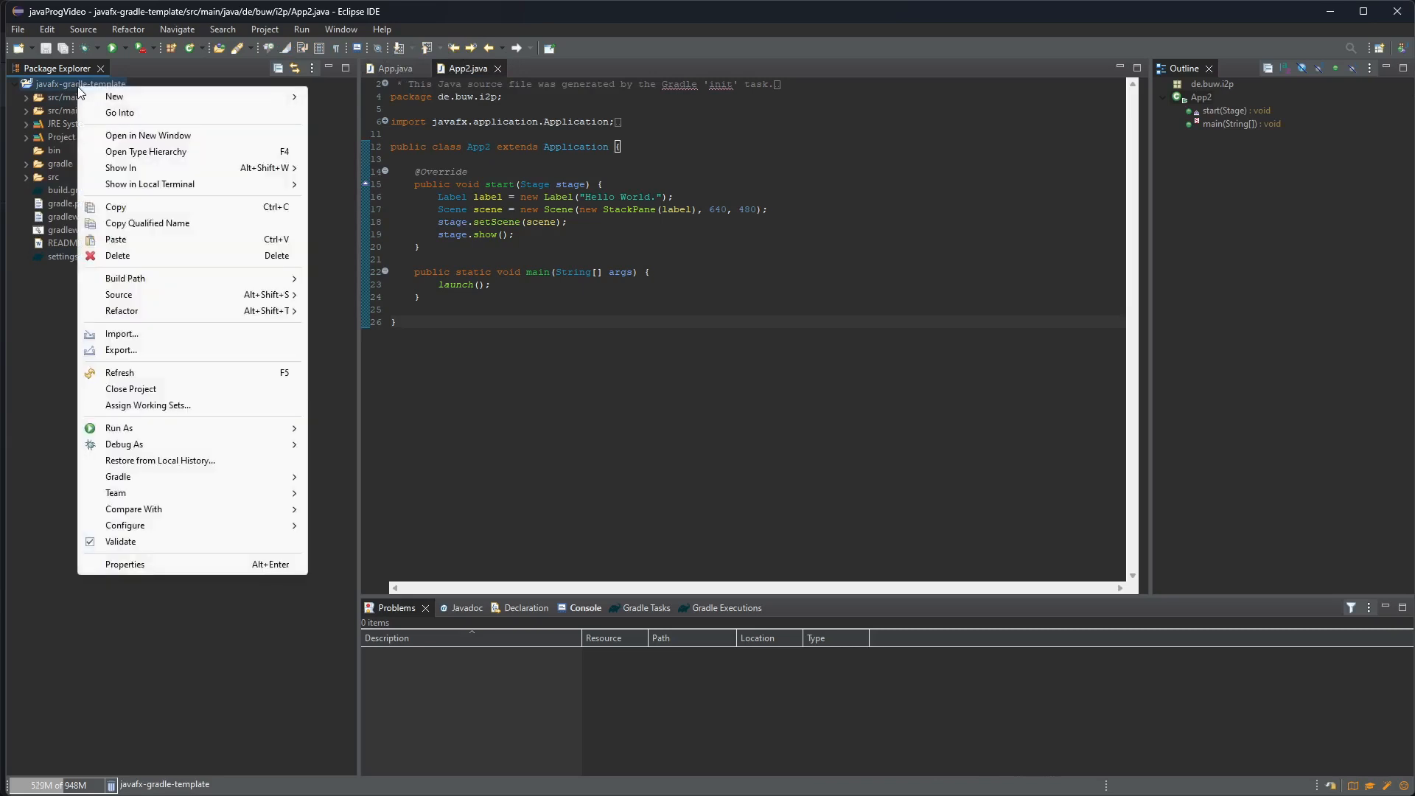
mouse_move(169, 328)
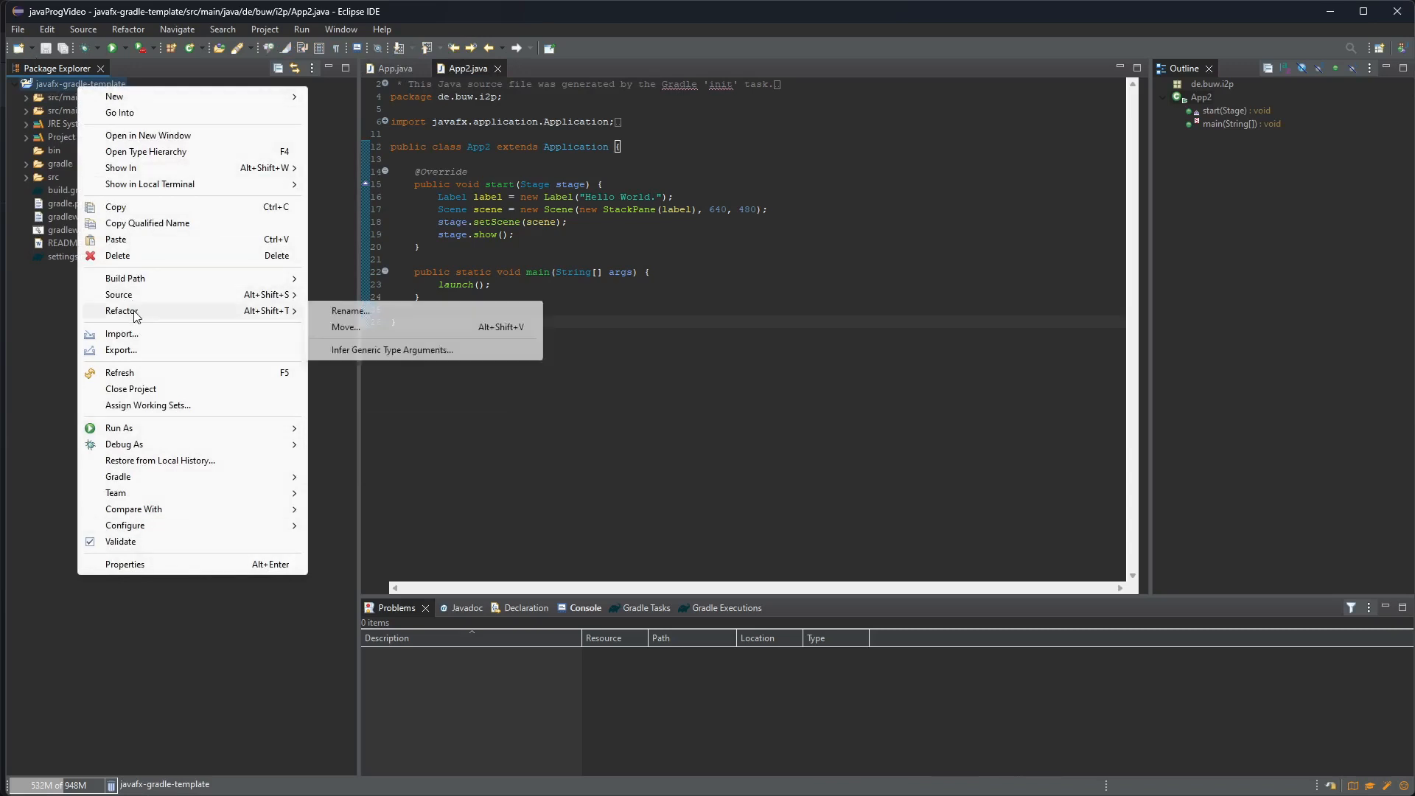
left_click(349, 311)
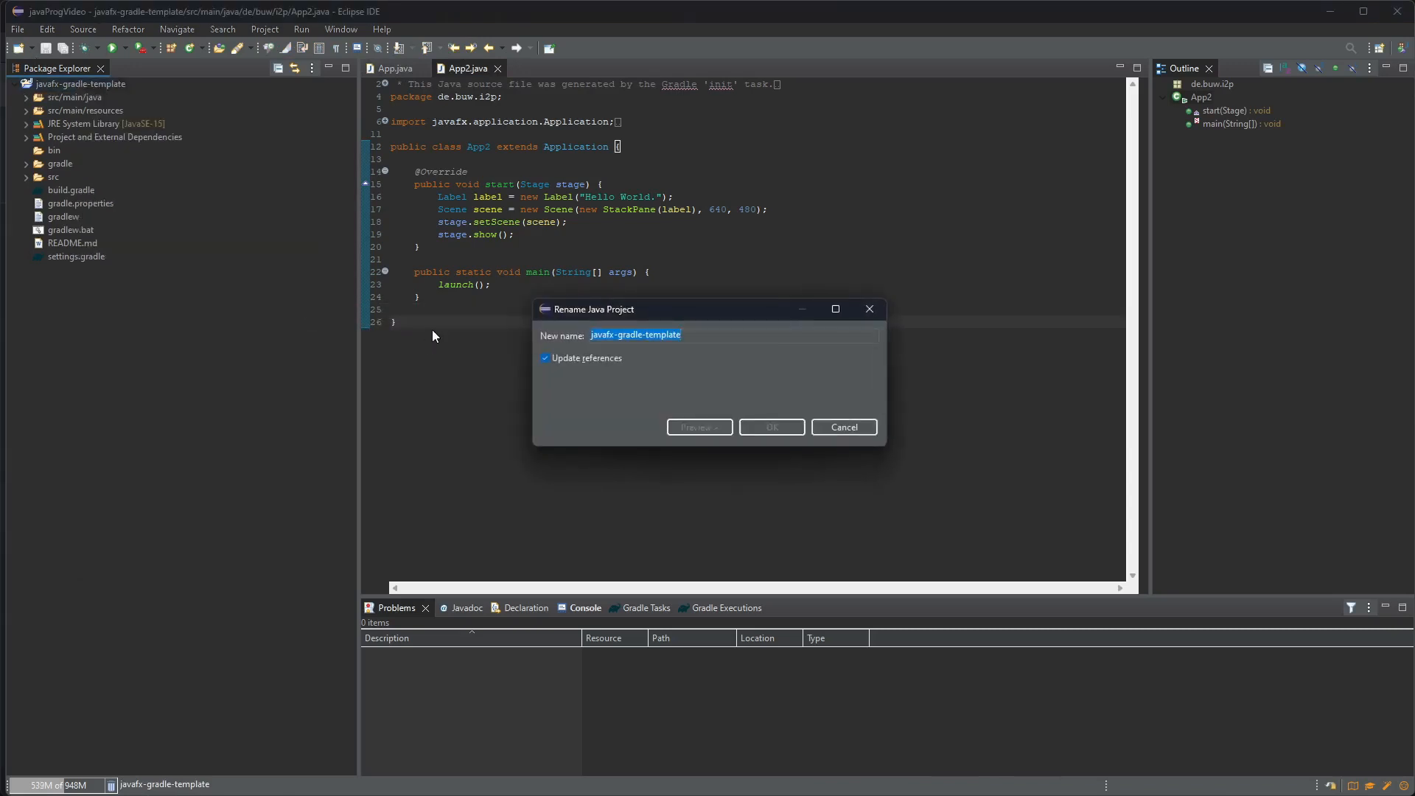
left_click(632, 334)
type("javafx-m")
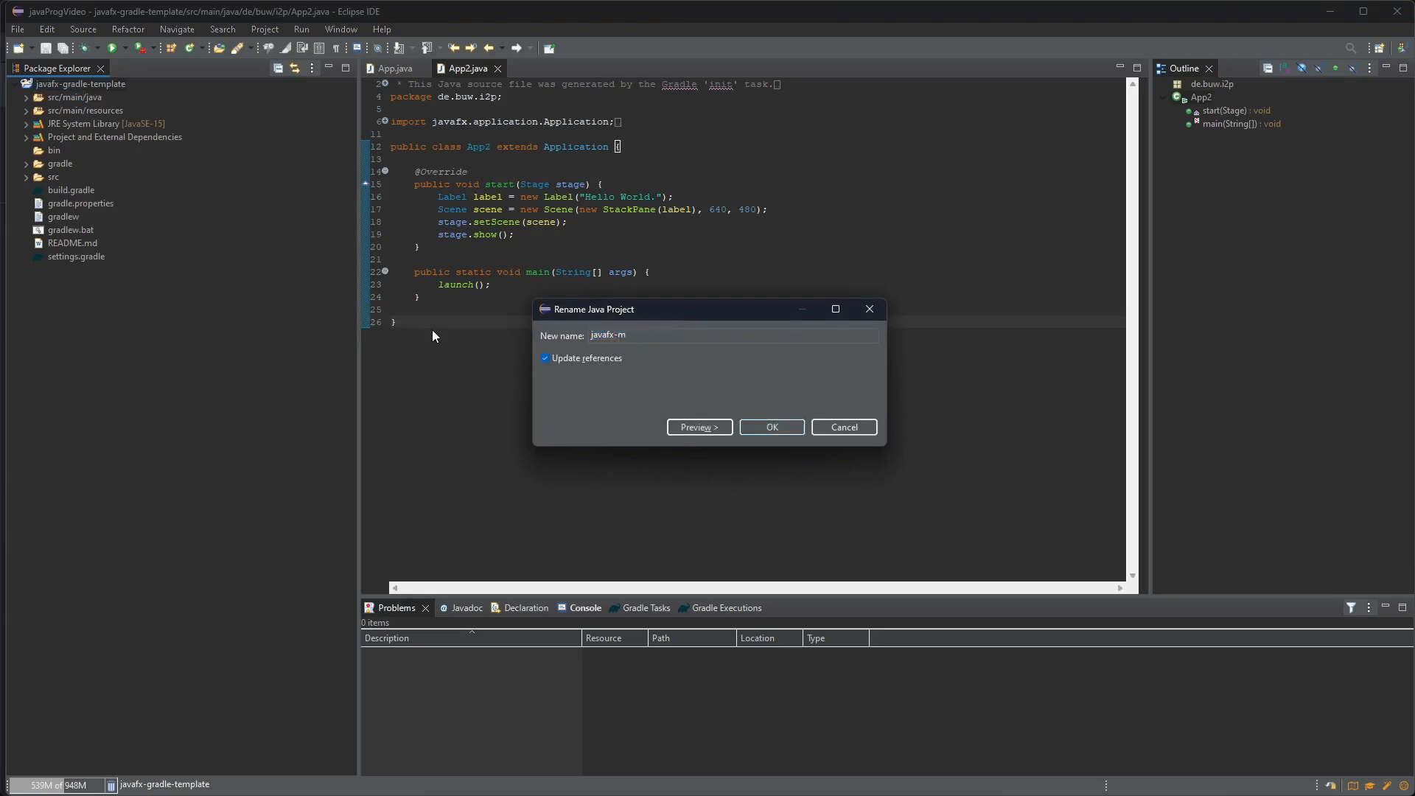
type("y-ap")
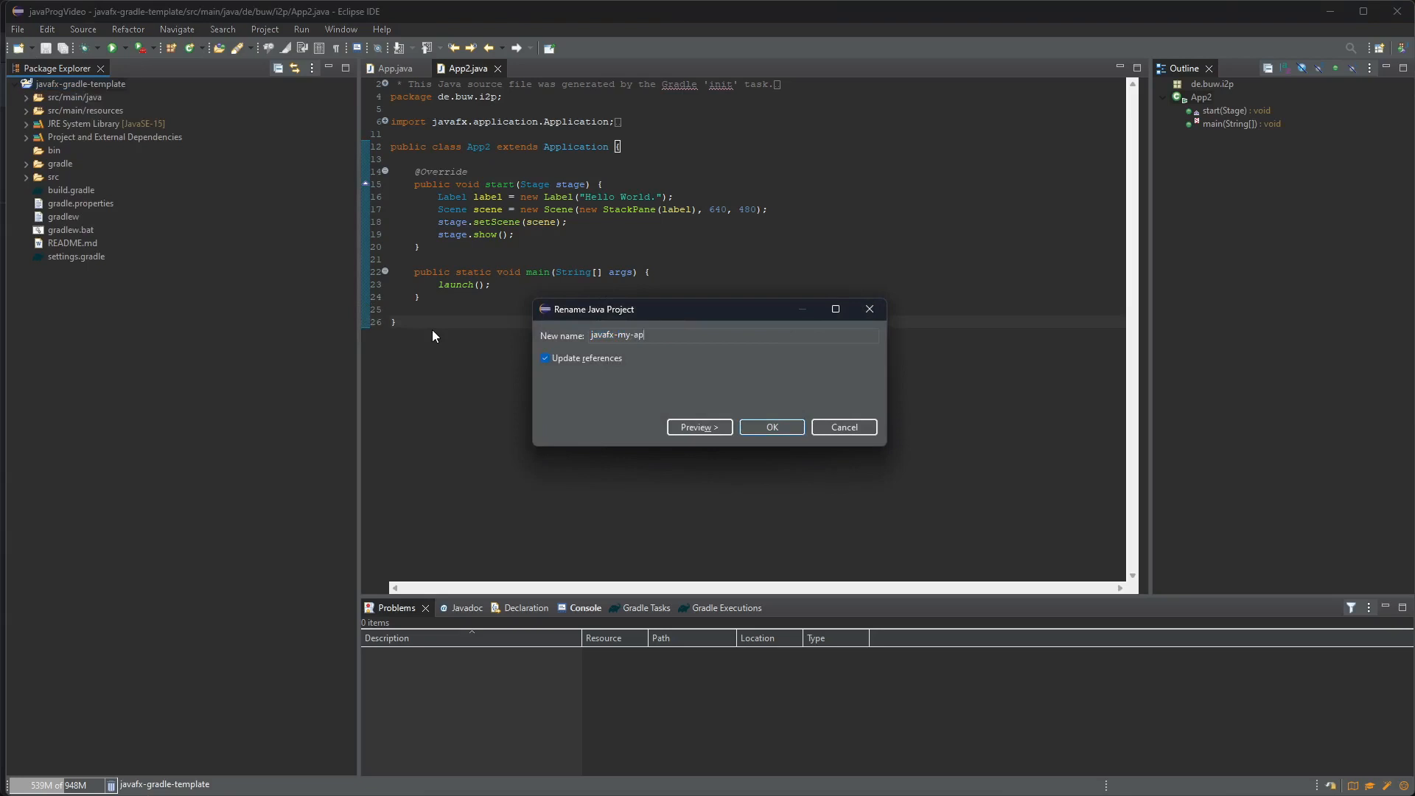
left_click(771, 427)
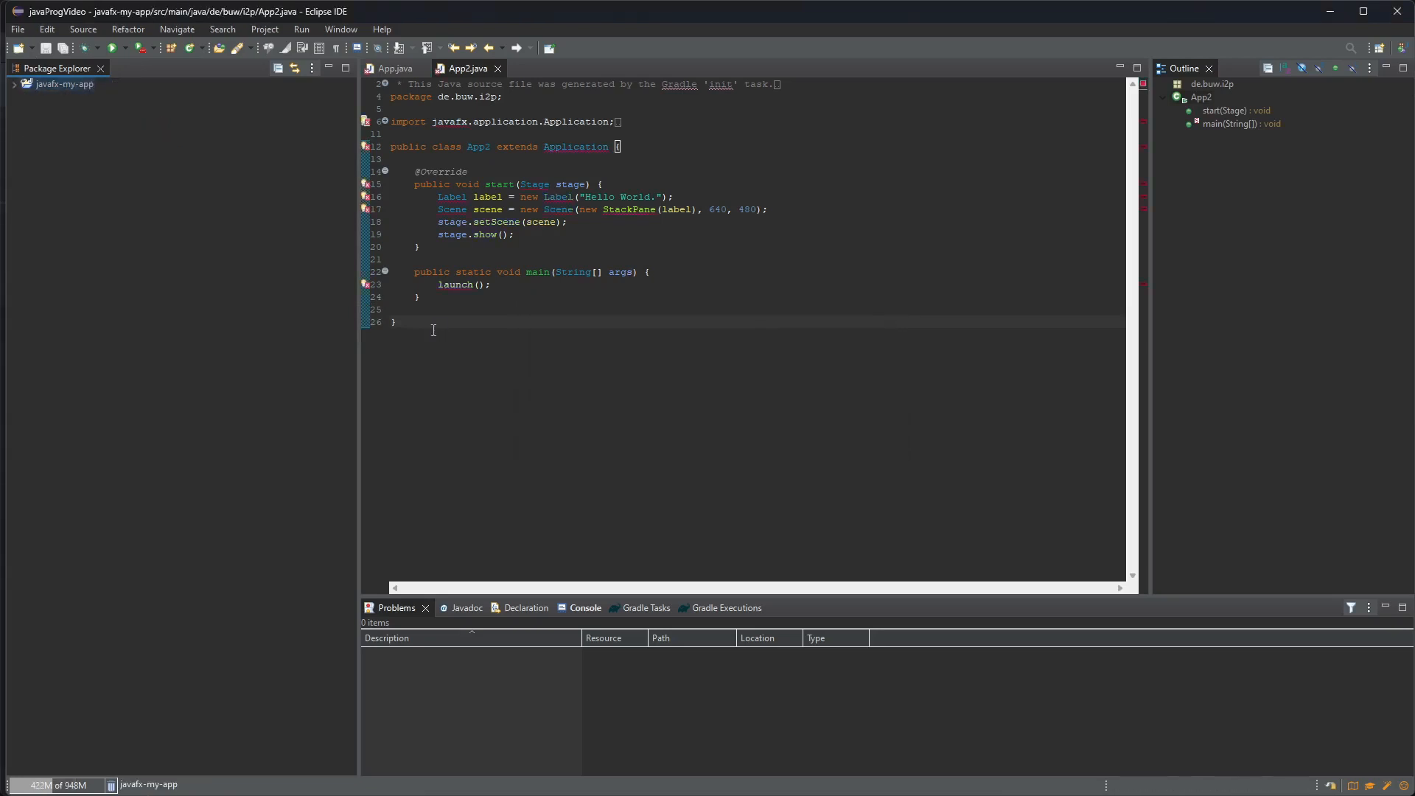
Step: Expand the renamed javafx-my-app project to reveal its contents and the 27 errors
left_click(15, 84)
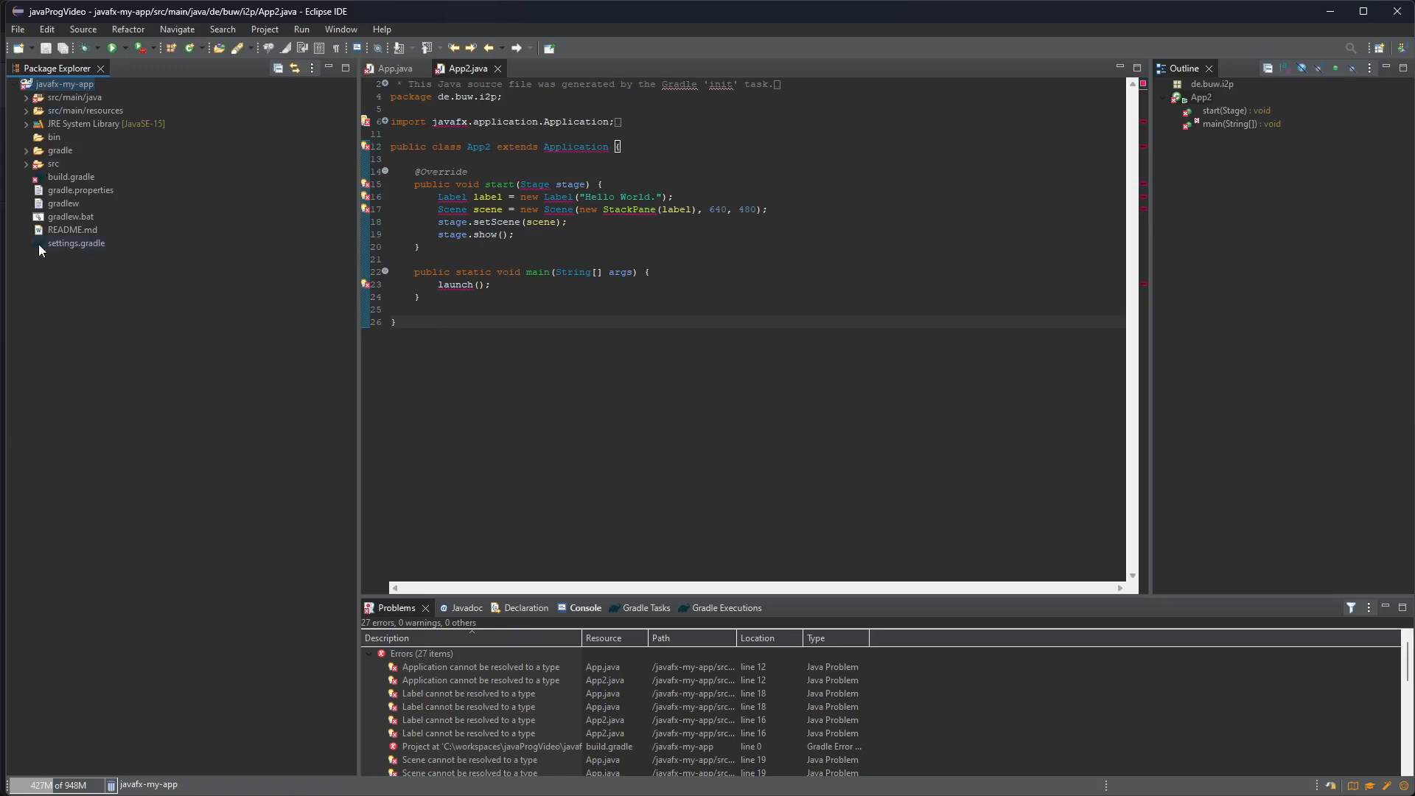
mouse_move(53, 251)
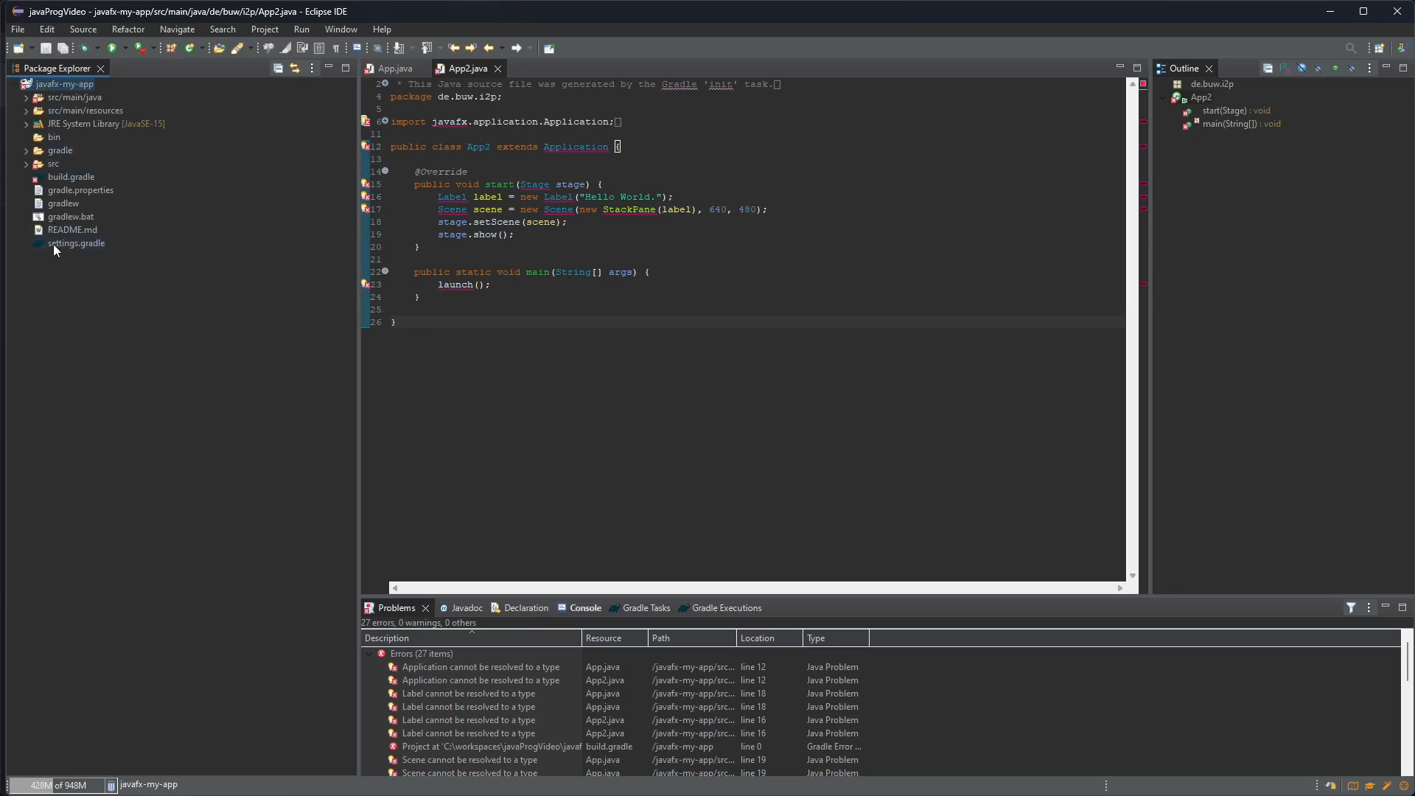
Step: Set rootProject.name in settings.gradle to 'javafx-my-app' and save the file
double_click(75, 243)
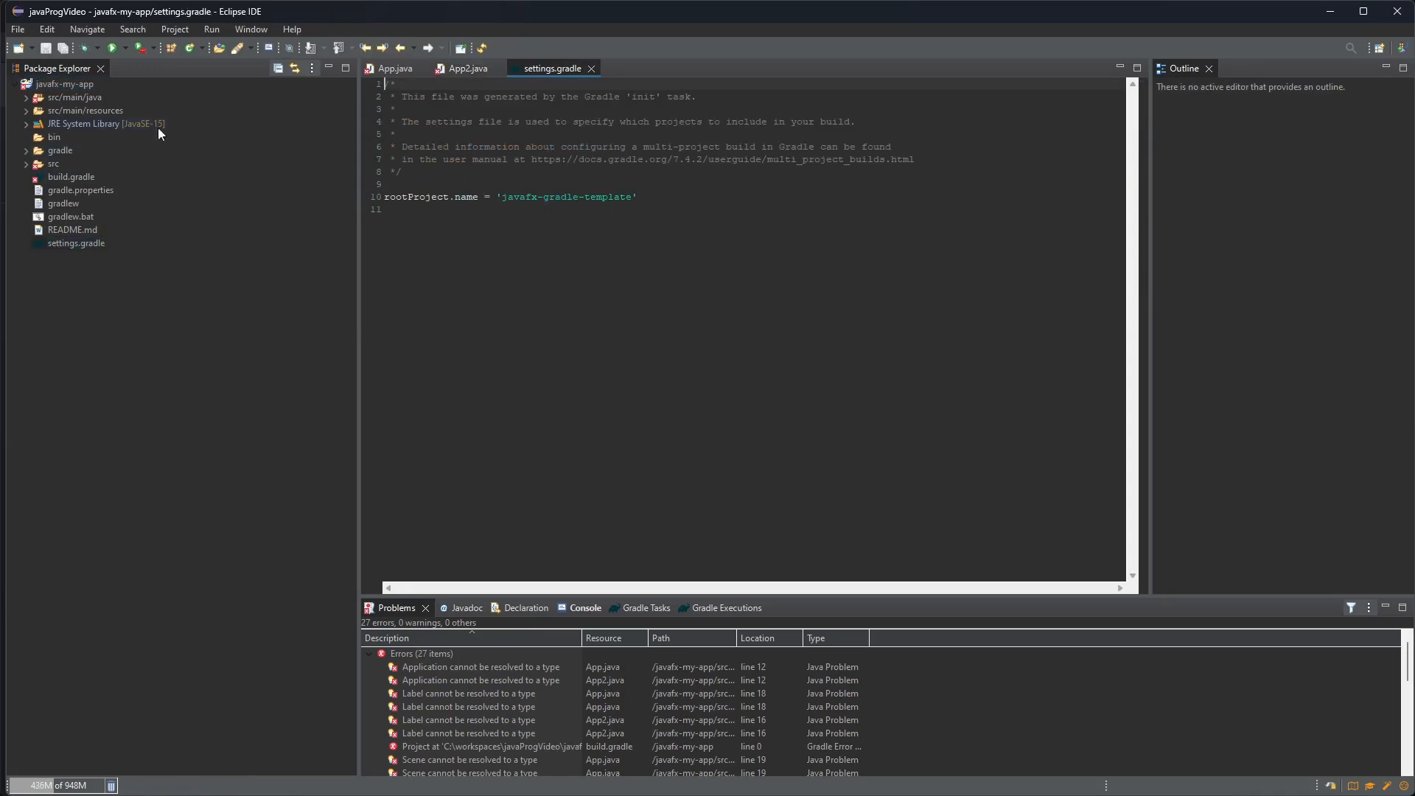
left_click(63, 82)
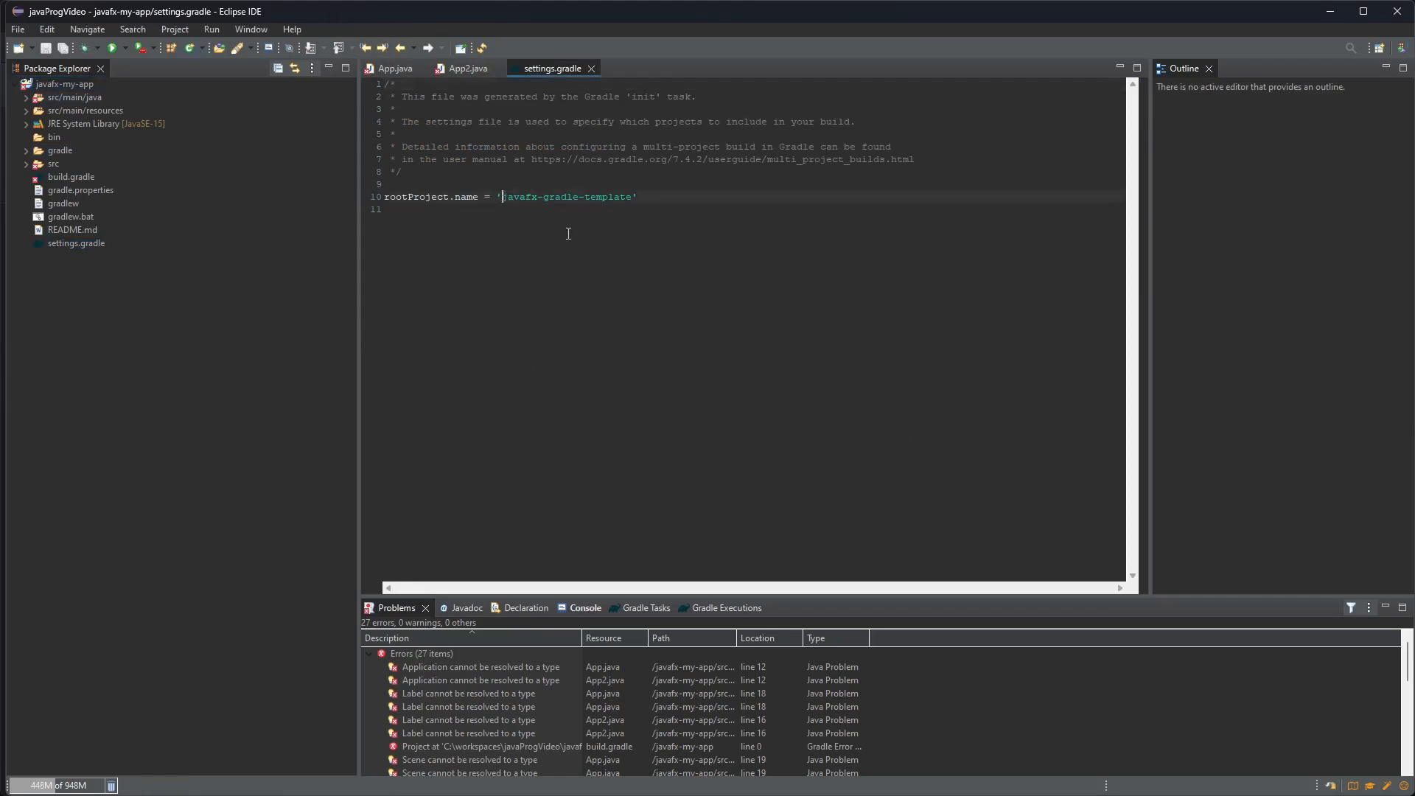
type("javafx-my-app")
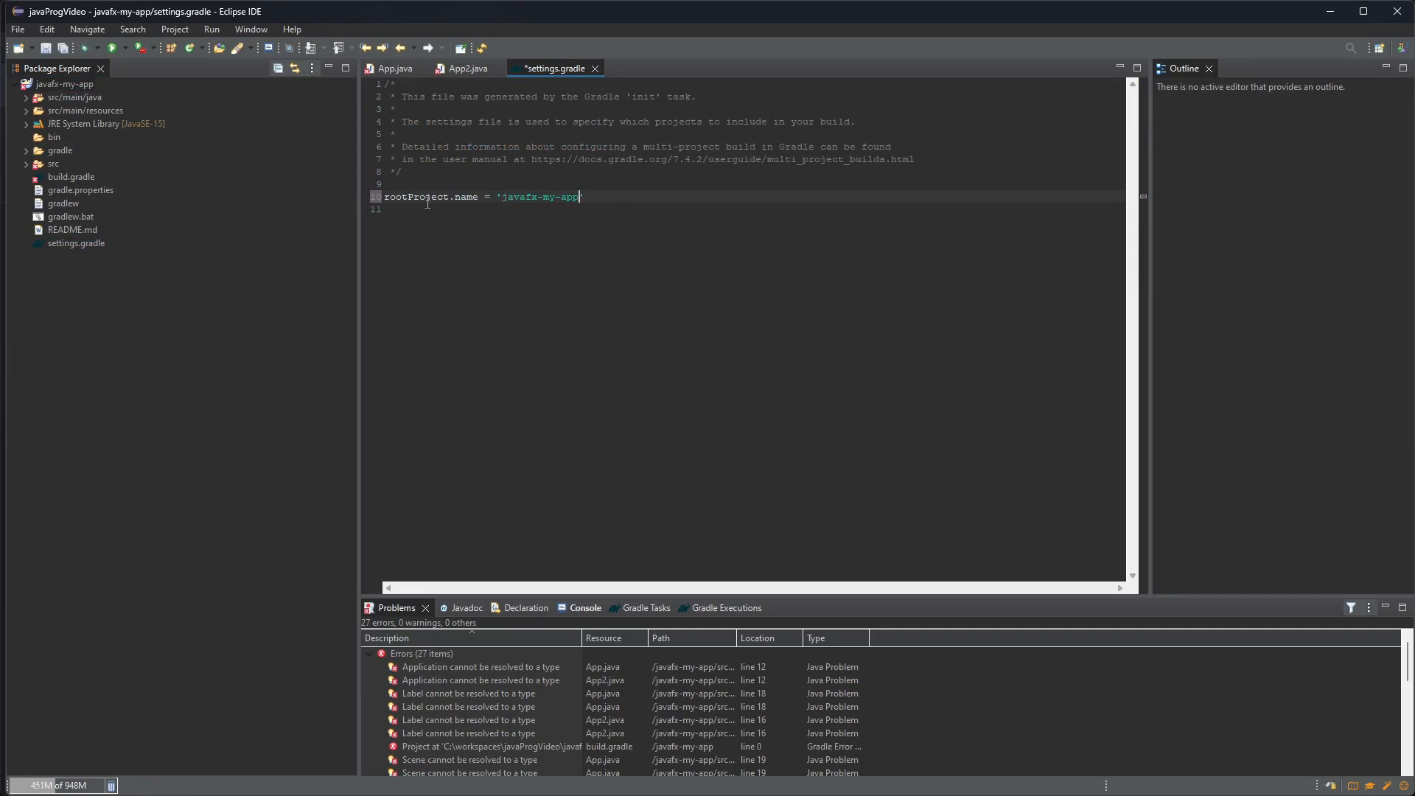
key("ctrl+s")
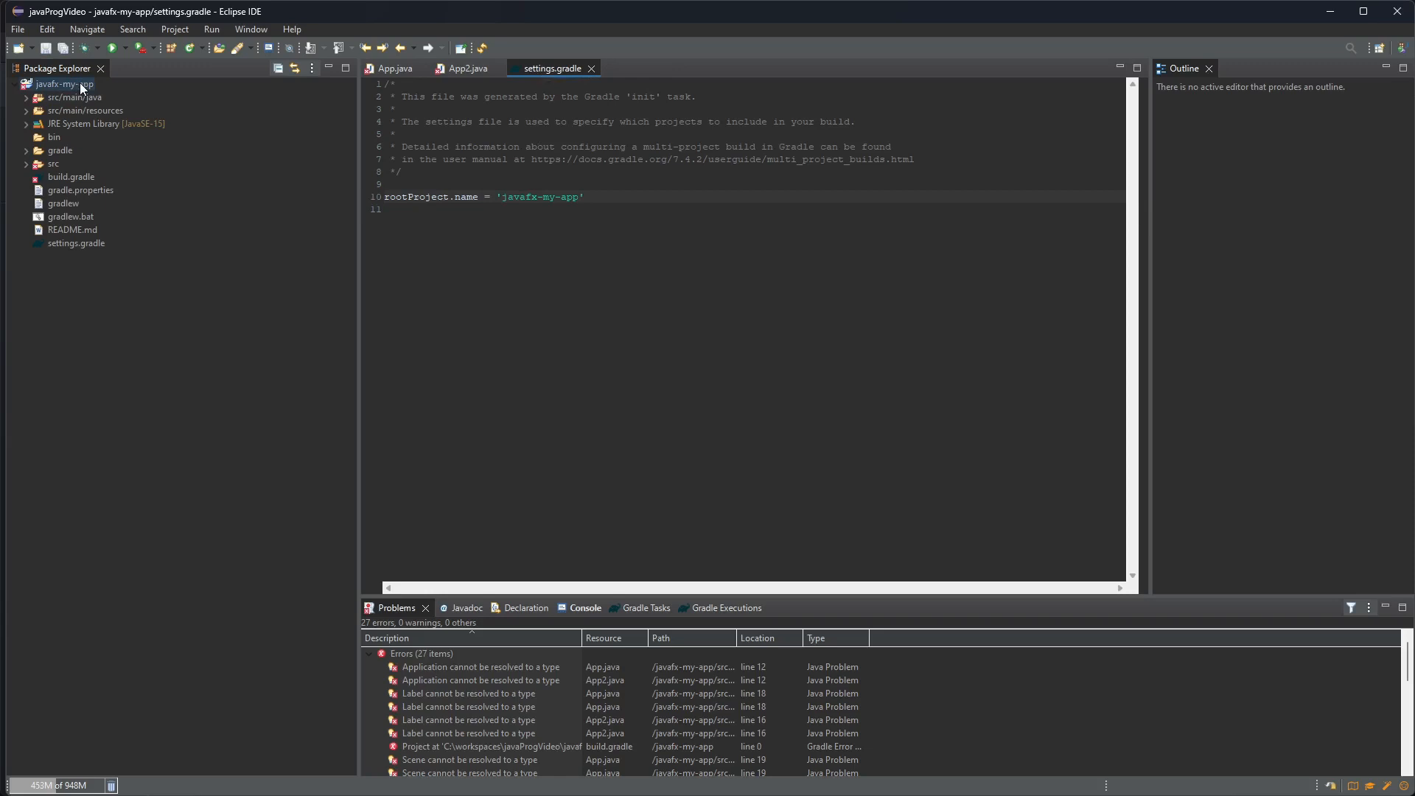
Step: Refresh the javafx-my-app Gradle project so the errors clear
right_click(63, 84)
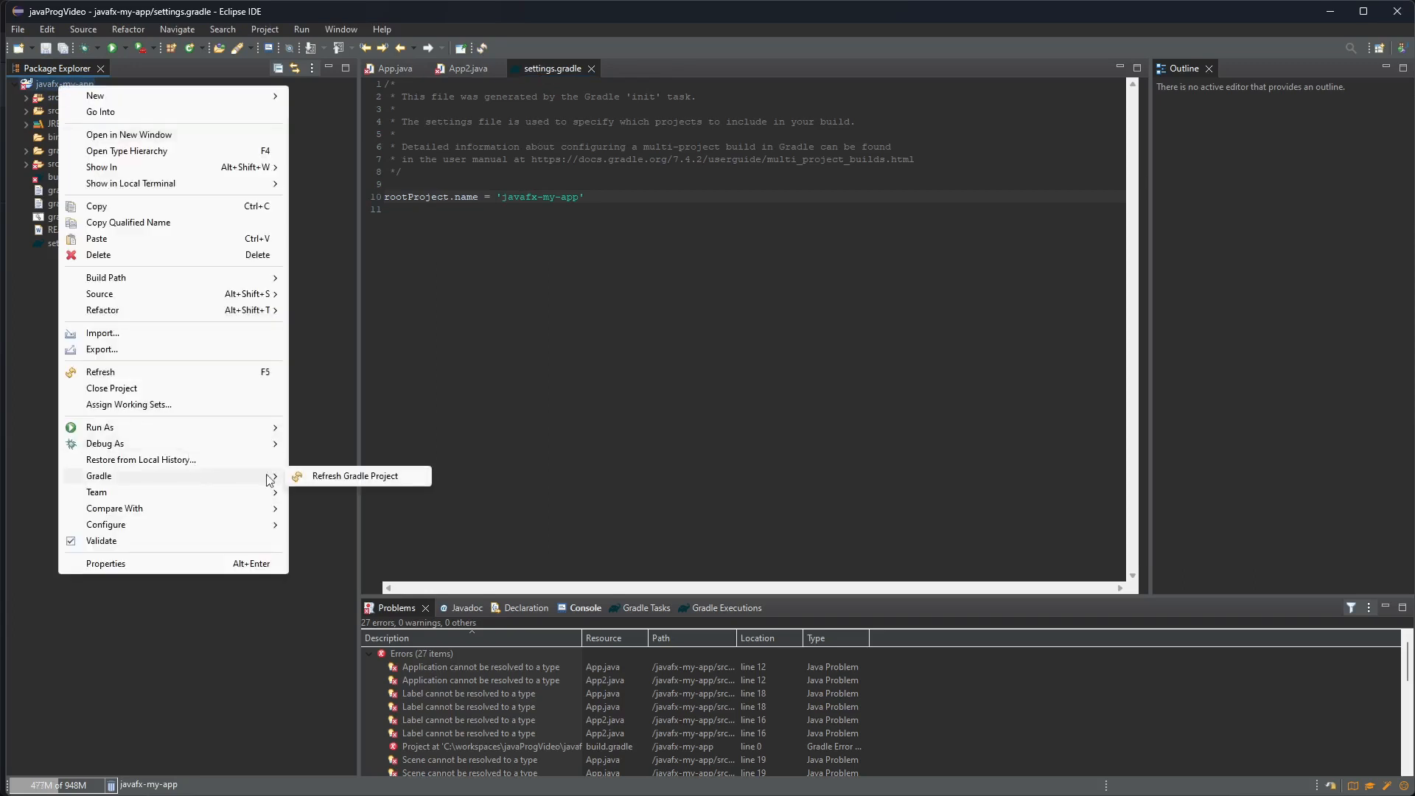
left_click(360, 475)
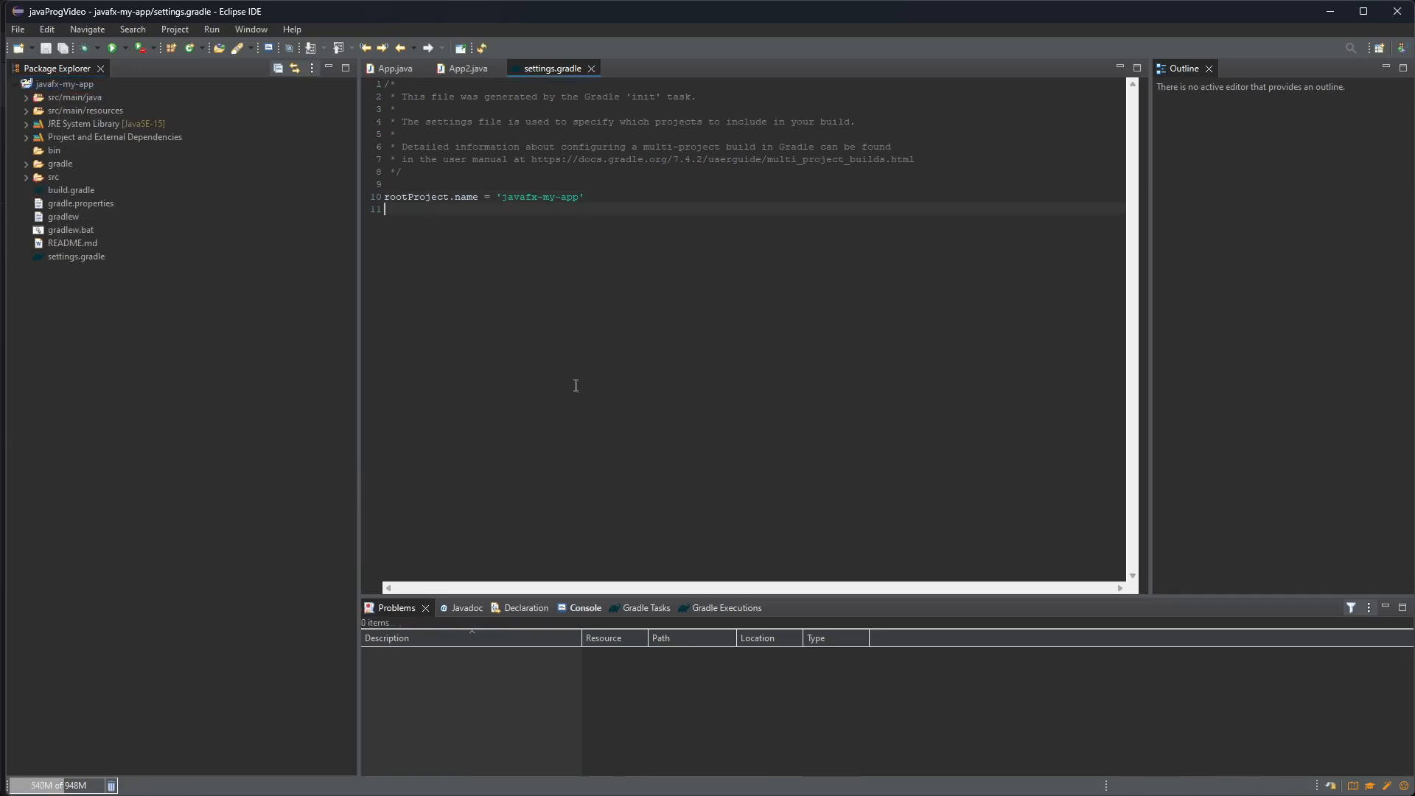
mouse_move(22, 164)
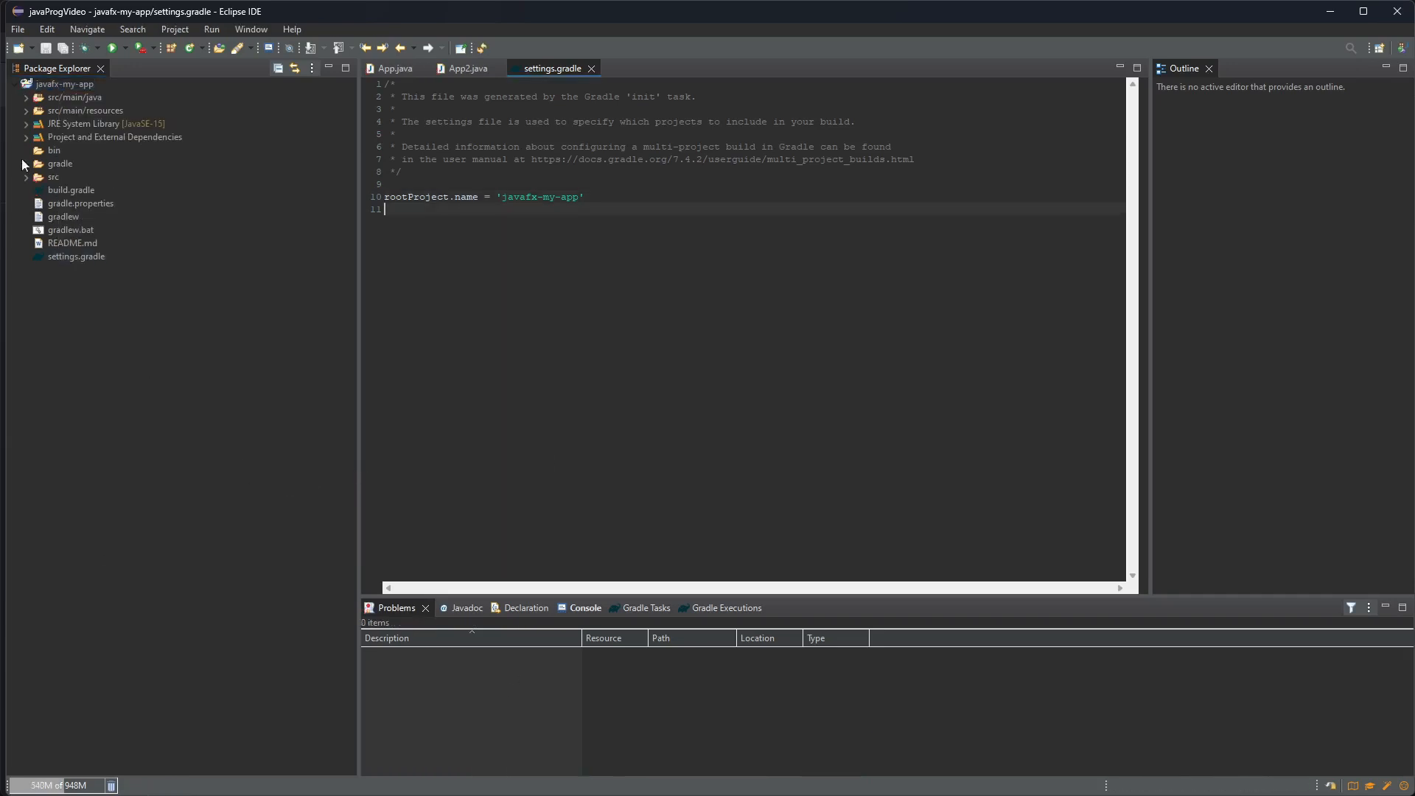
Step: Open build.gradle and reload the Gradle Tasks list so only javafx-my-app remains
double_click(70, 190)
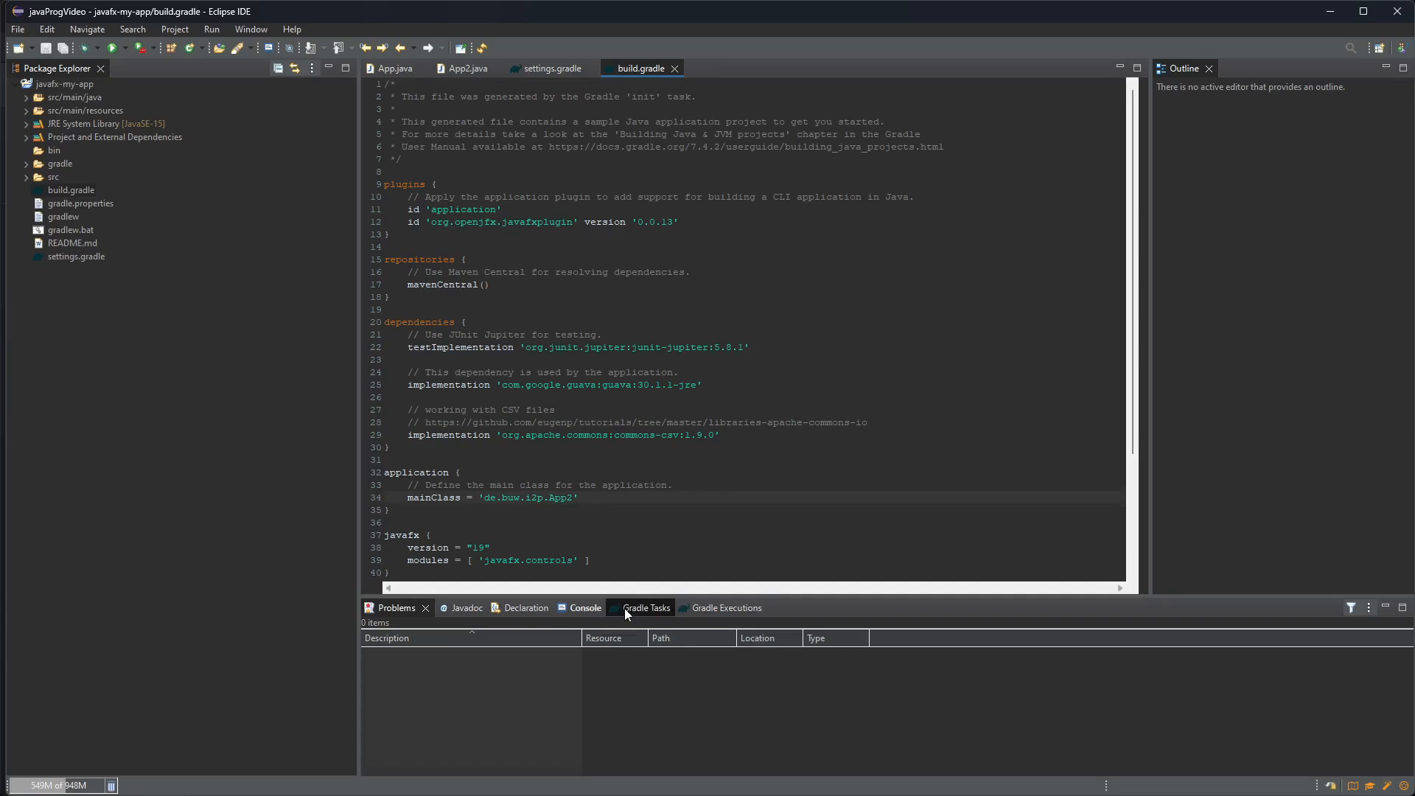
left_click(647, 607)
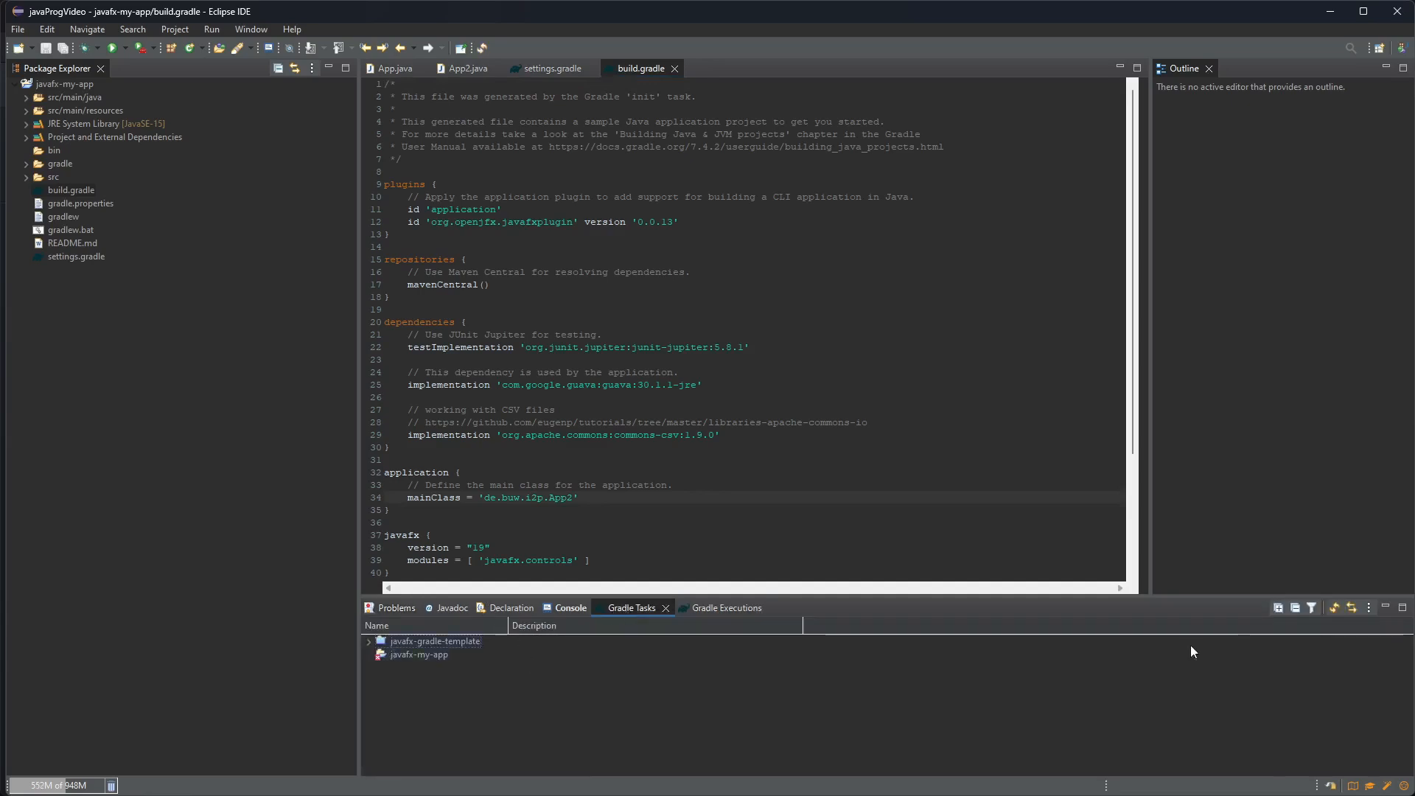
mouse_move(1336, 607)
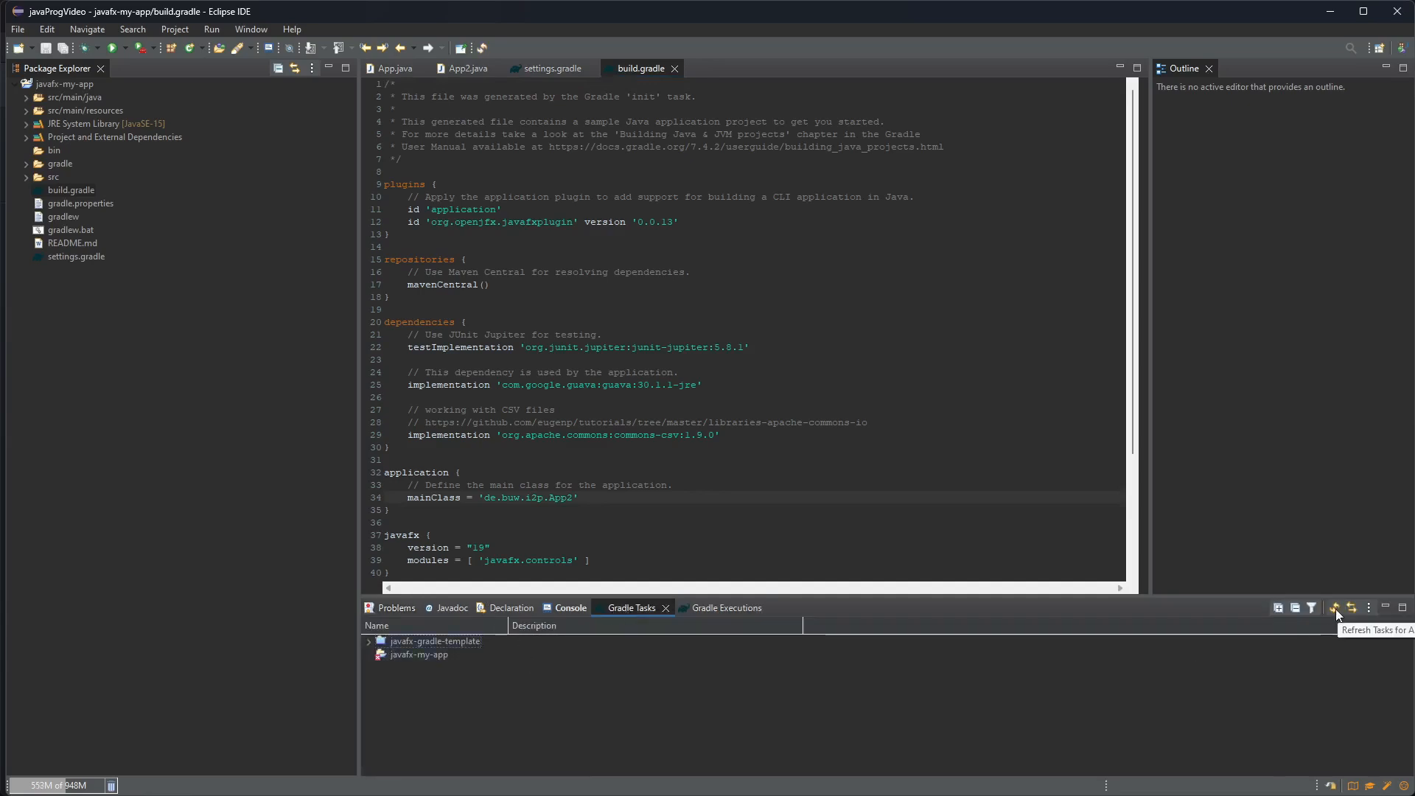
left_click(1336, 607)
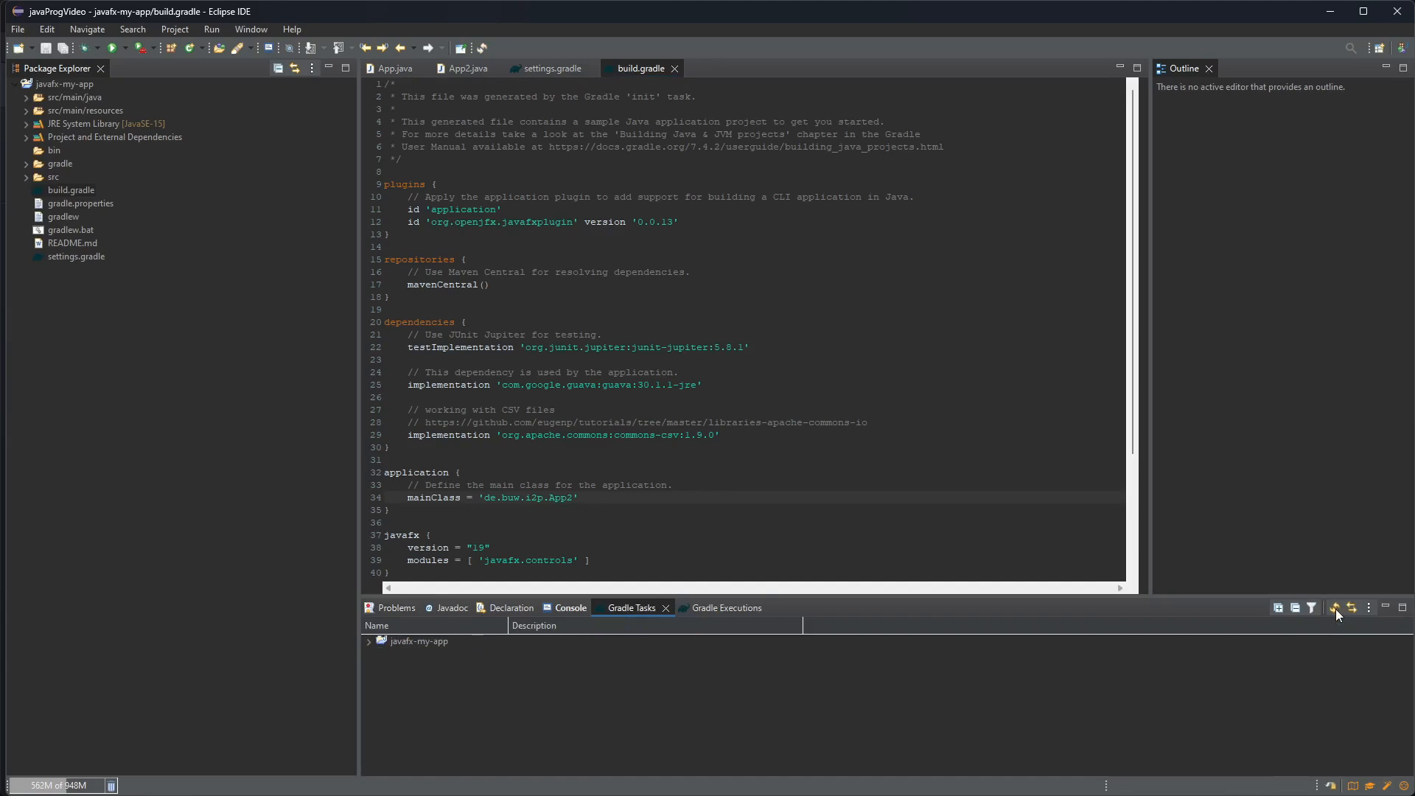
mouse_move(1333, 608)
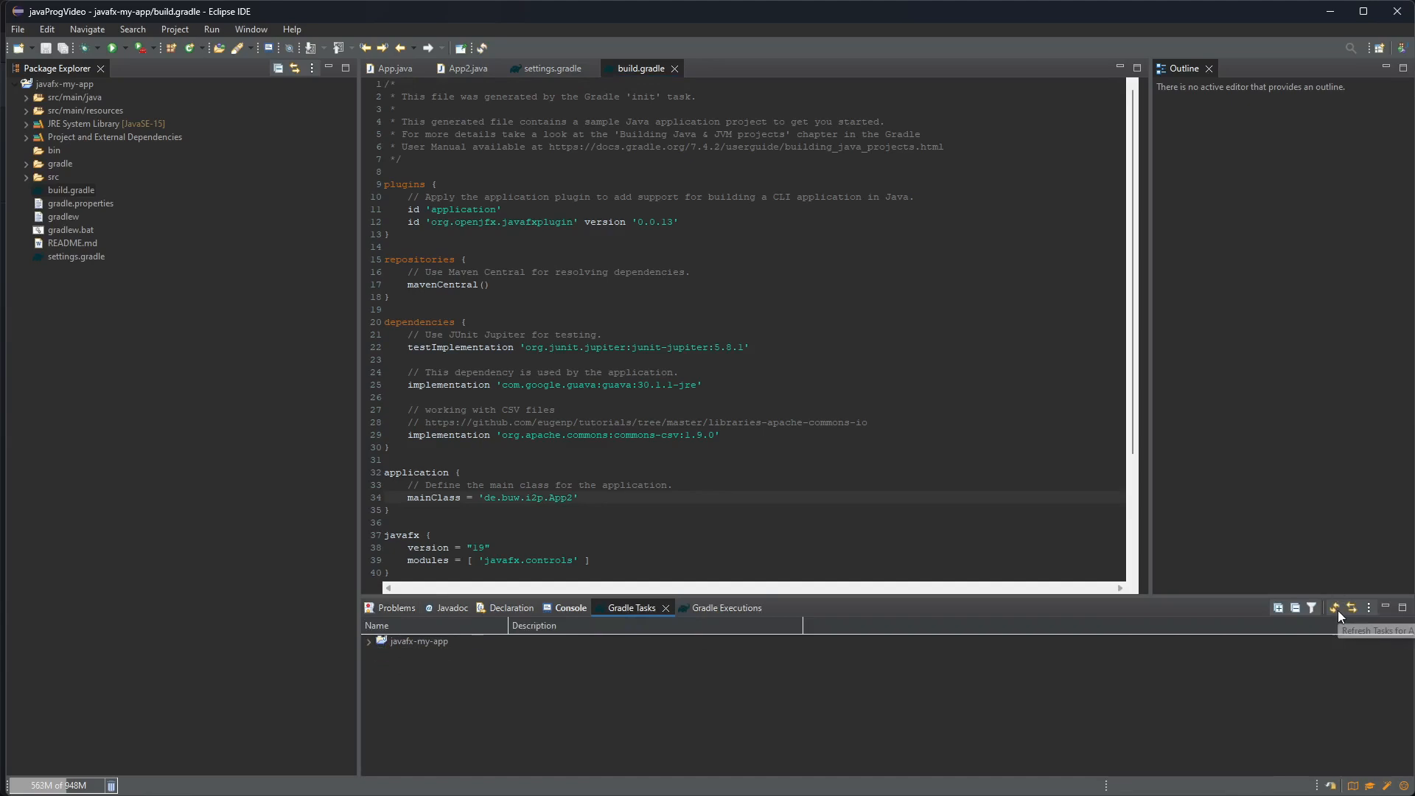
Step: Launch the run task under javafx-my-app > application
left_click(368, 641)
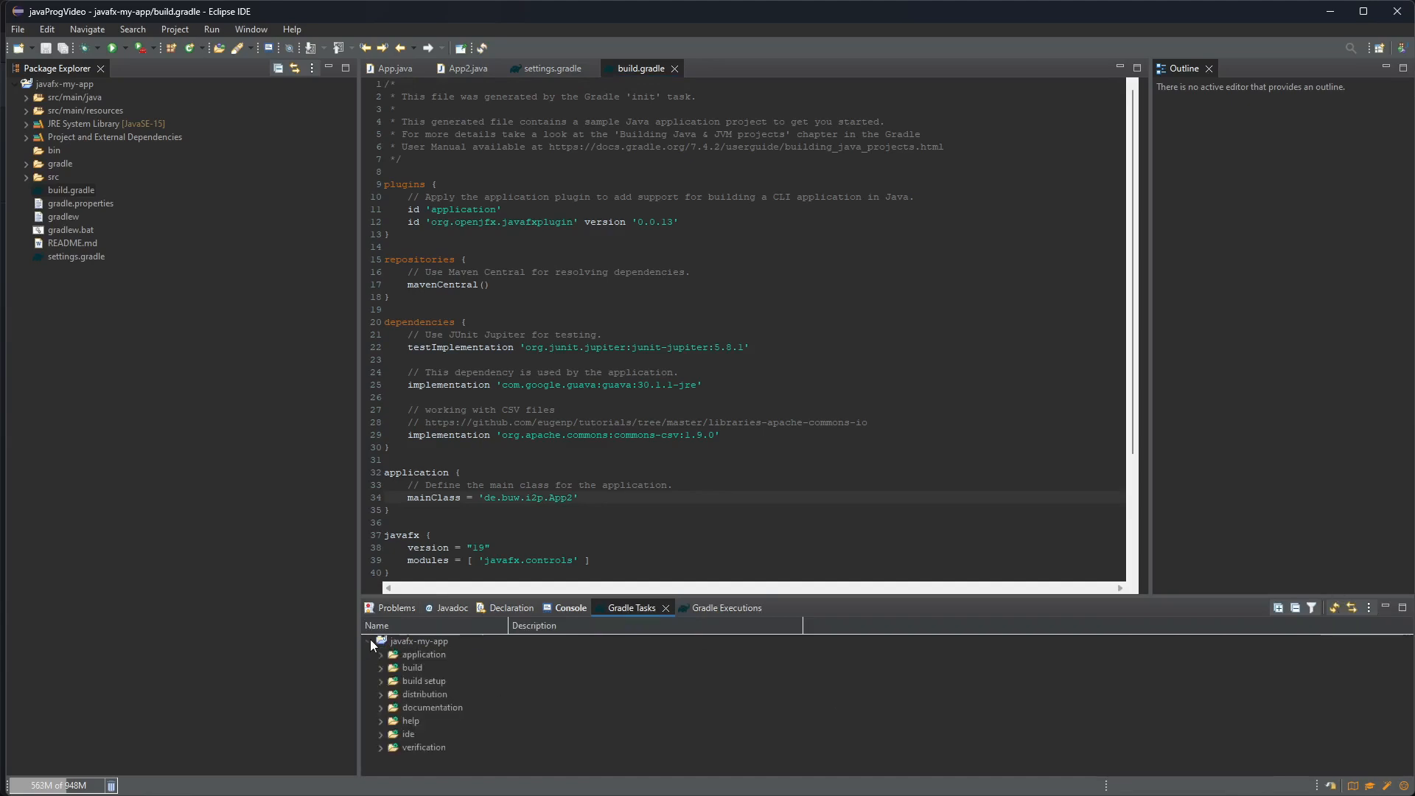
left_click(380, 655)
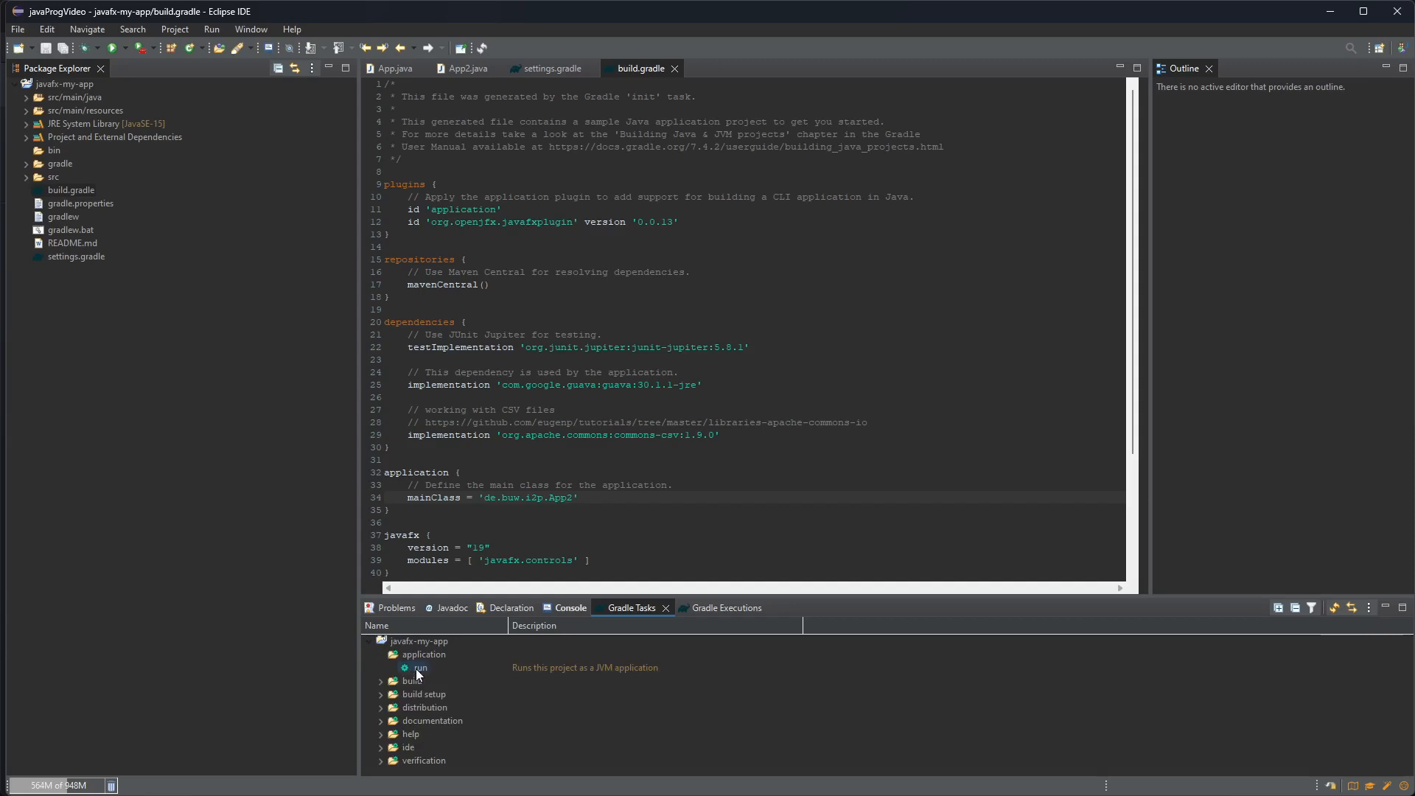
double_click(420, 668)
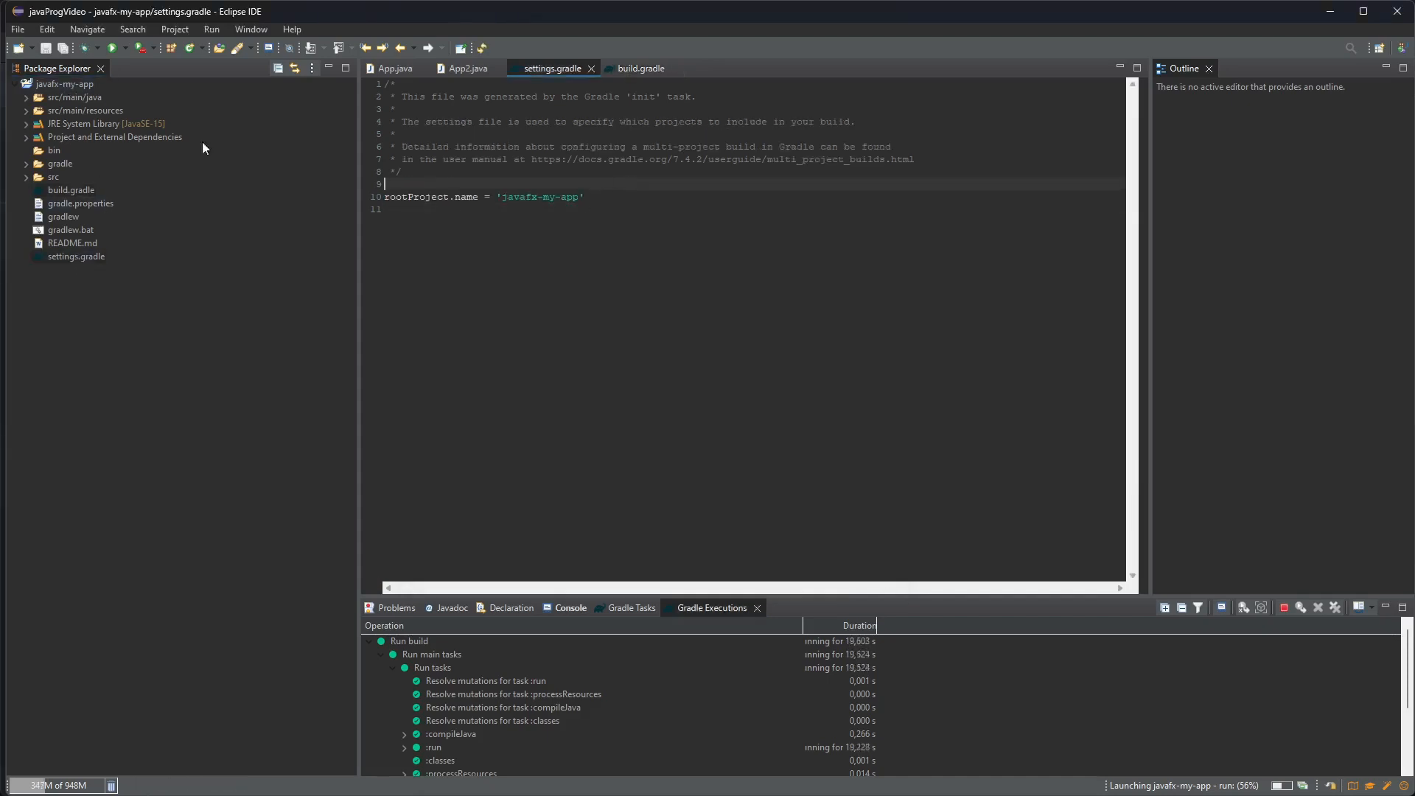
mouse_move(62, 83)
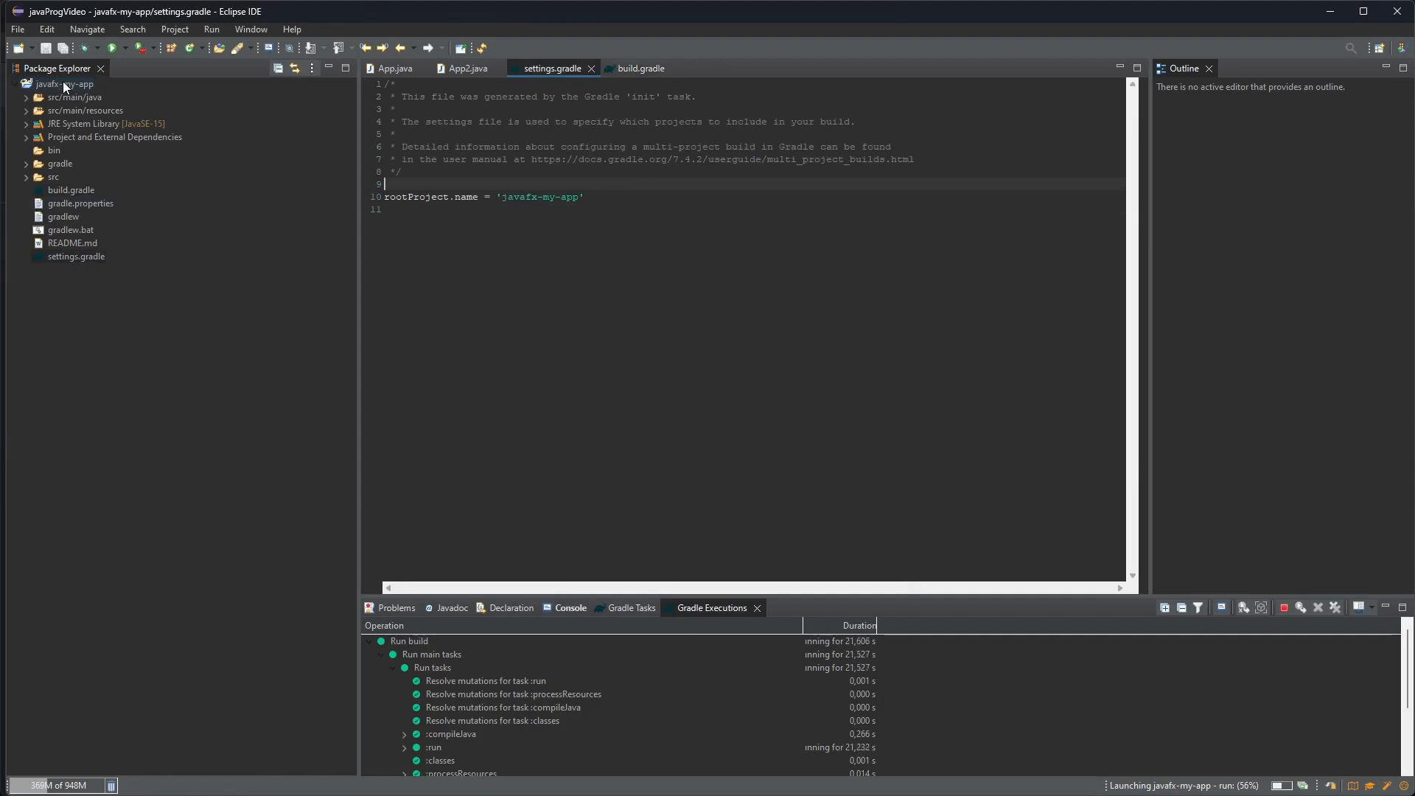
Step: Return to the Gradle Tasks view and bring build.gradle back into the editor
left_click(631, 607)
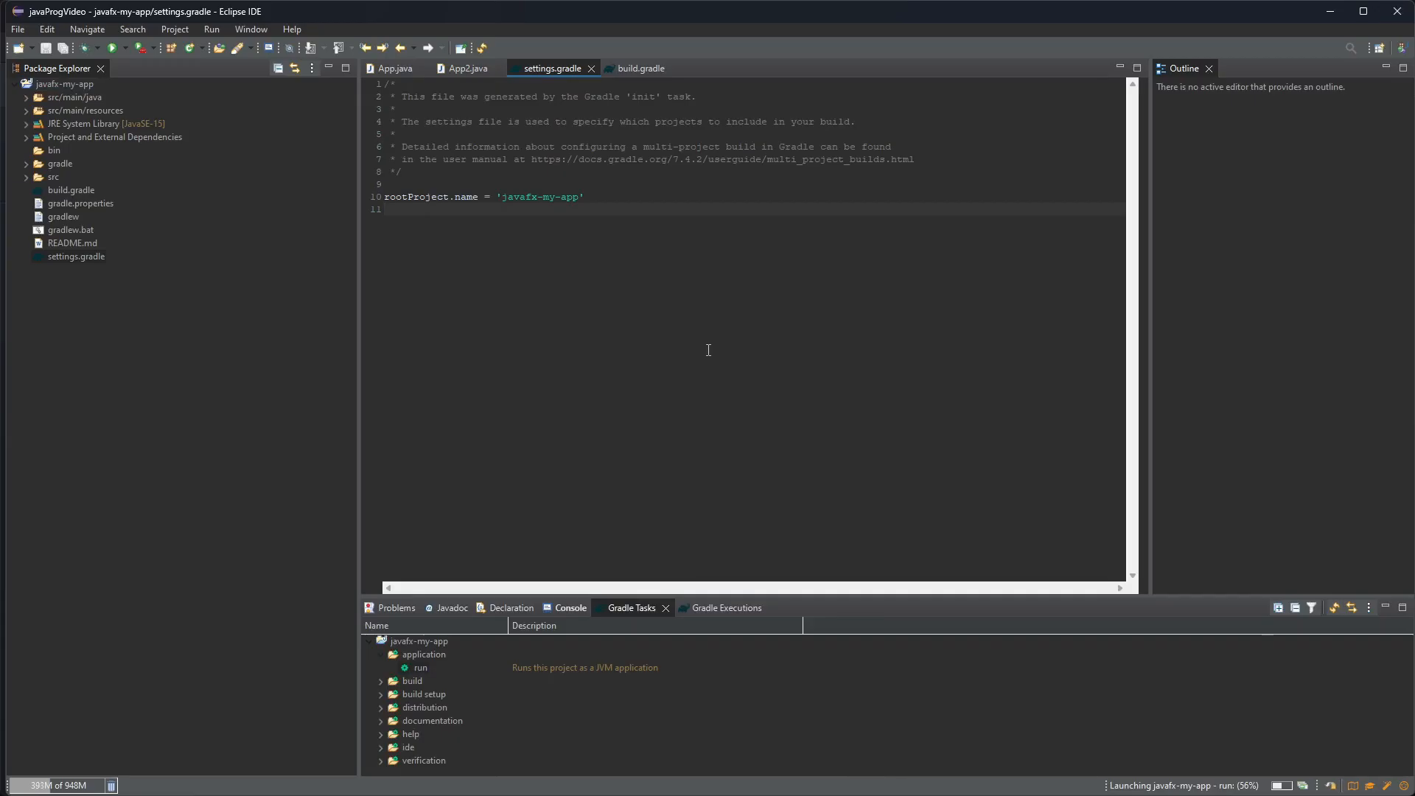
mouse_move(641, 68)
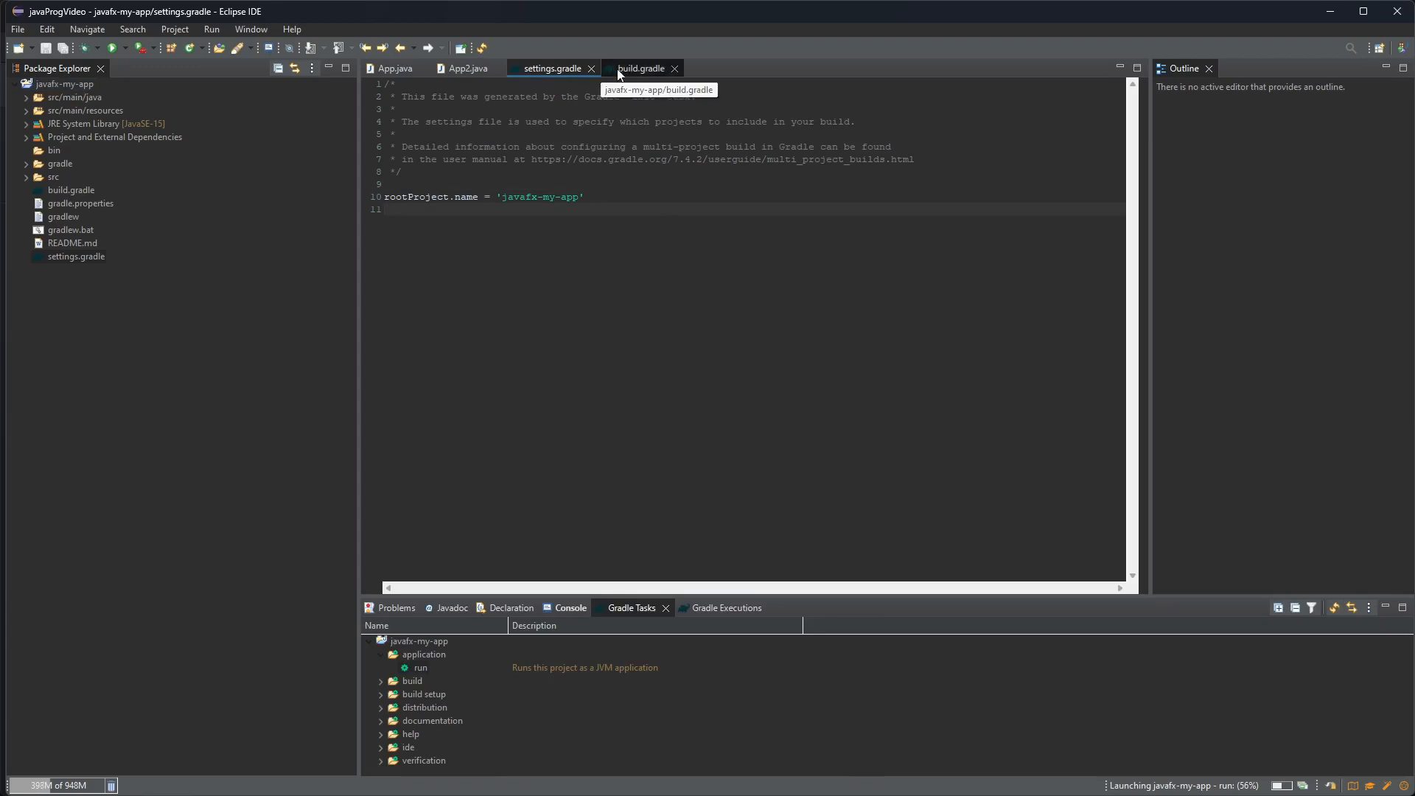
left_click(642, 68)
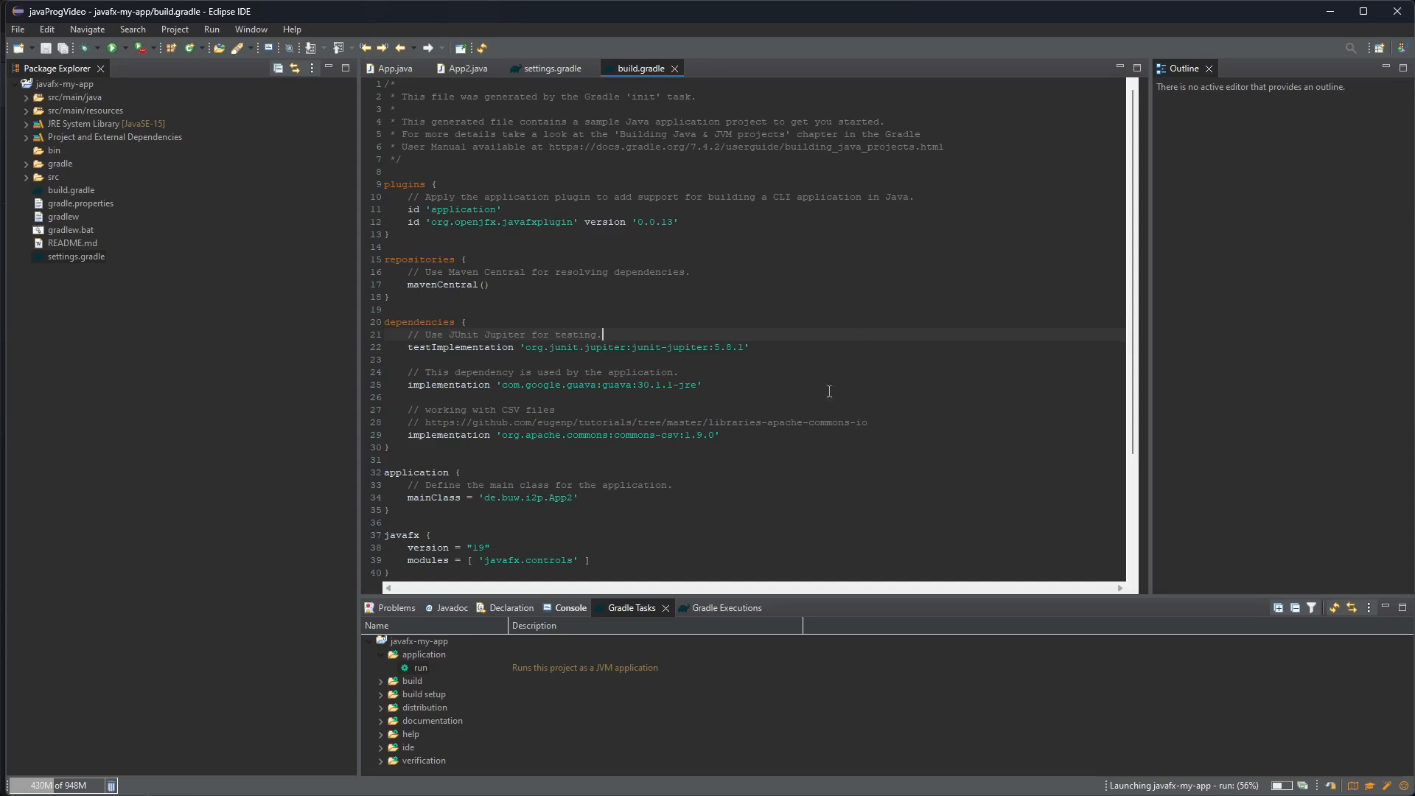
left_click(432, 323)
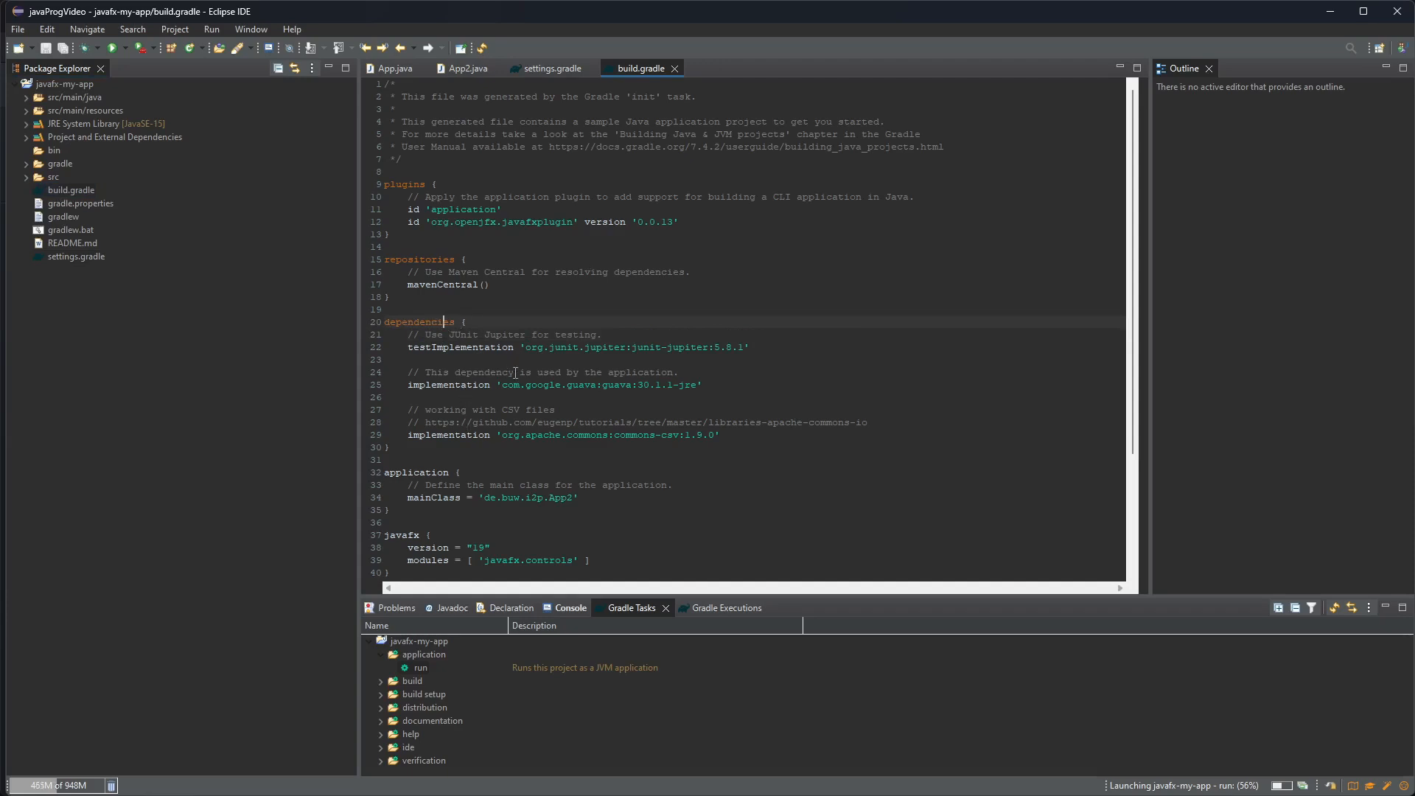
left_click(564, 434)
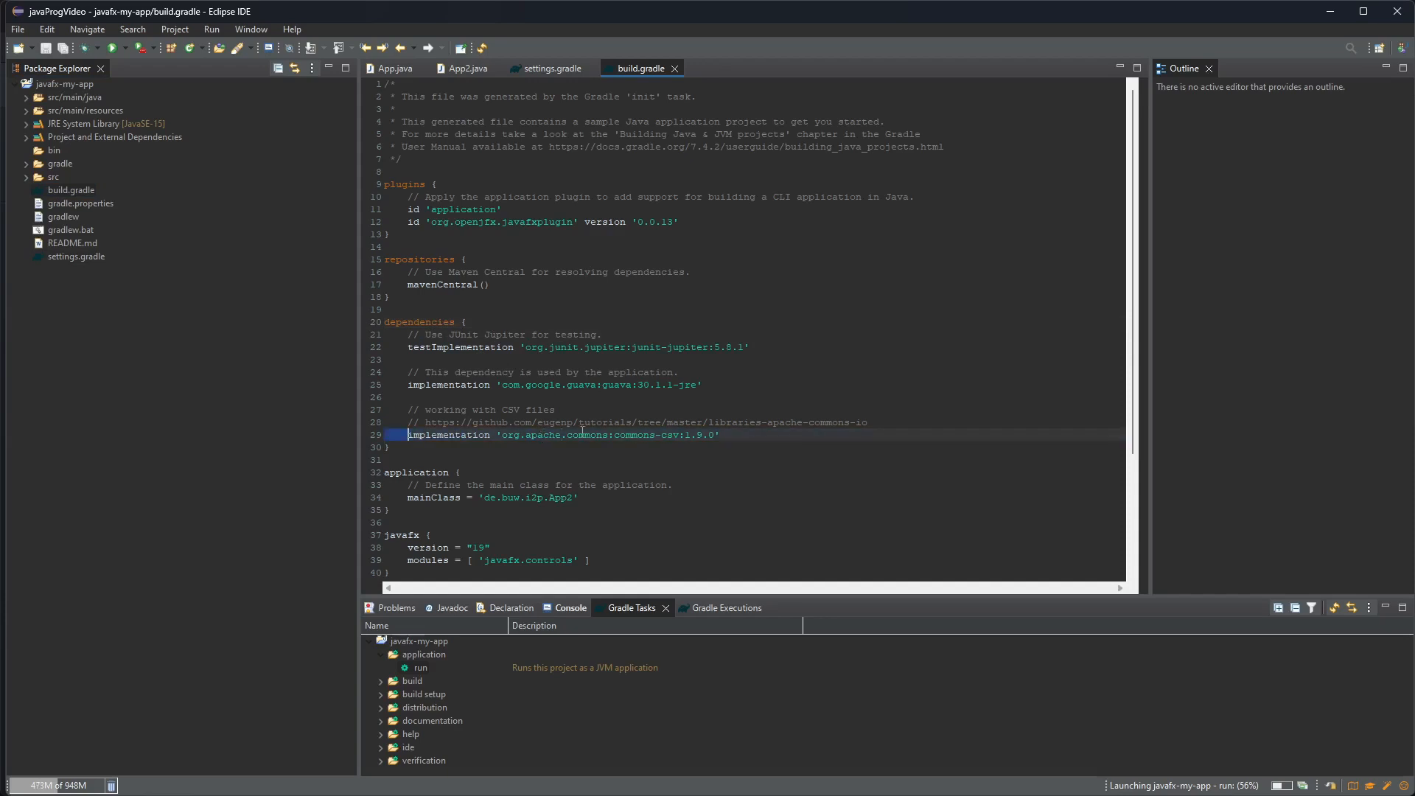
left_click(621, 434)
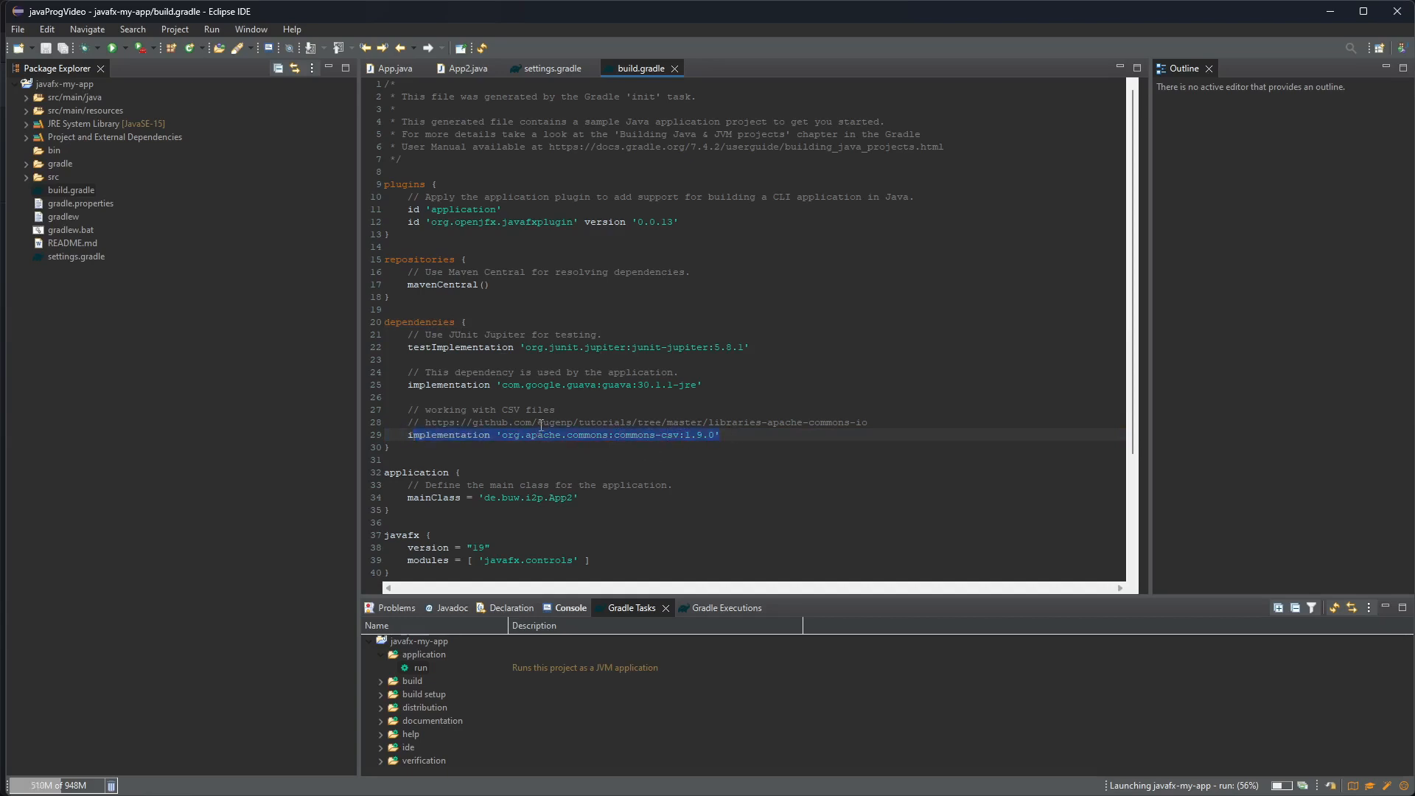
left_click(813, 435)
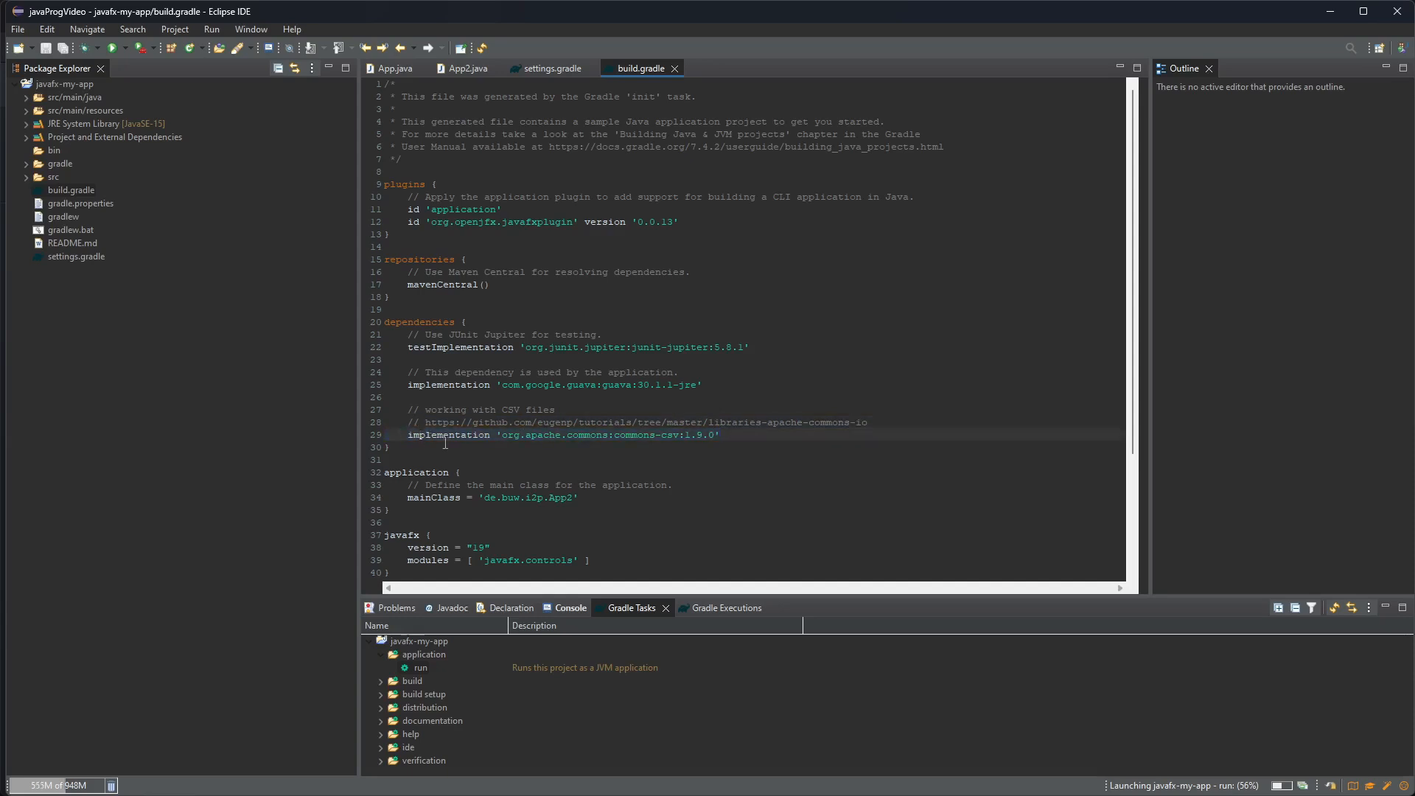
right_click(64, 82)
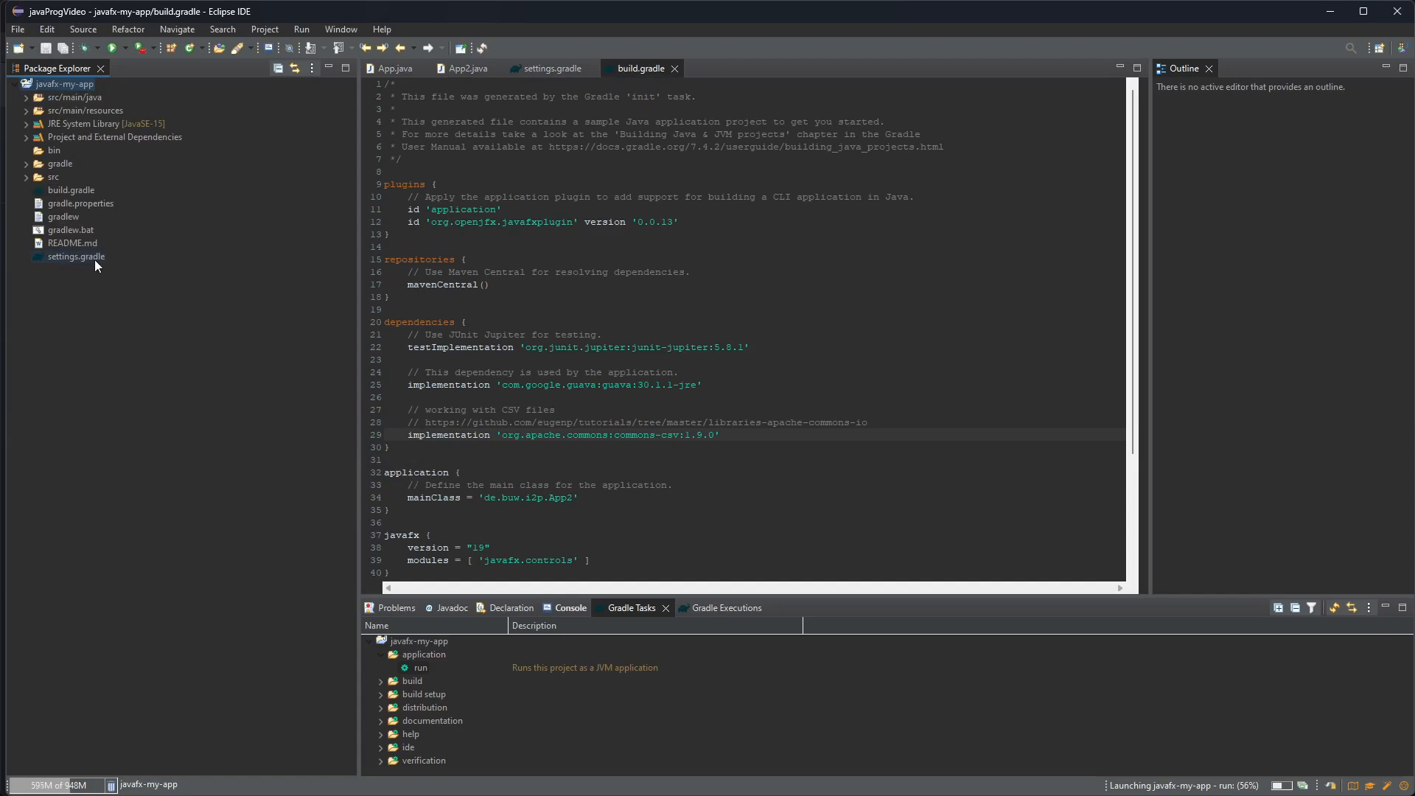
mouse_move(642, 68)
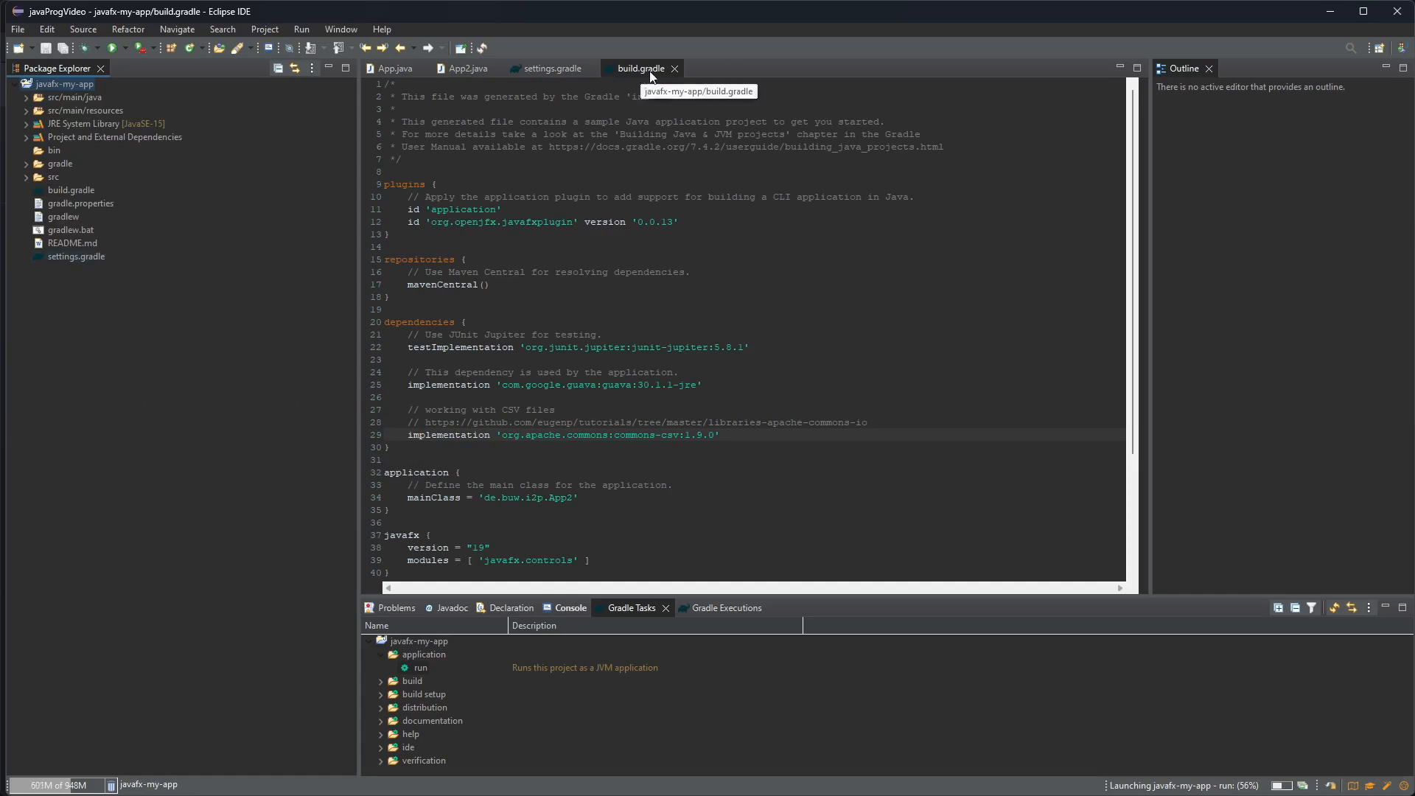
right_click(63, 83)
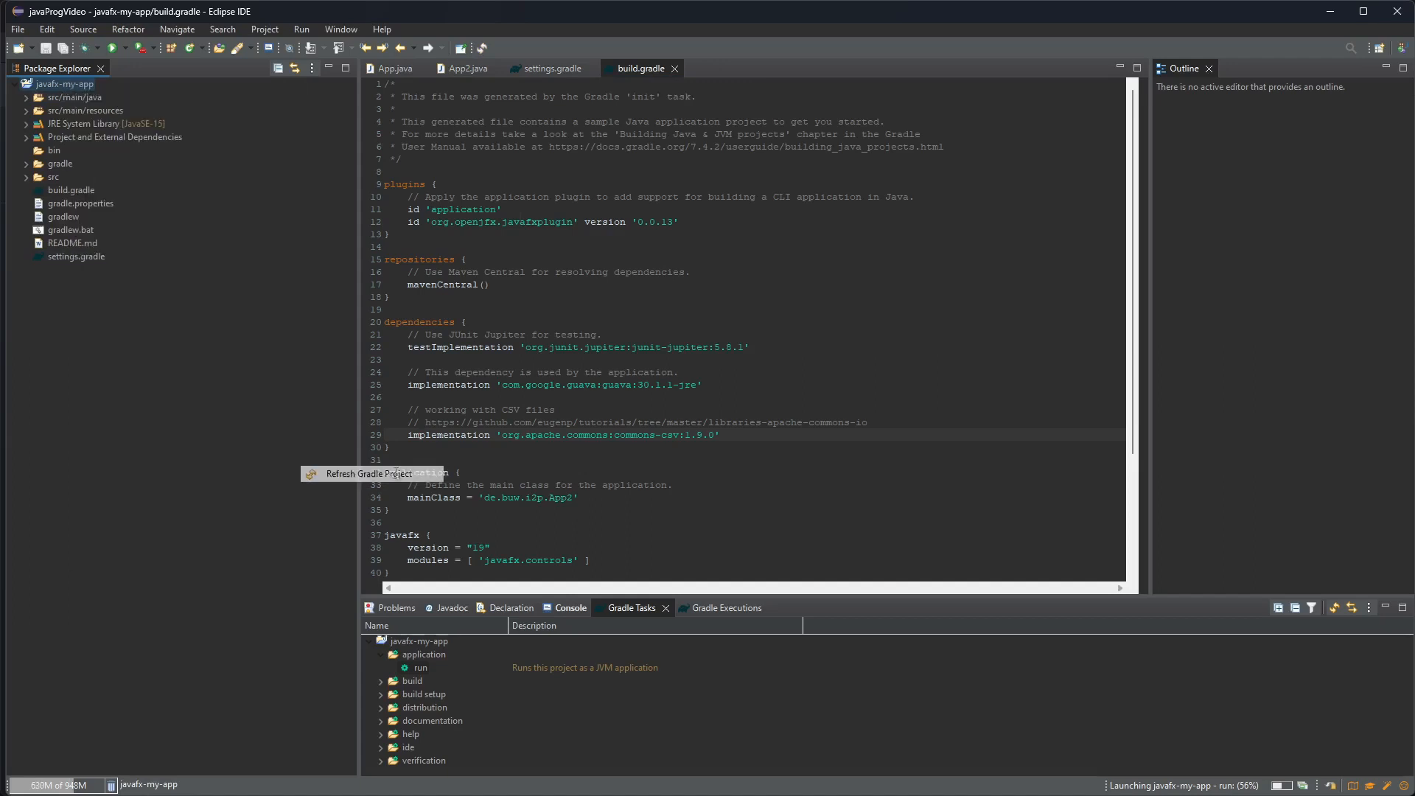
mouse_move(506, 465)
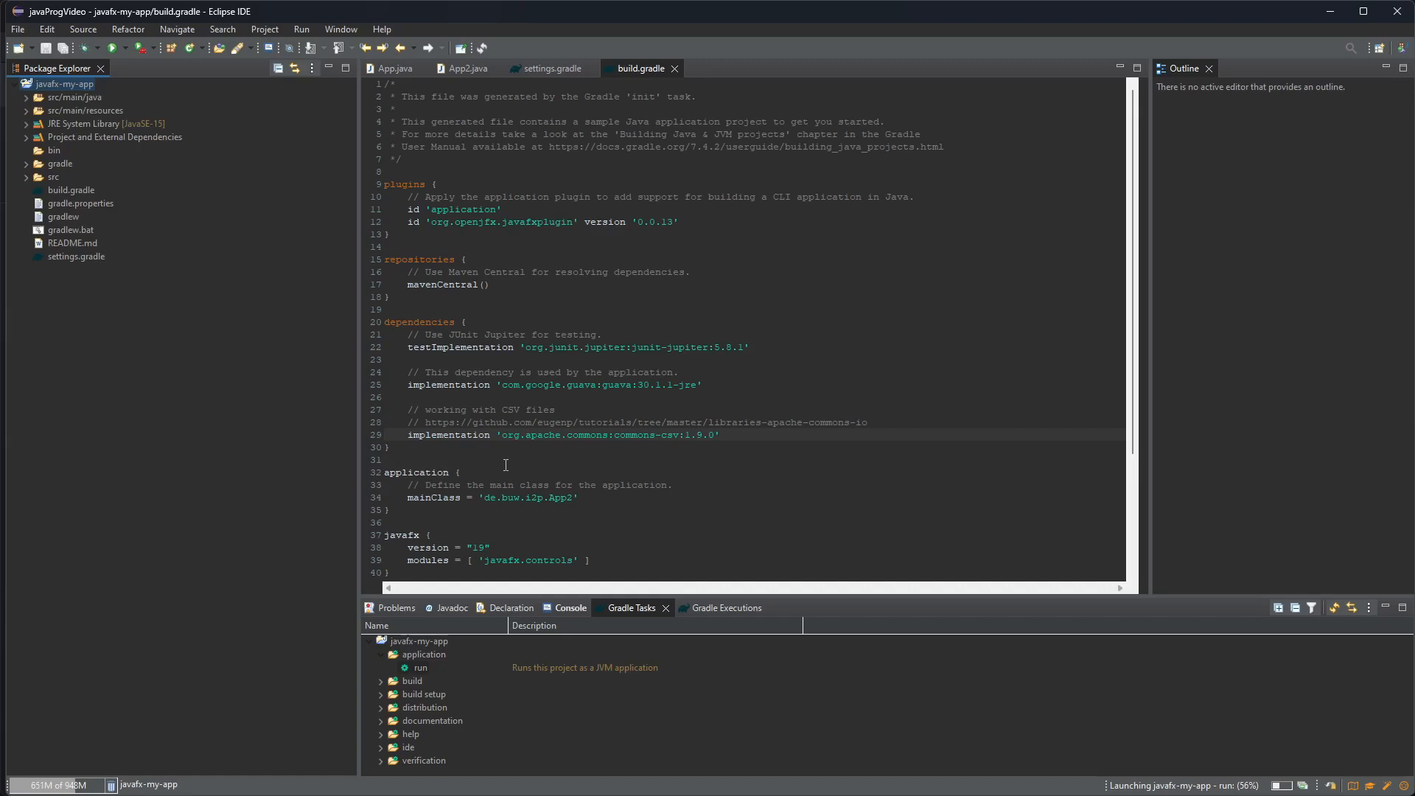
mouse_move(592, 426)
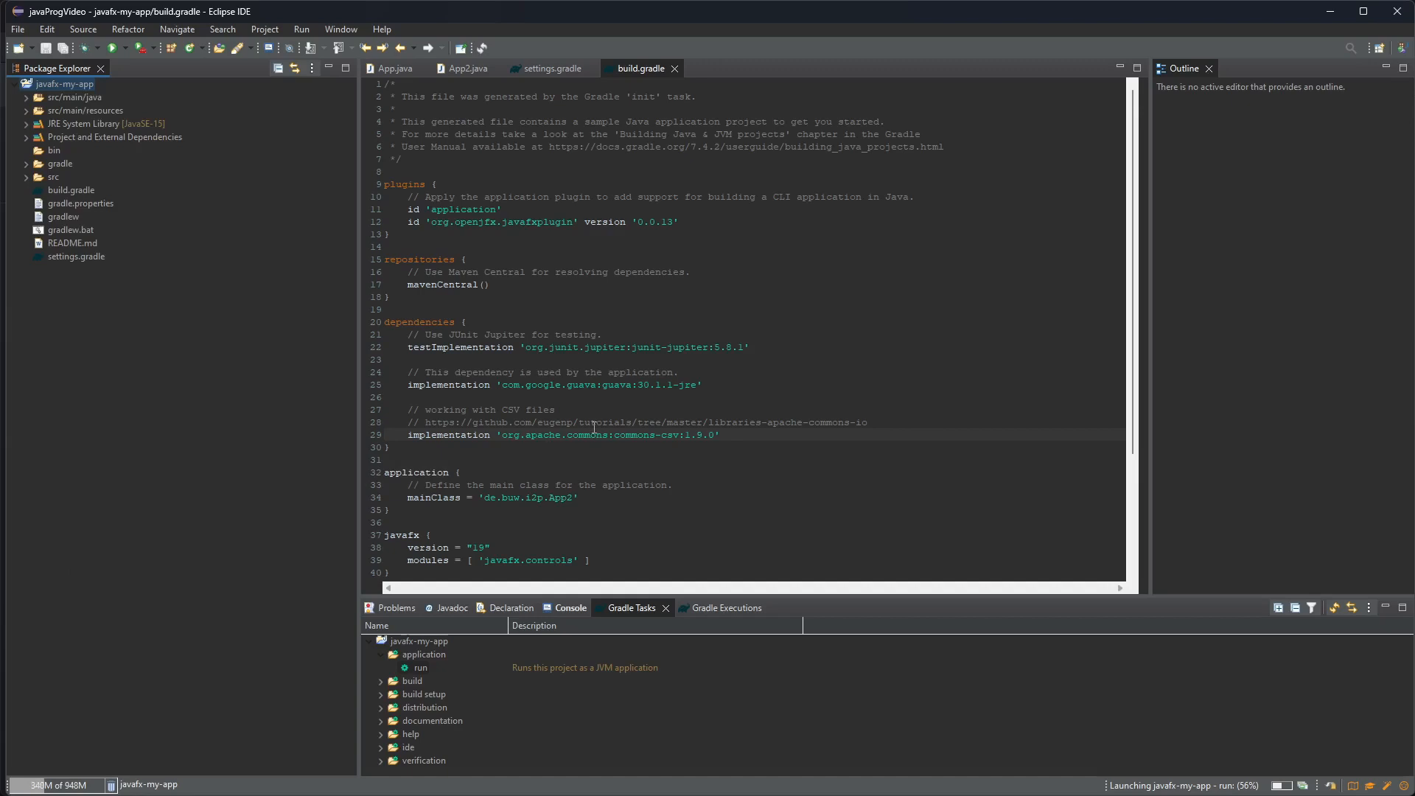